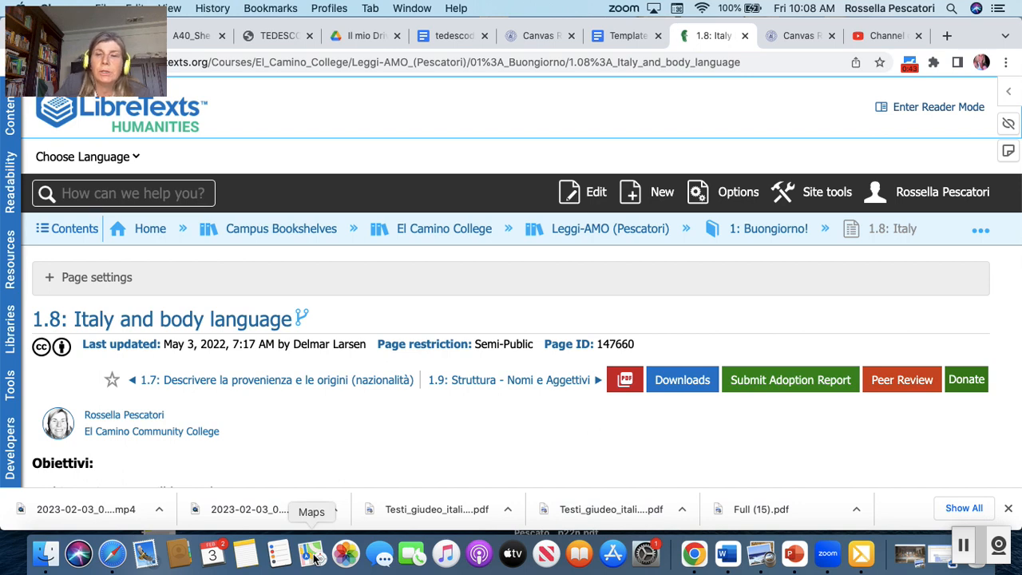
- Scroll the 1.8 body-language page from its objectives down to the embedded video and license note
{"action": "scroll", "scroll_direction": "down", "scroll_amount": 3}
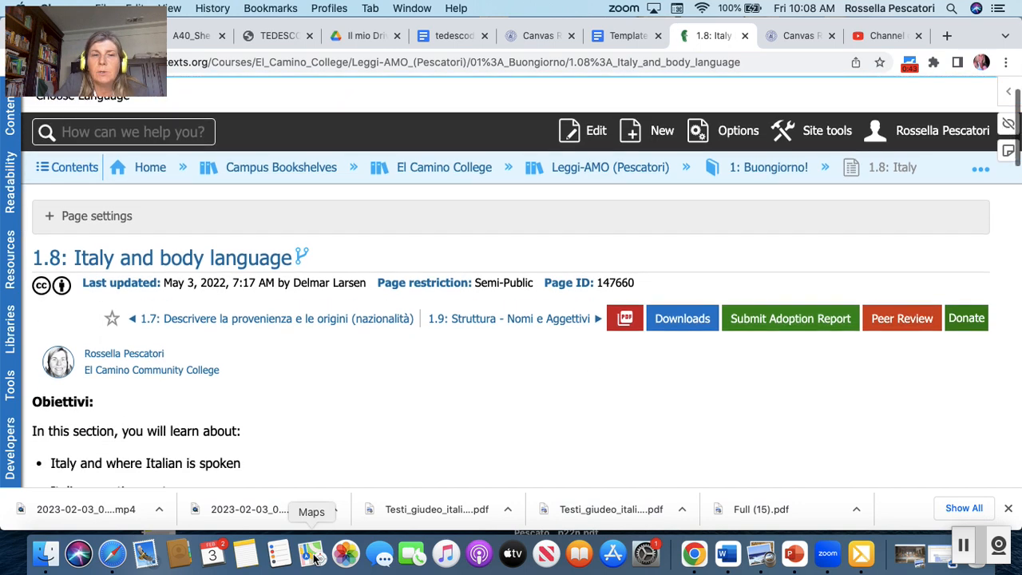
{"action": "scroll", "scroll_direction": "down", "scroll_amount": 3}
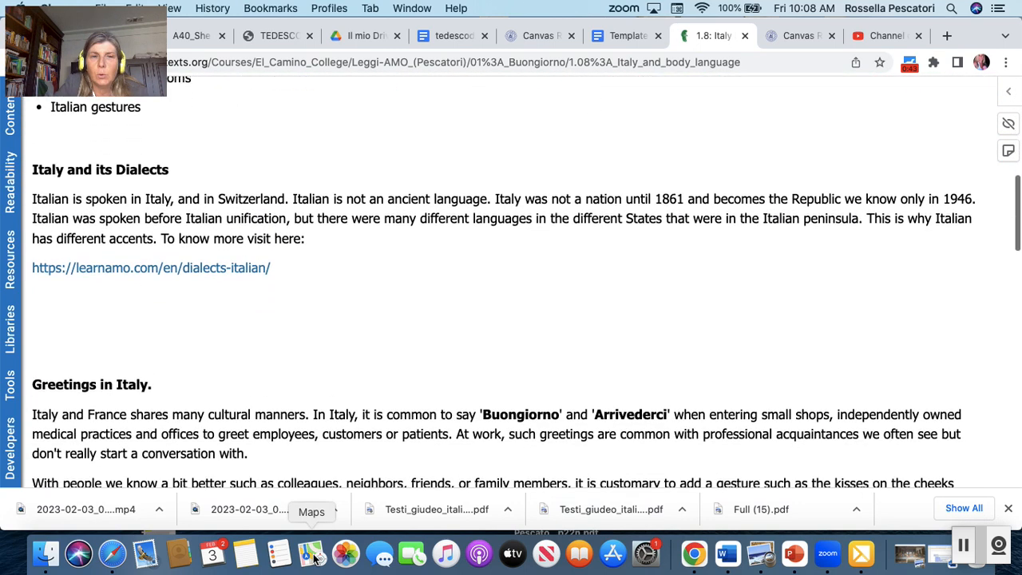
{"action": "scroll", "scroll_direction": "down", "scroll_amount": 3}
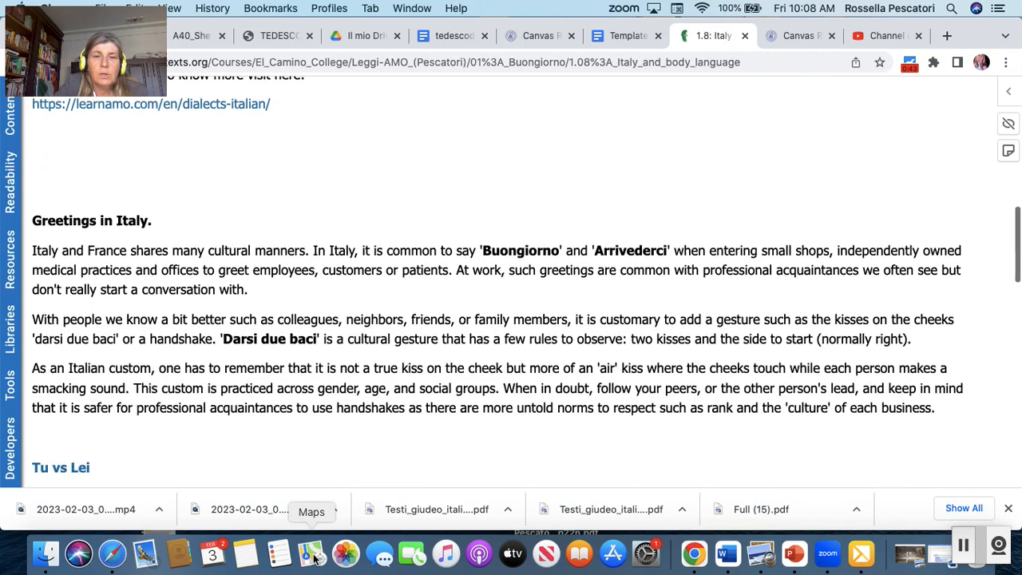
{"action": "scroll", "scroll_direction": "down", "scroll_amount": 3}
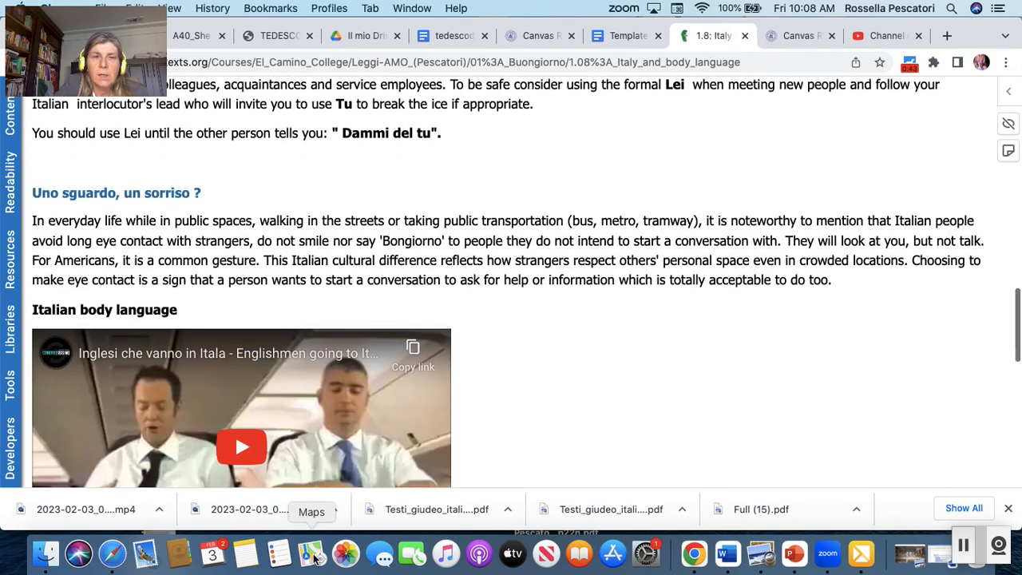
{"action": "scroll", "scroll_direction": "down", "scroll_amount": 3}
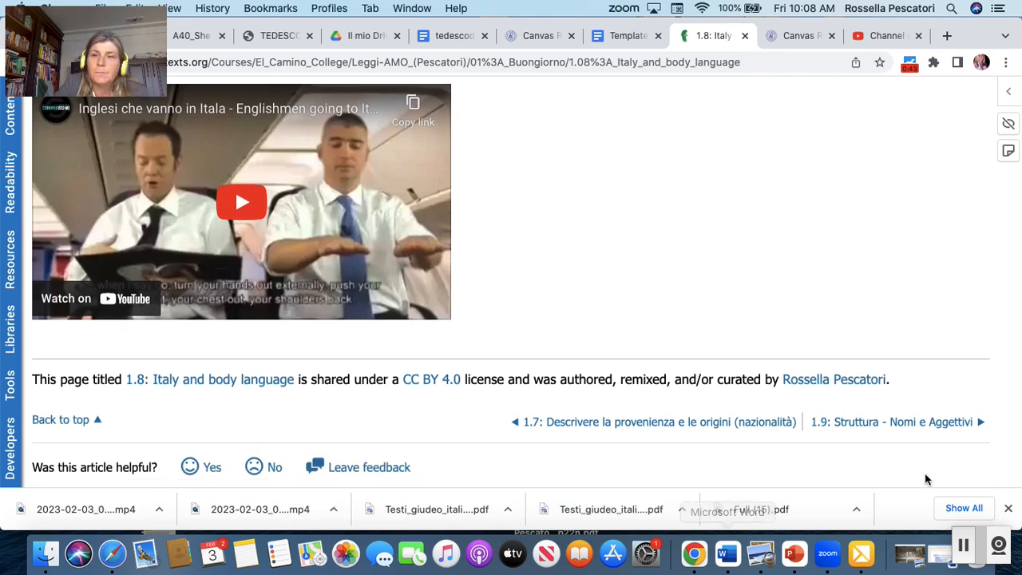
{"action": "mouse_move", "coordinate": [917, 421]}
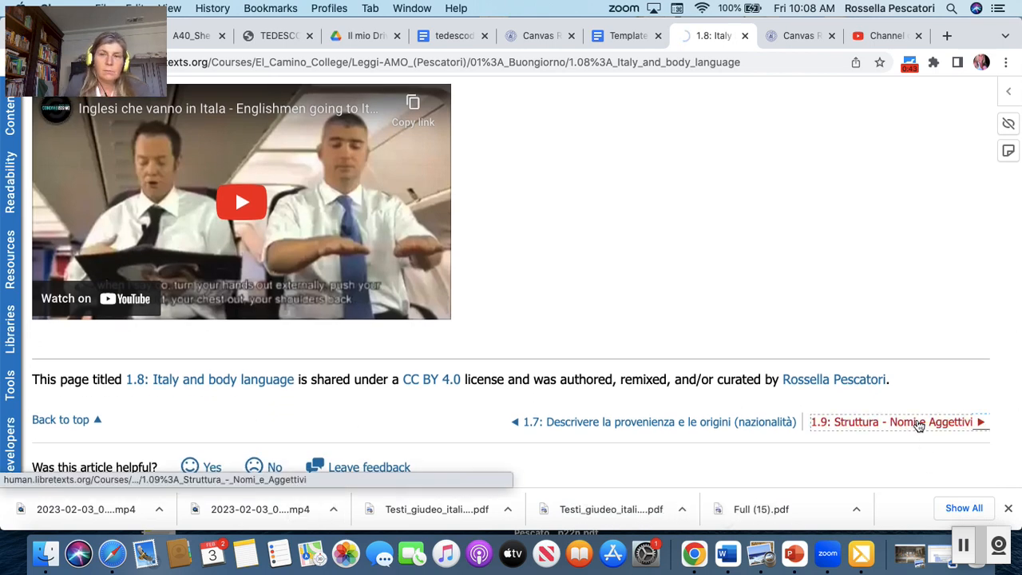
- Go to 1.9: Struttura - Nomi e Aggettivi and read its opening section on nouns
{"action": "left_click", "coordinate": [894, 422]}
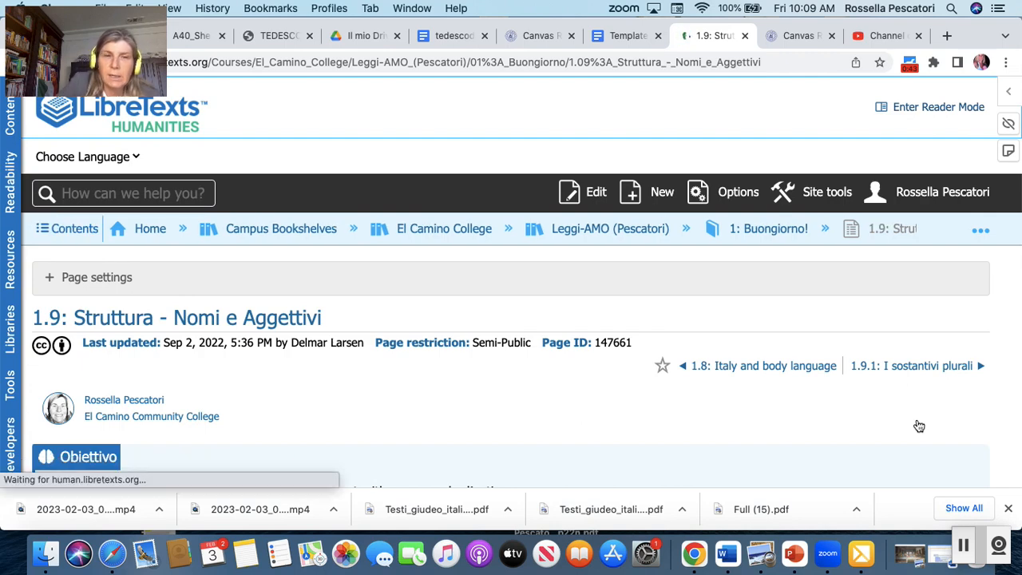
{"action": "scroll", "scroll_direction": "down", "scroll_amount": 3}
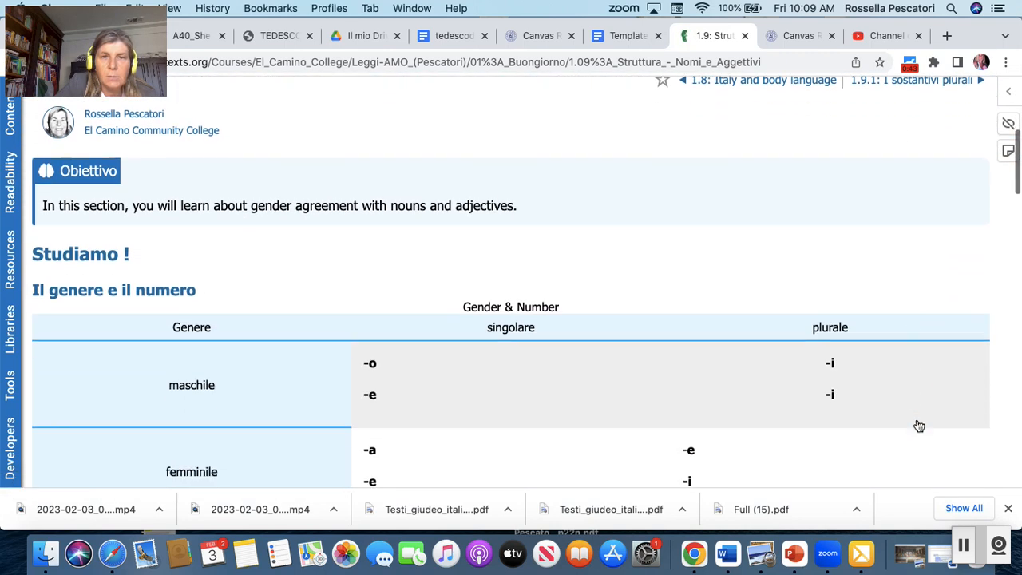
{"action": "scroll", "scroll_direction": "down", "scroll_amount": 3}
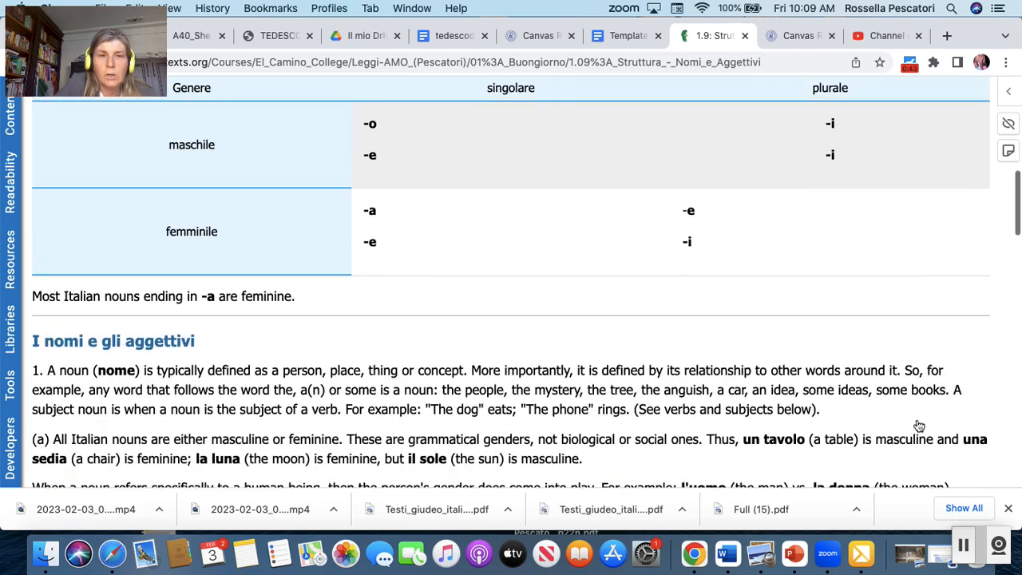
{"action": "scroll", "scroll_direction": "down", "scroll_amount": 3}
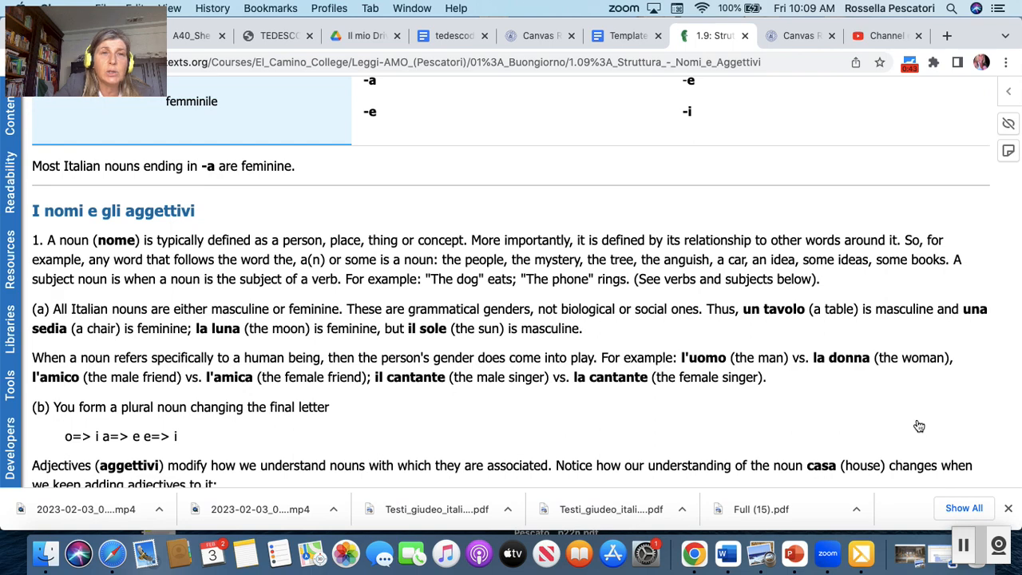
- Read the rest of the 1.9 page down to the adjectives video and license notice
{"action": "scroll", "scroll_direction": "down", "scroll_amount": 3}
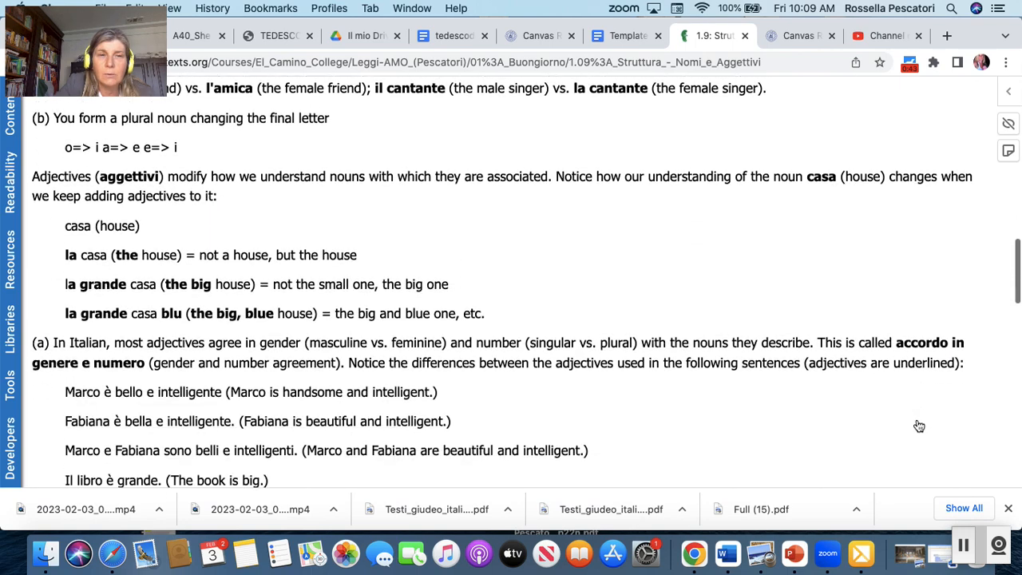
{"action": "scroll", "scroll_direction": "down", "scroll_amount": 3}
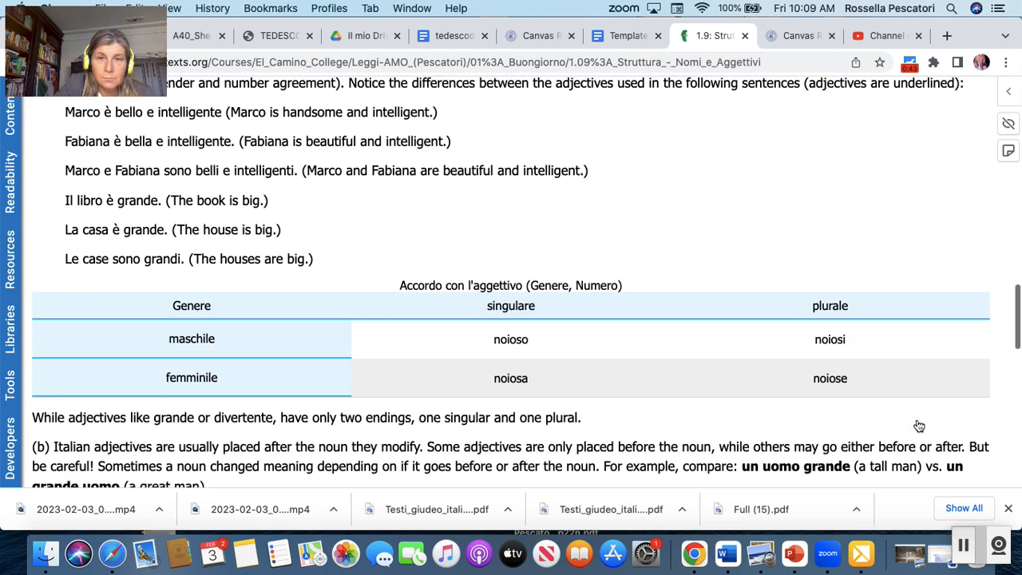
{"action": "scroll", "scroll_direction": "down", "scroll_amount": 3}
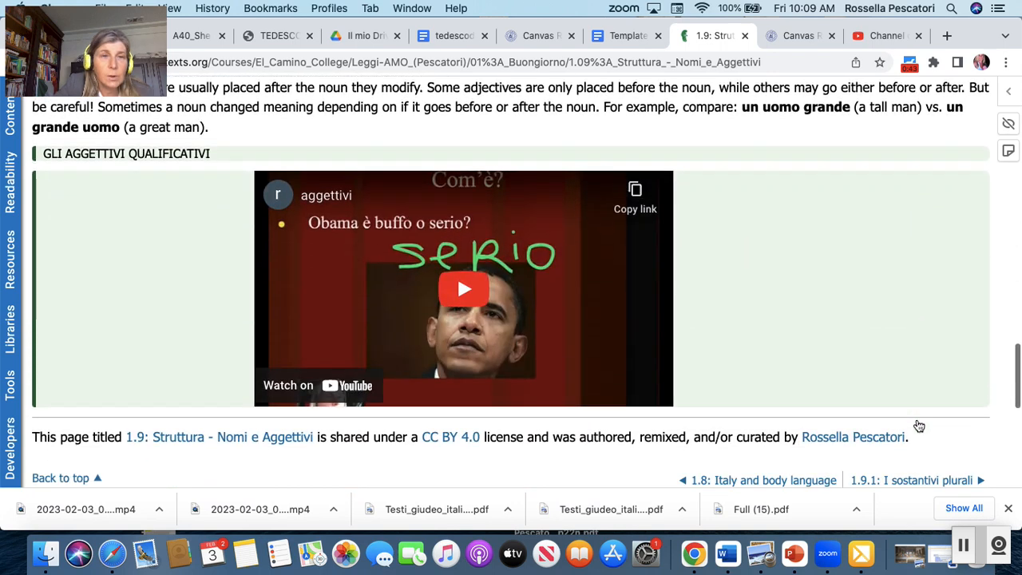
{"action": "scroll", "scroll_direction": "down", "scroll_amount": 3}
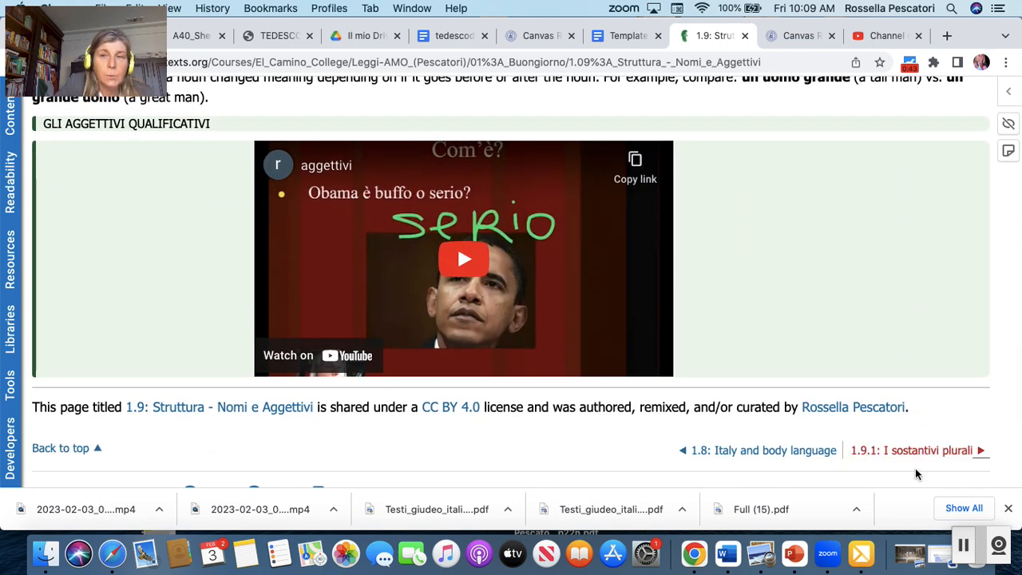
{"action": "left_click", "coordinate": [914, 450]}
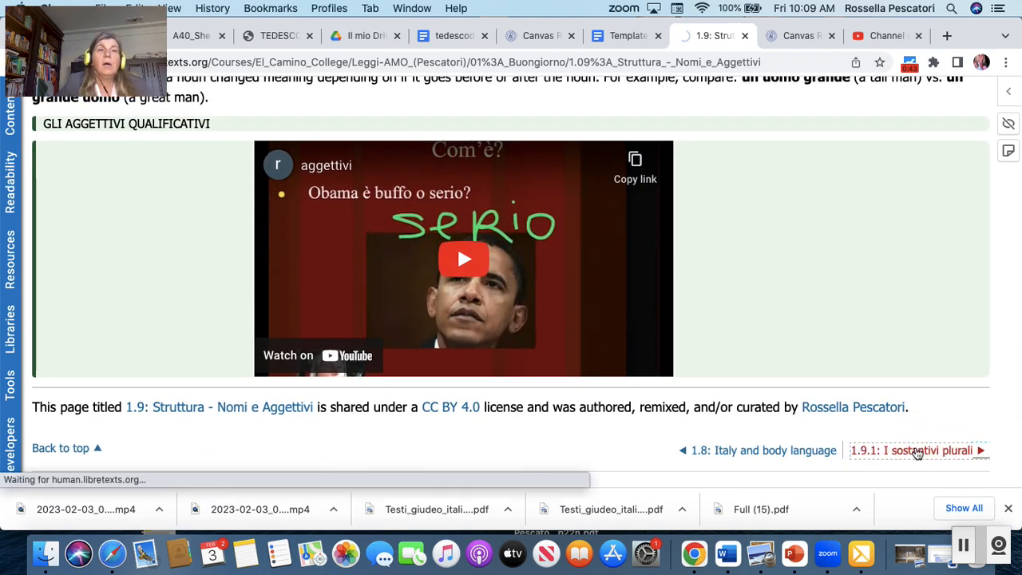
- Go to 1.9.1: I sostantivi plurali and read its plural-noun rules and exceptions to the end
{"action": "left_click", "coordinate": [918, 450]}
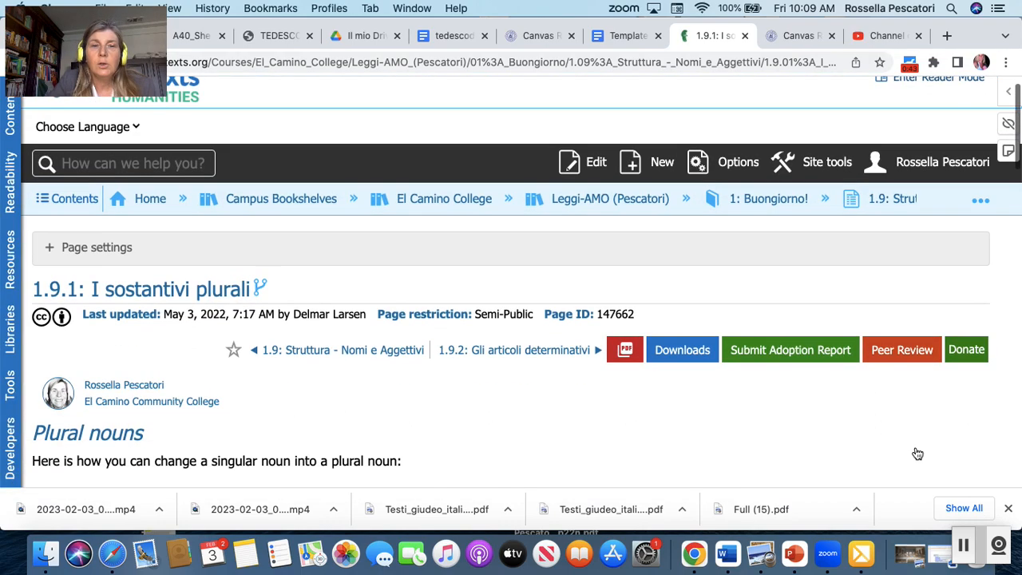
{"action": "scroll", "scroll_direction": "down", "scroll_amount": 3}
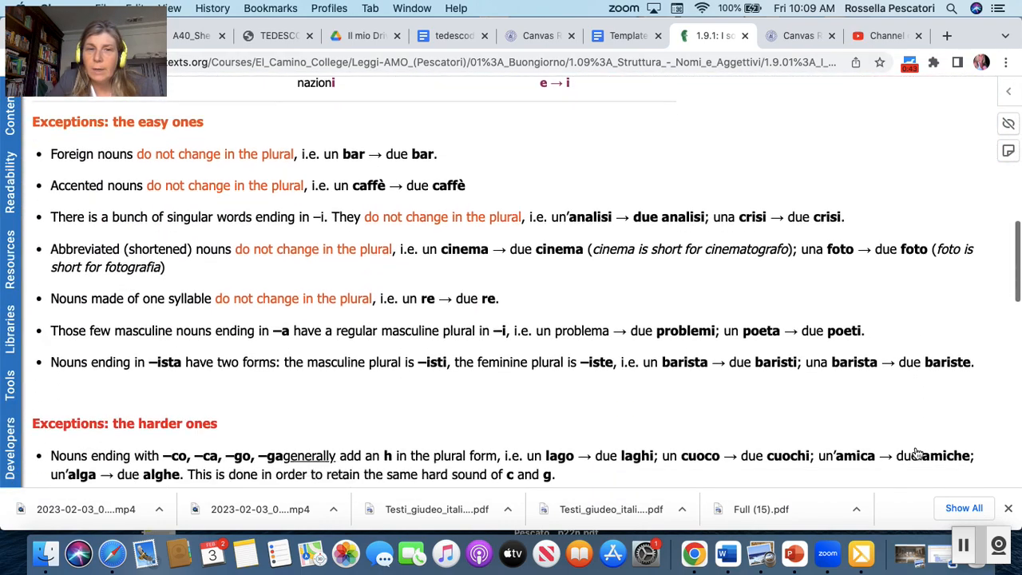
{"action": "scroll", "scroll_direction": "down", "scroll_amount": 3}
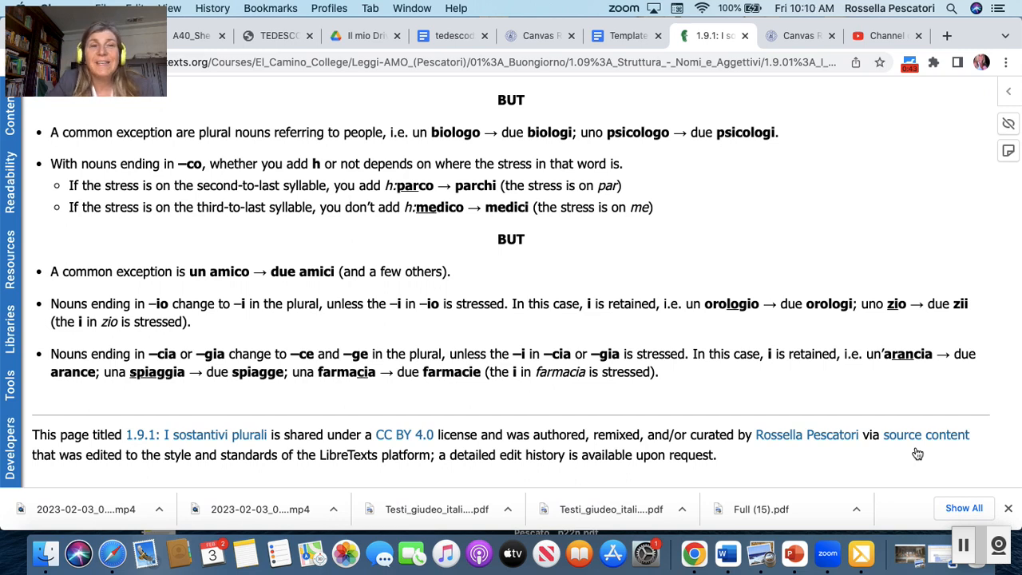
{"action": "scroll", "scroll_direction": "down", "scroll_amount": 3}
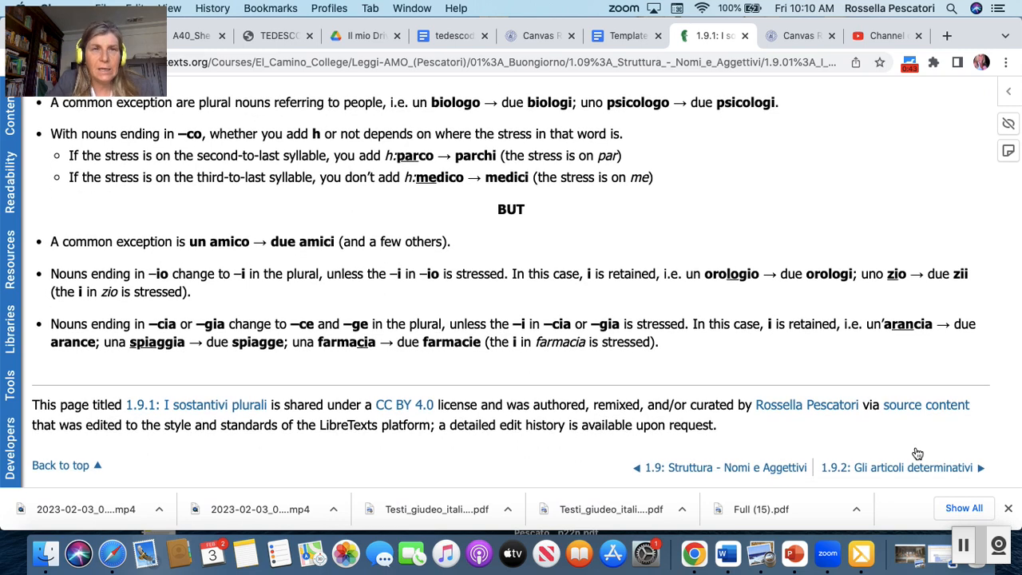
{"action": "scroll", "scroll_direction": "down", "scroll_amount": 3}
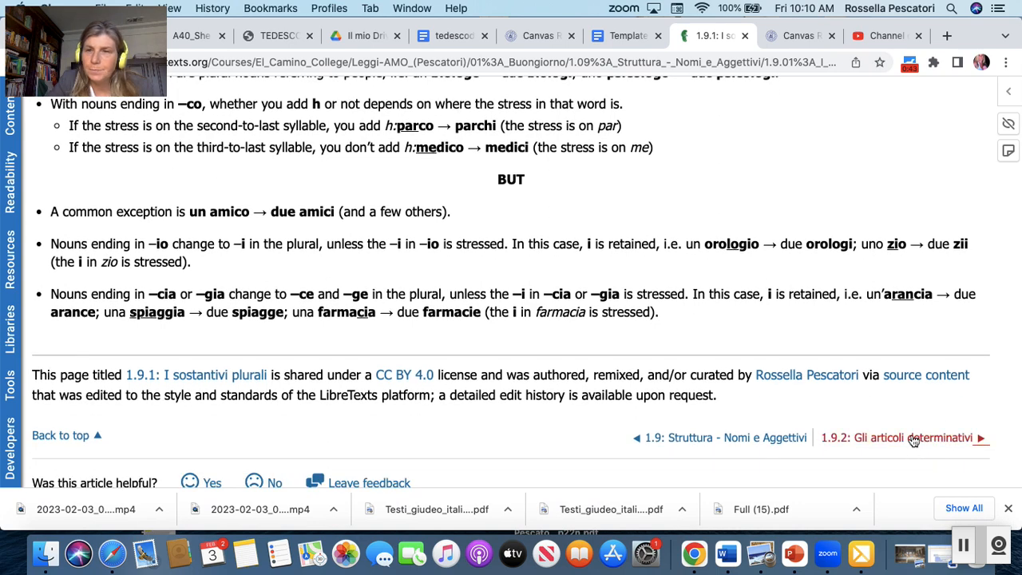
{"action": "mouse_move", "coordinate": [916, 438]}
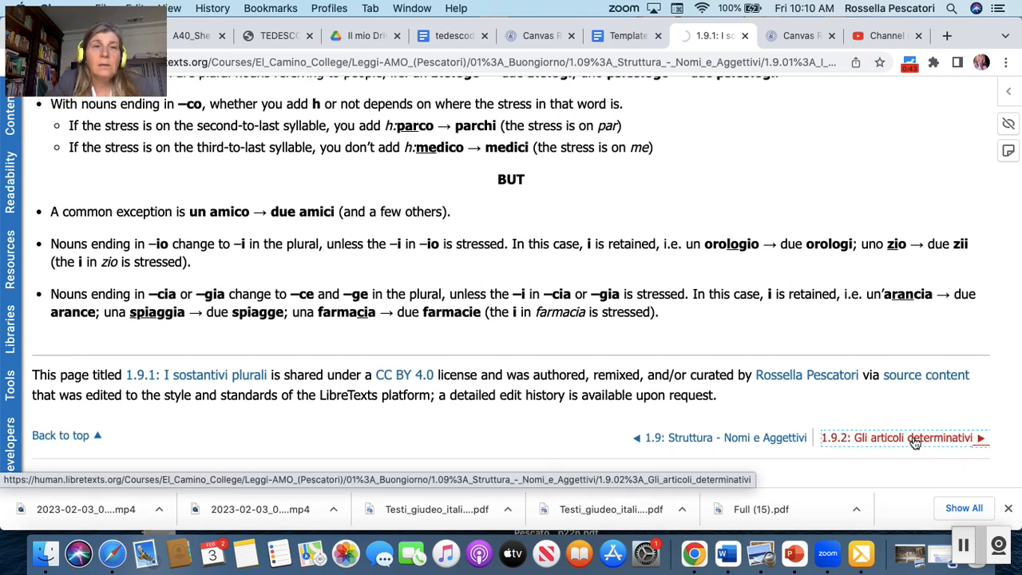
- Go to 1.9.2: Gli articoli determinativi and read its definite-article table to the license notice
{"action": "left_click", "coordinate": [913, 438]}
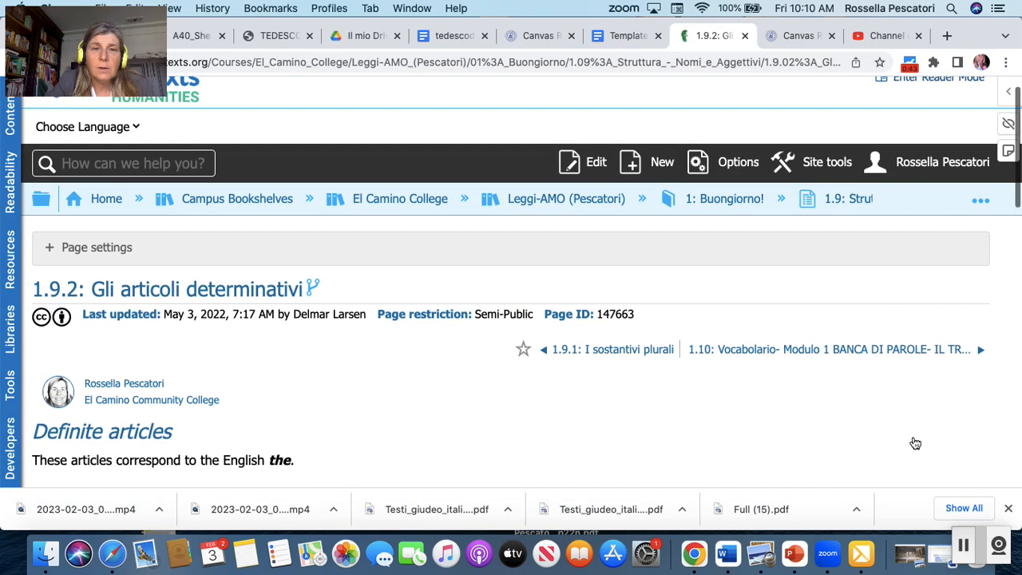
{"action": "scroll", "scroll_direction": "down", "scroll_amount": 3}
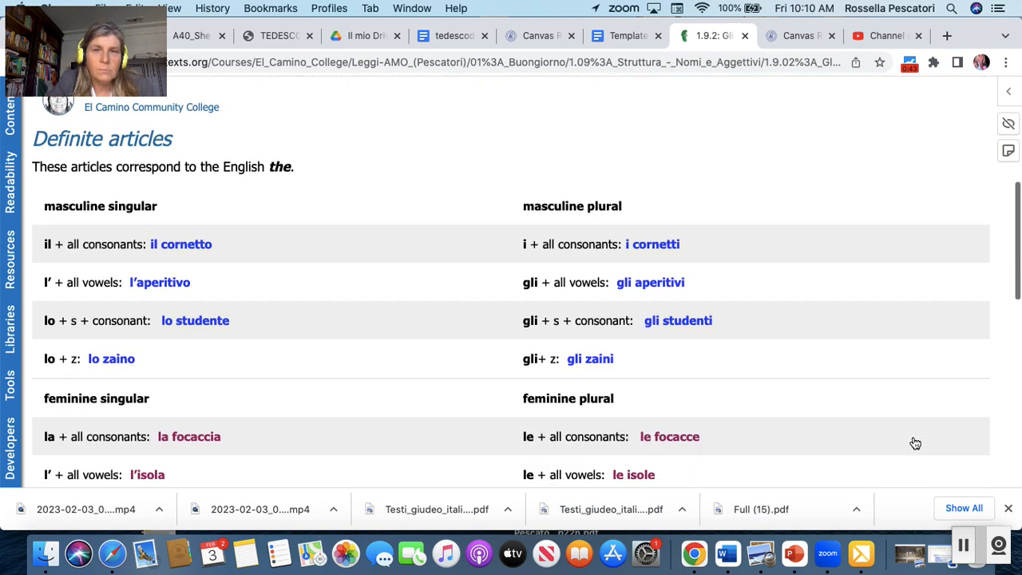
{"action": "scroll", "scroll_direction": "down", "scroll_amount": 3}
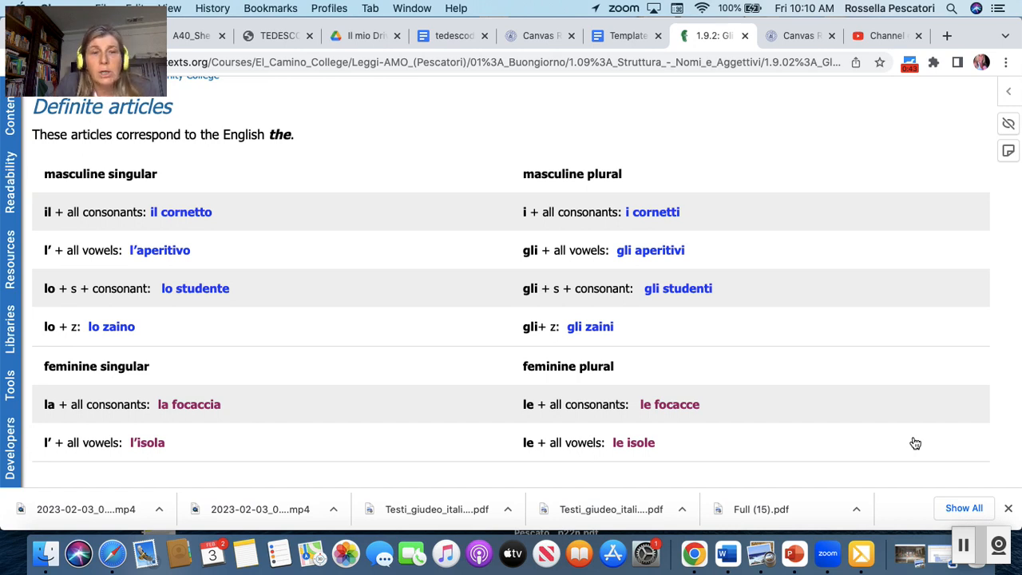
{"action": "scroll", "scroll_direction": "down", "scroll_amount": 3}
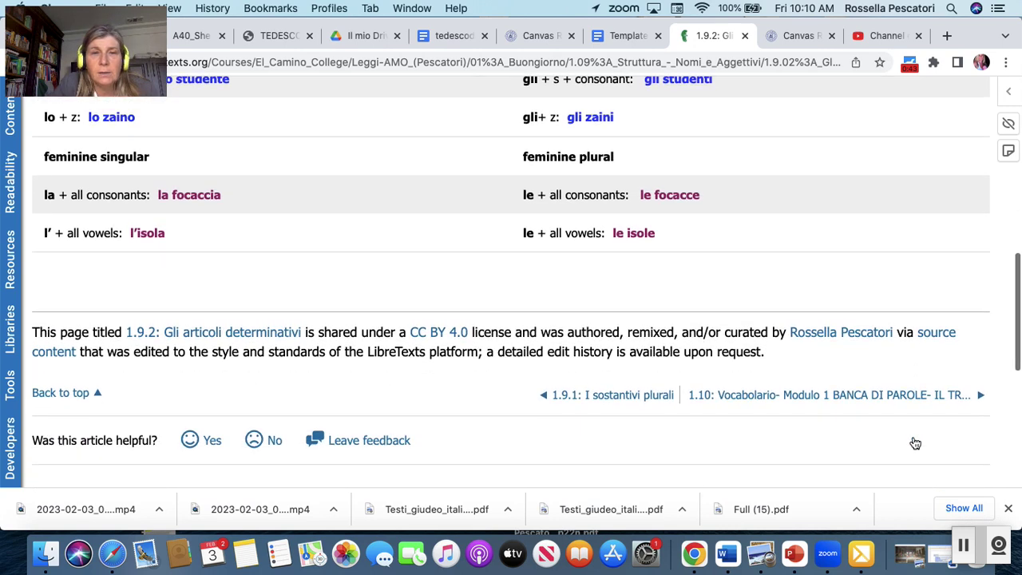
{"action": "mouse_move", "coordinate": [910, 407]}
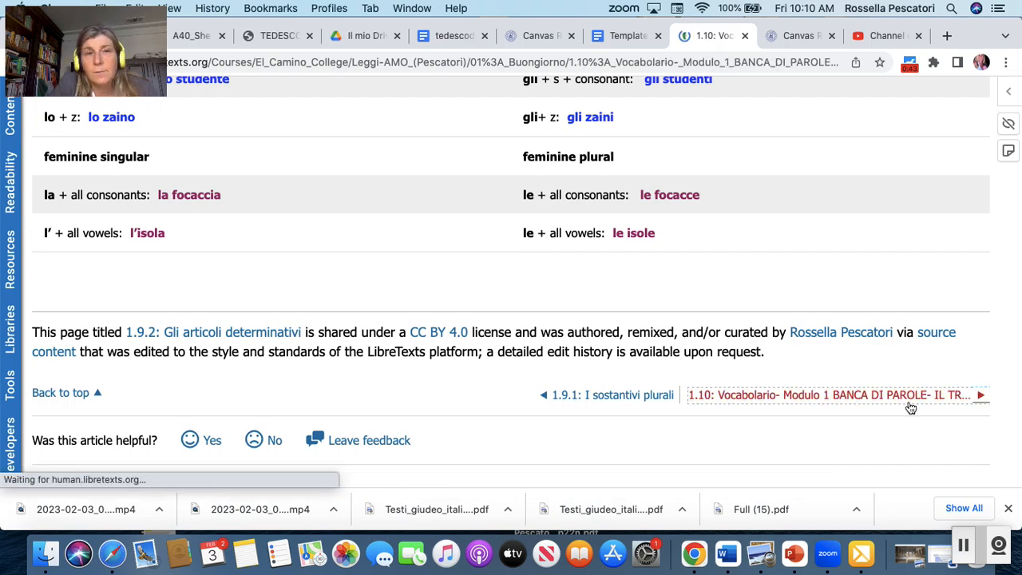
{"action": "left_click", "coordinate": [832, 396]}
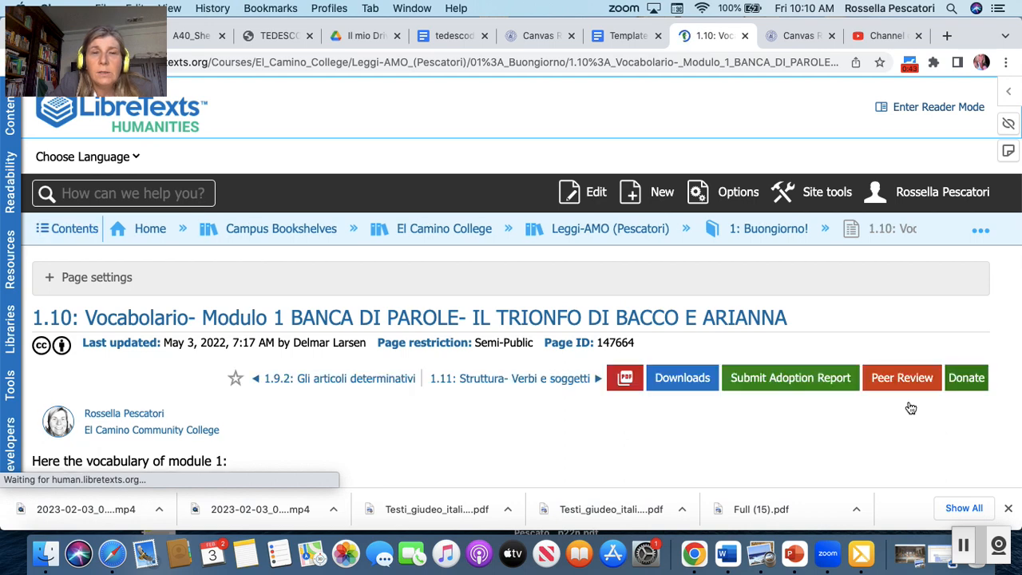
{"action": "scroll", "scroll_direction": "down", "scroll_amount": 3}
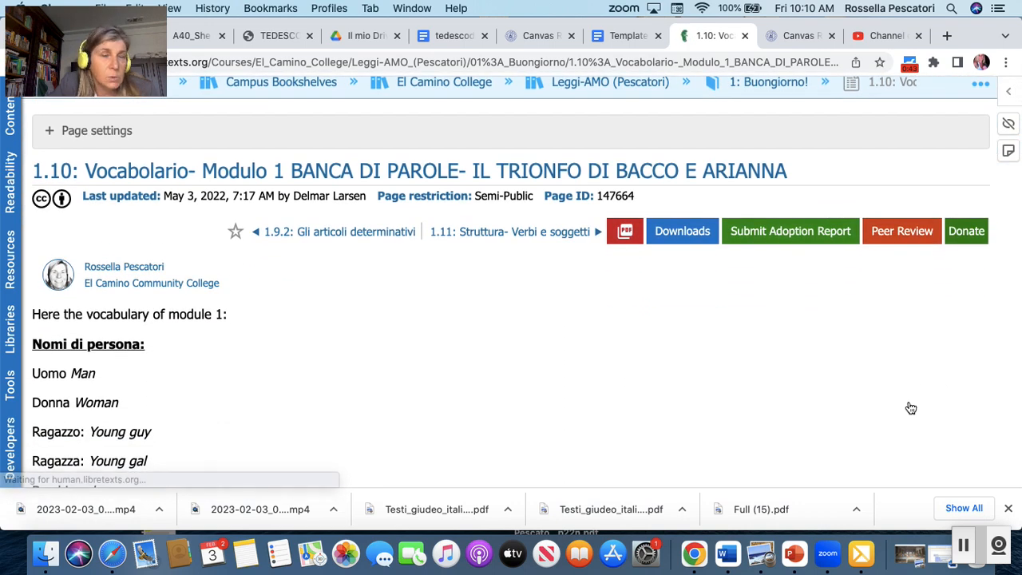
{"action": "scroll", "scroll_direction": "down", "scroll_amount": 3}
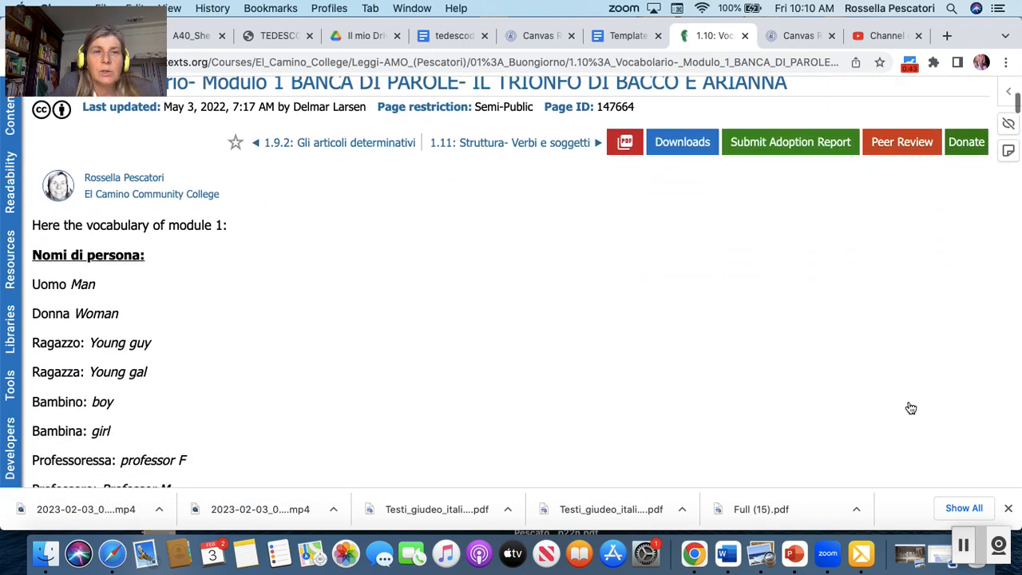
{"action": "scroll", "scroll_direction": "down", "scroll_amount": 3}
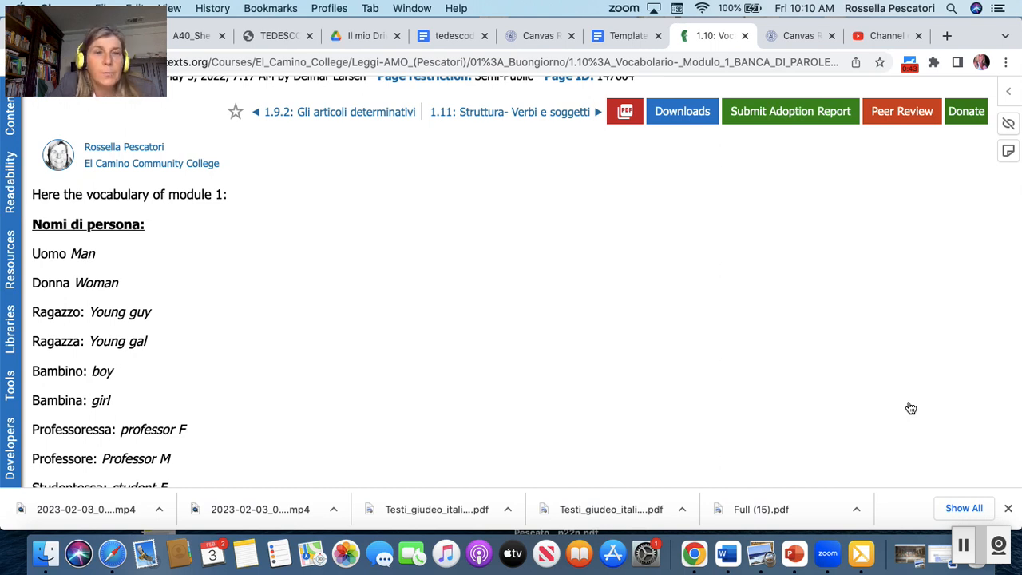
{"action": "scroll", "scroll_direction": "down", "scroll_amount": 3}
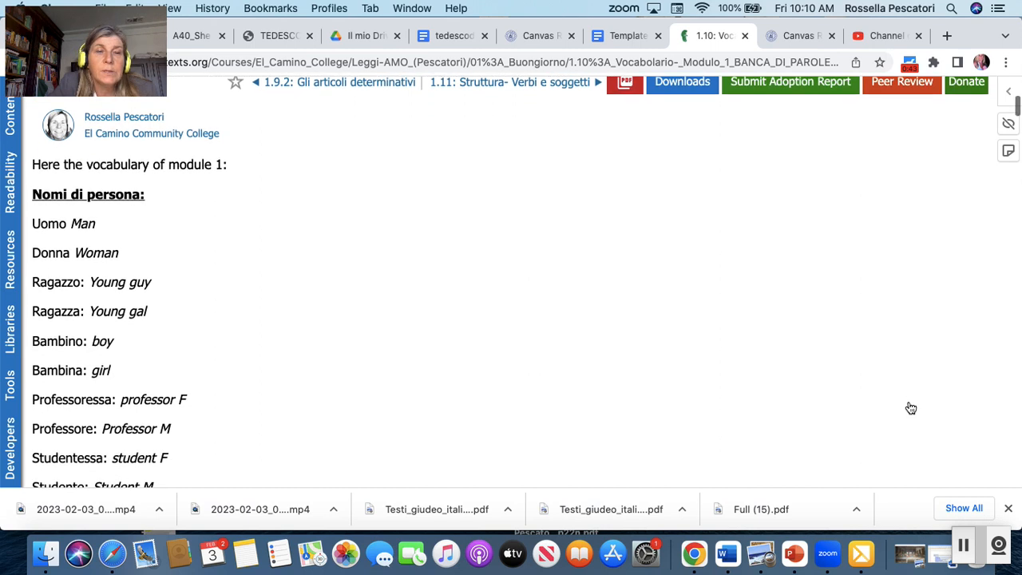
{"action": "scroll", "scroll_direction": "down", "scroll_amount": 3}
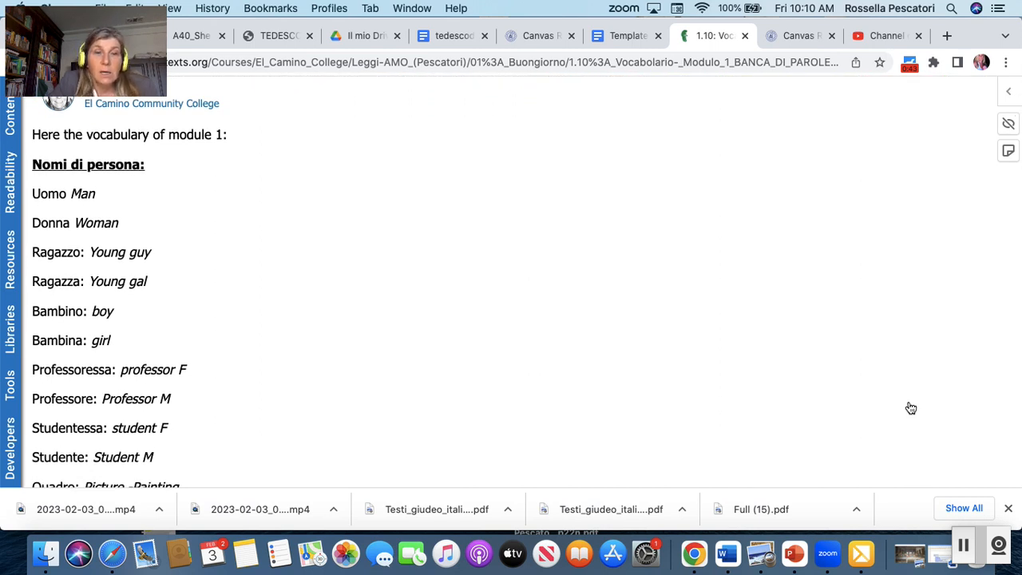
{"action": "scroll", "scroll_direction": "down", "scroll_amount": 3}
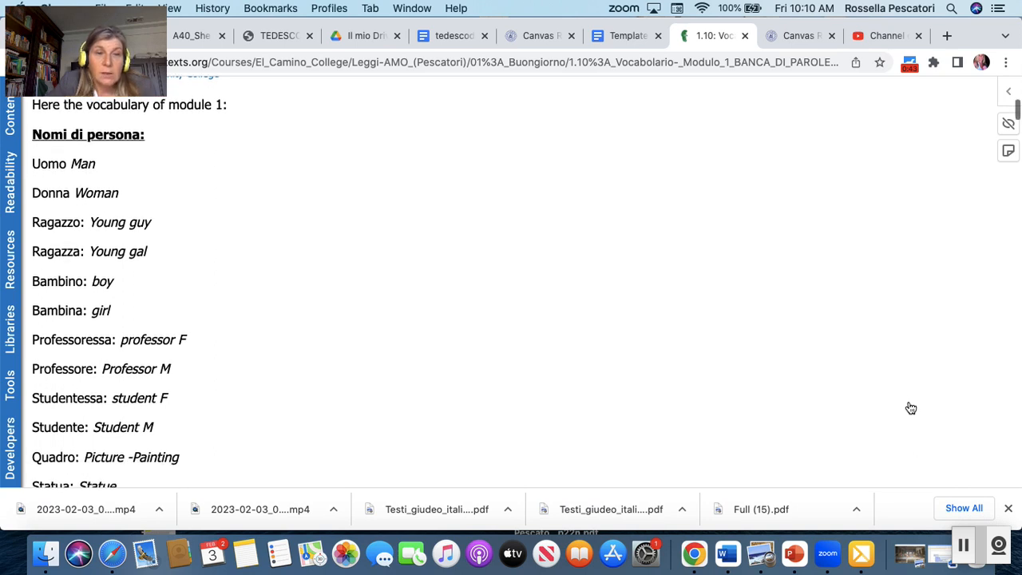
{"action": "scroll", "scroll_direction": "down", "scroll_amount": 3}
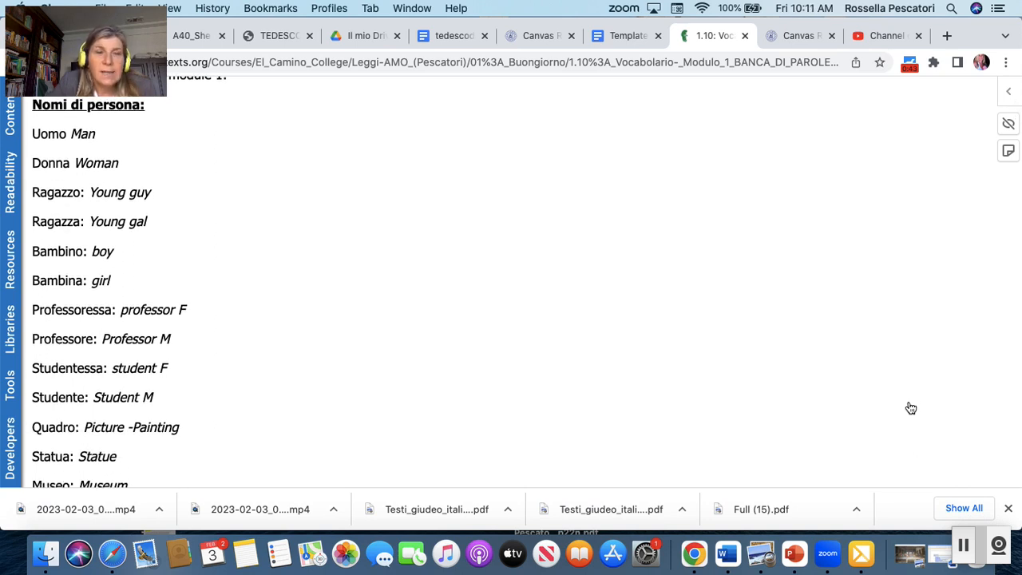
{"action": "scroll", "scroll_direction": "down", "scroll_amount": 3}
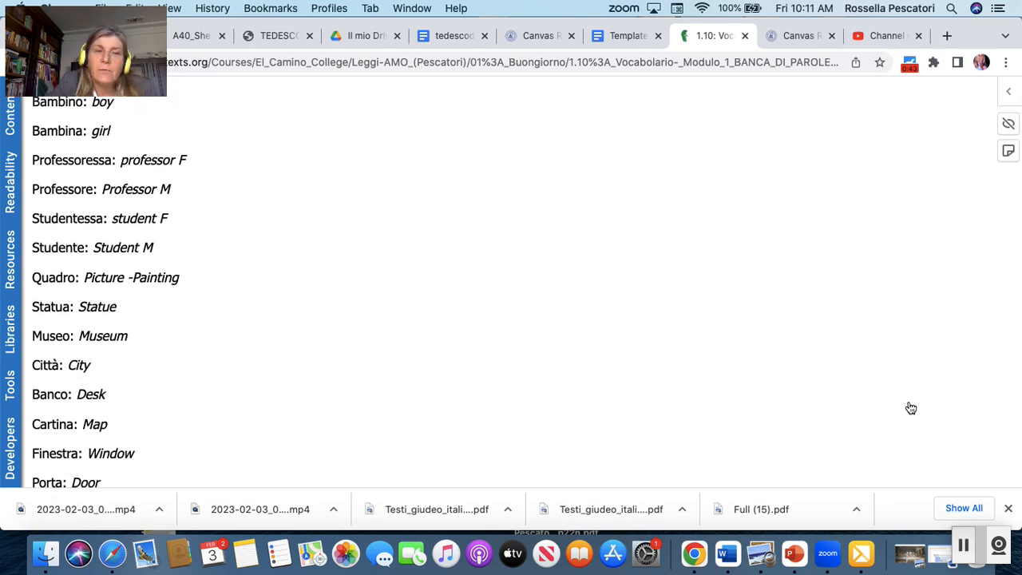
{"action": "scroll", "scroll_direction": "down", "scroll_amount": 3}
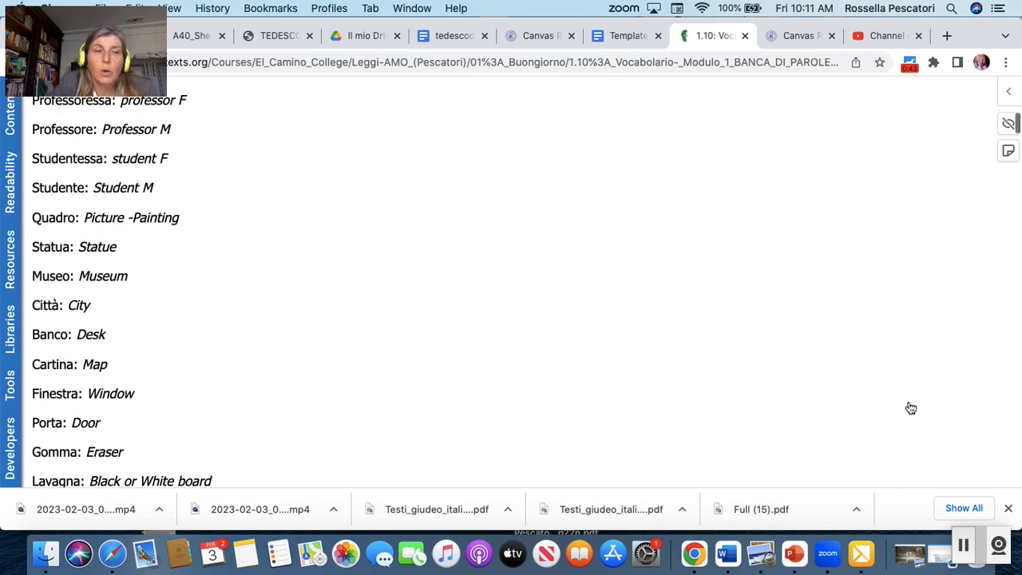
{"action": "scroll", "scroll_direction": "down", "scroll_amount": 3}
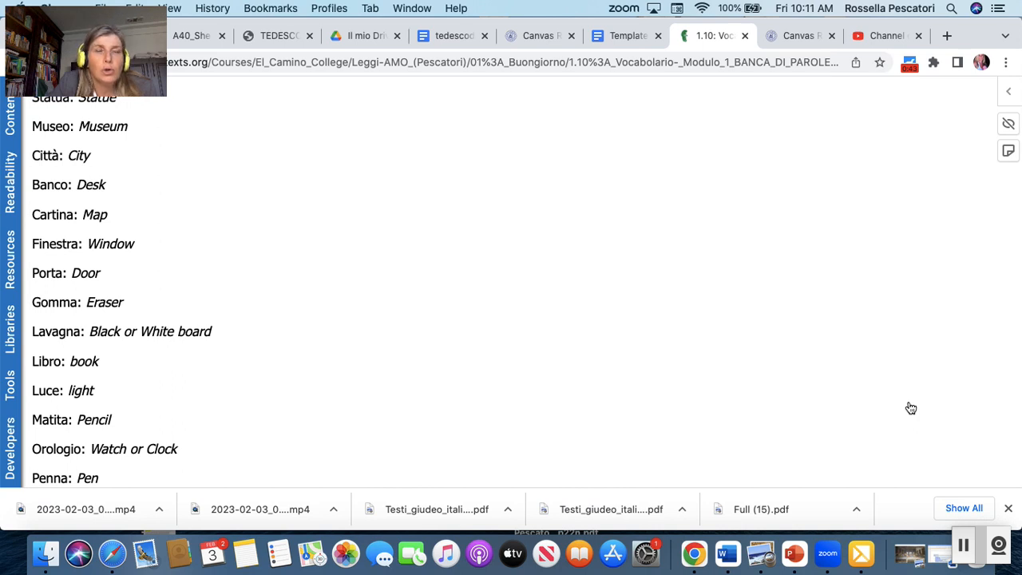
{"action": "scroll", "scroll_direction": "down", "scroll_amount": 3}
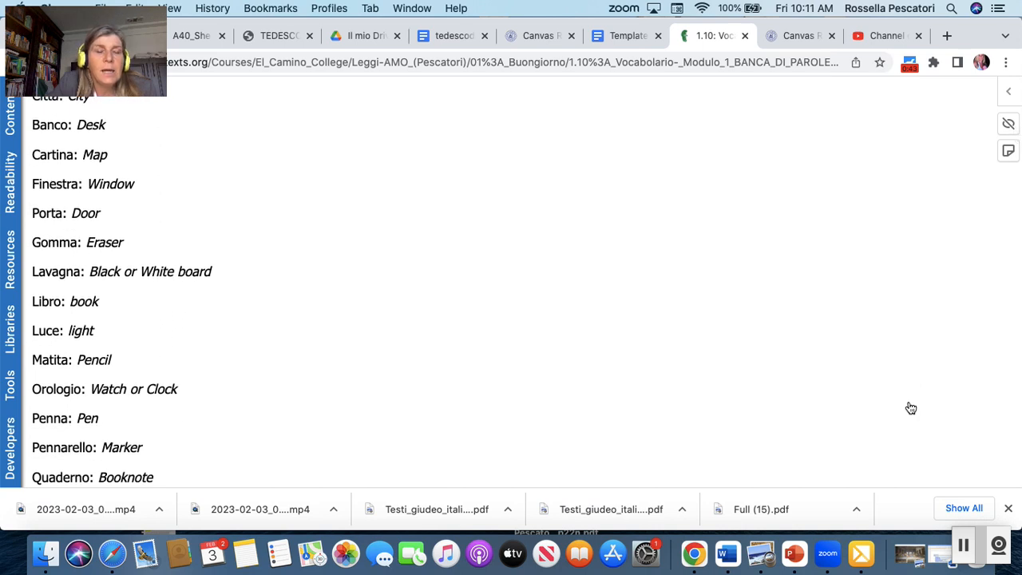
{"action": "scroll", "scroll_direction": "down", "scroll_amount": 3}
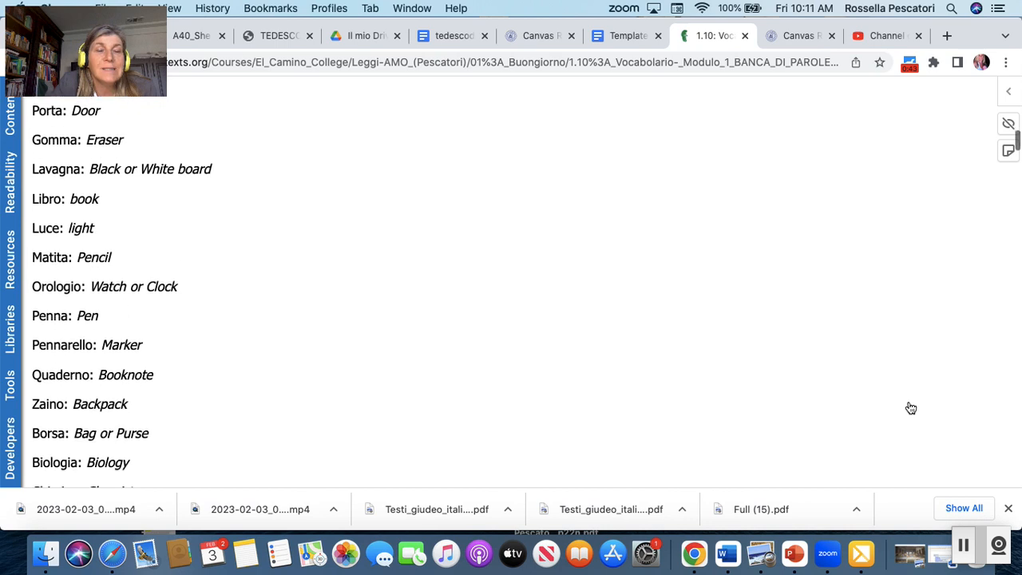
{"action": "scroll", "scroll_direction": "down", "scroll_amount": 3}
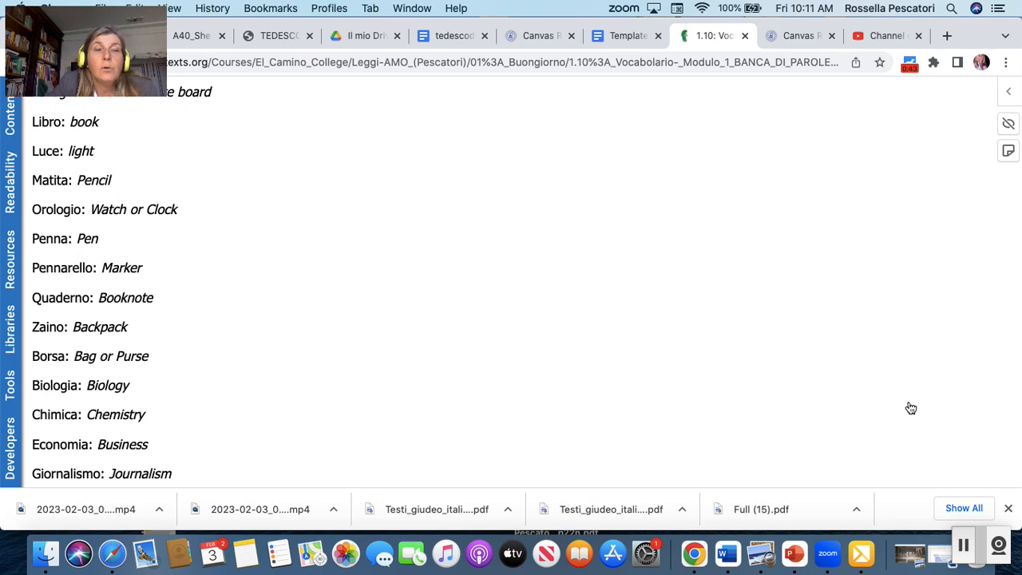
{"action": "scroll", "scroll_direction": "down", "scroll_amount": 3}
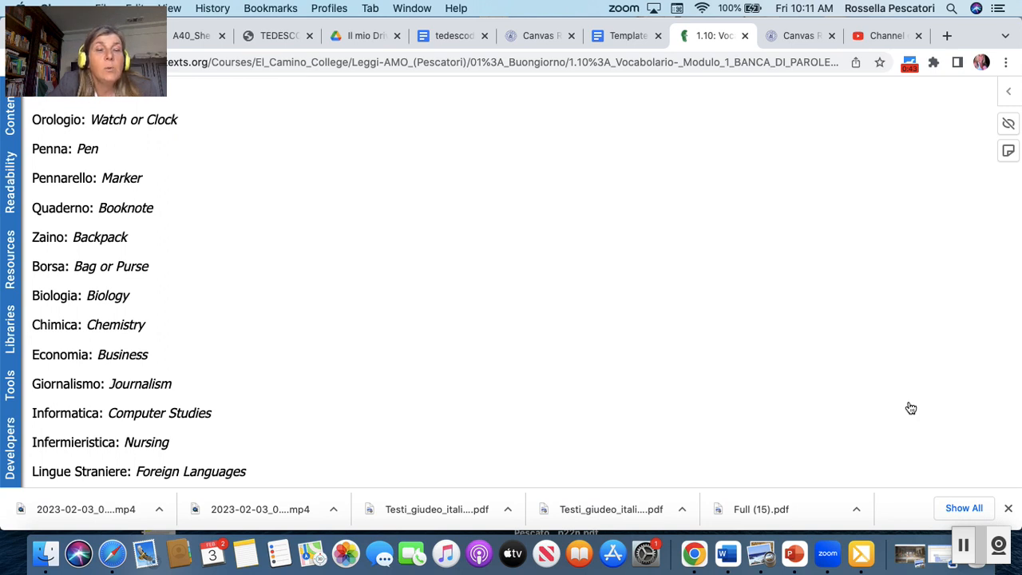
{"action": "scroll", "scroll_direction": "down", "scroll_amount": 3}
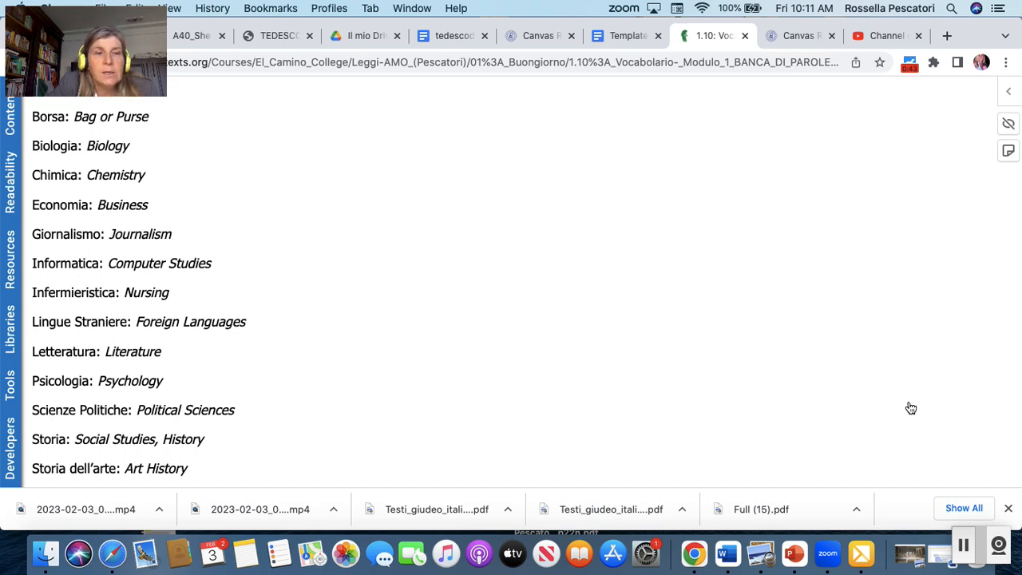
- Scroll the 1.10 Vocabolario word bank down through the personality adjectives
{"action": "scroll", "scroll_direction": "down", "scroll_amount": 3}
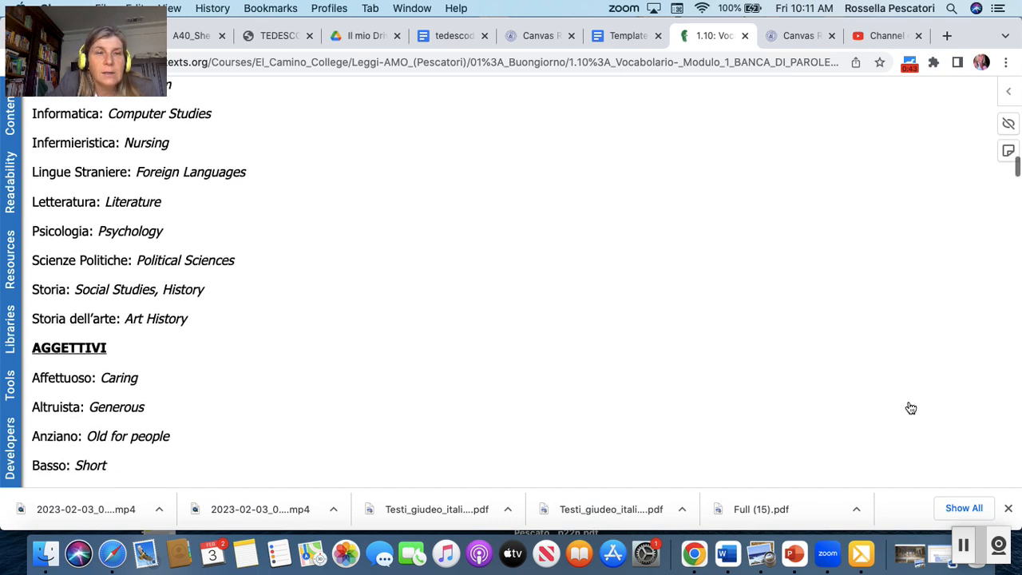
{"action": "scroll", "scroll_direction": "down", "scroll_amount": 3}
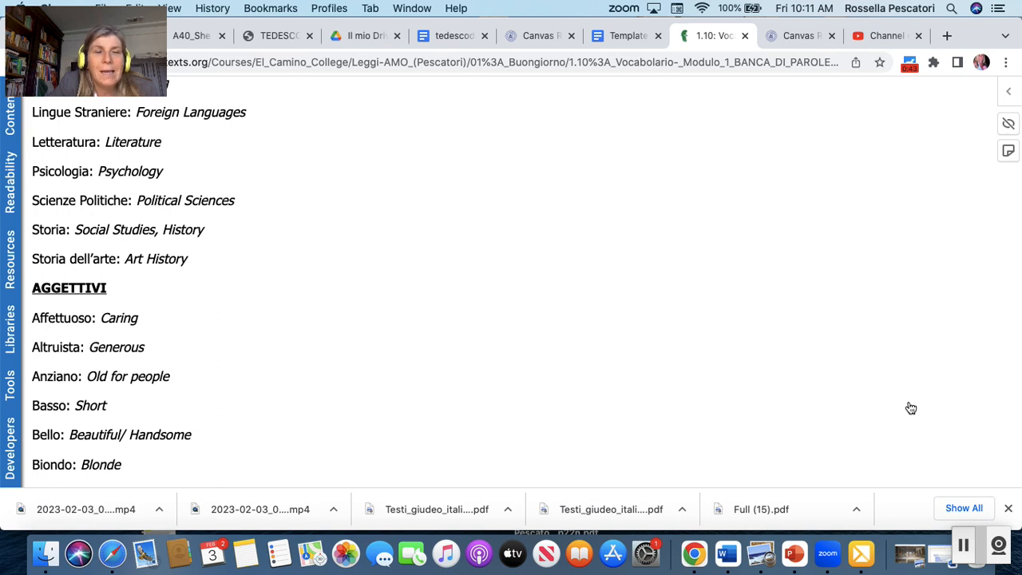
{"action": "scroll", "scroll_direction": "down", "scroll_amount": 3}
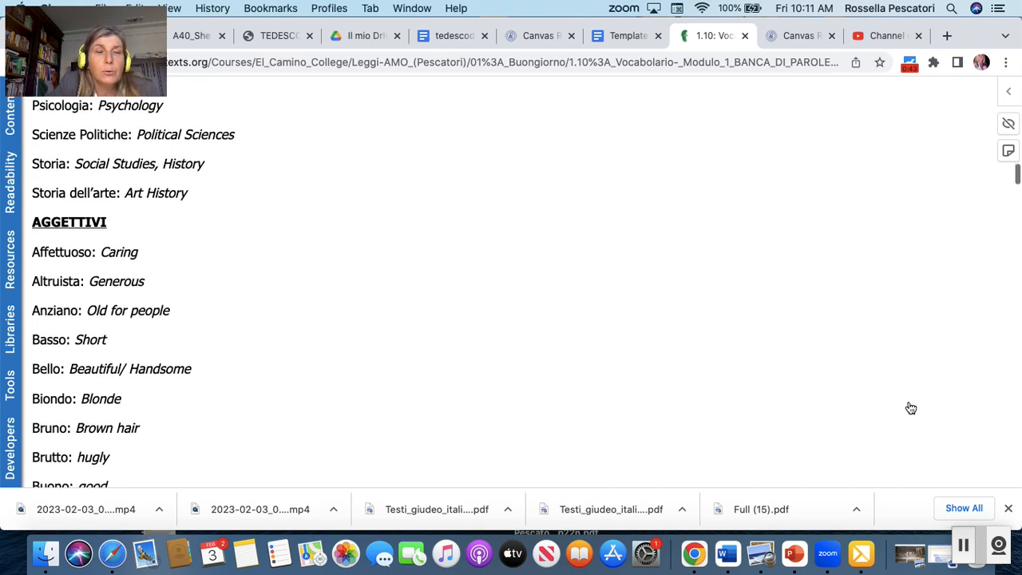
{"action": "scroll", "scroll_direction": "down", "scroll_amount": 3}
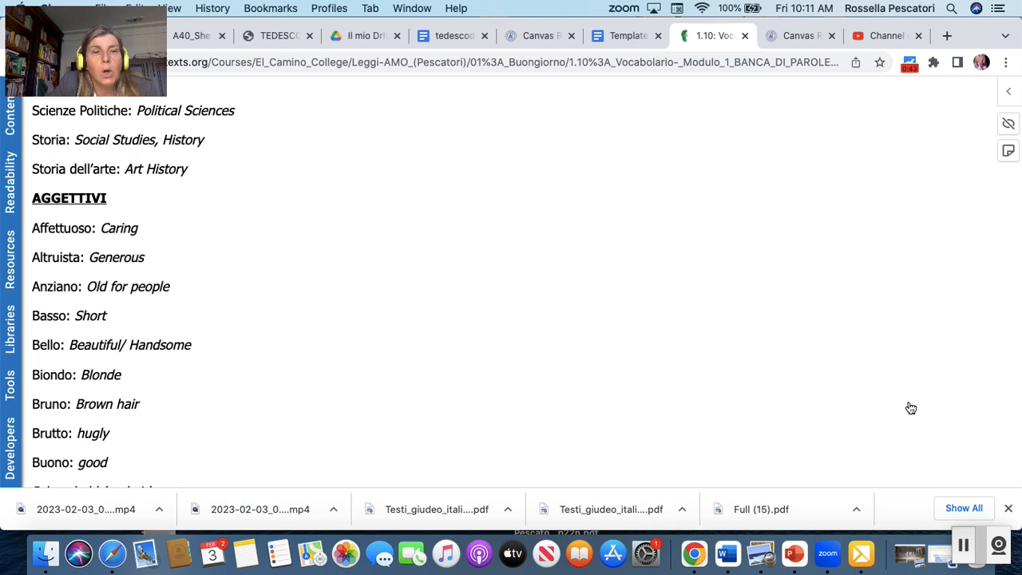
{"action": "scroll", "scroll_direction": "down", "scroll_amount": 3}
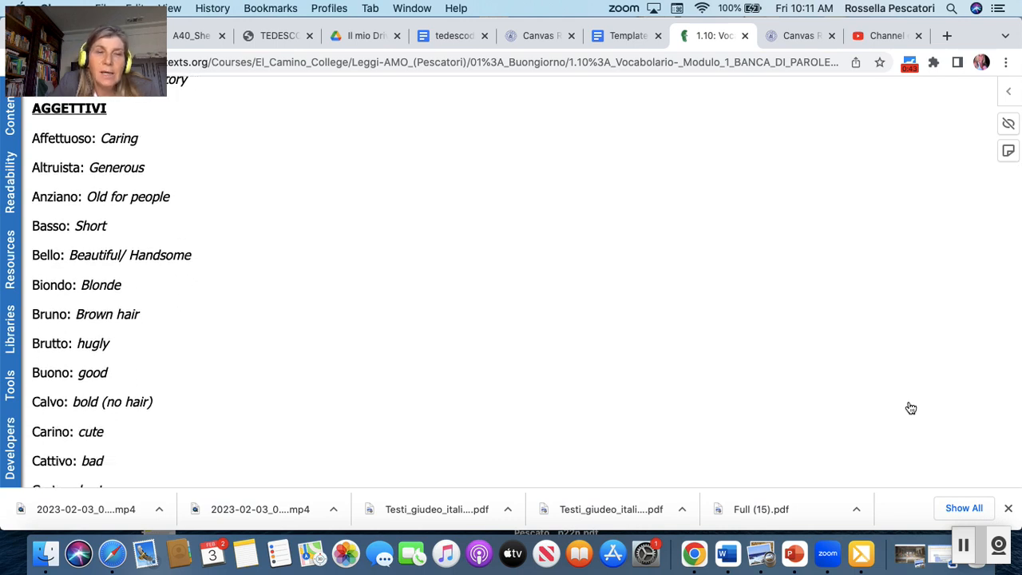
{"action": "scroll", "scroll_direction": "down", "scroll_amount": 3}
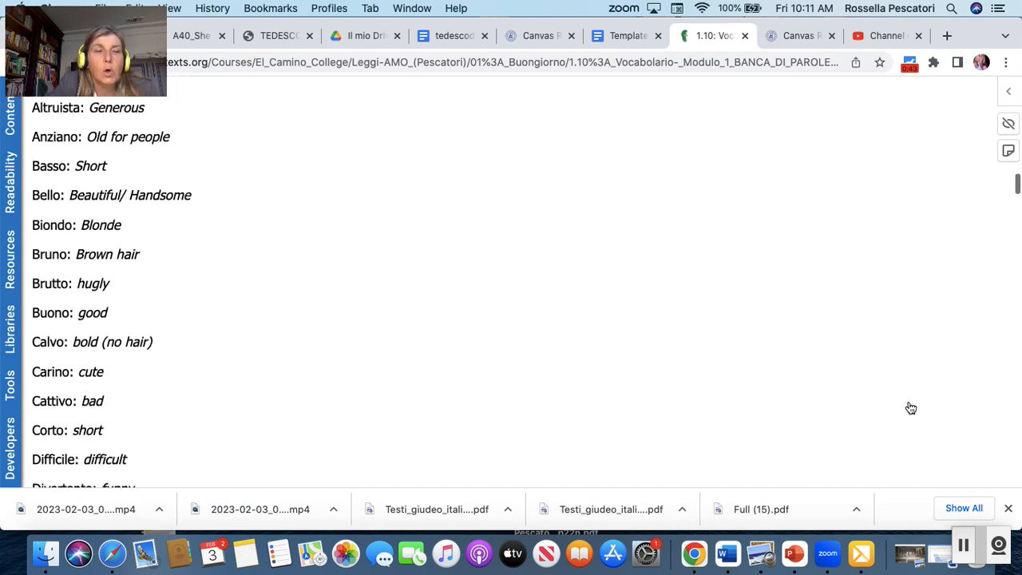
{"action": "scroll", "scroll_direction": "down", "scroll_amount": 3}
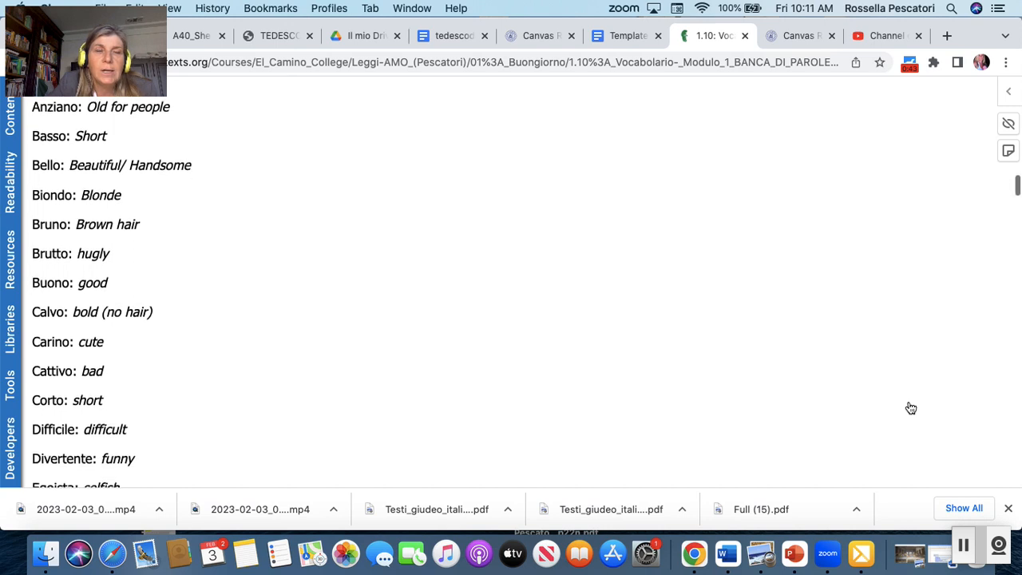
{"action": "scroll", "scroll_direction": "down", "scroll_amount": 3}
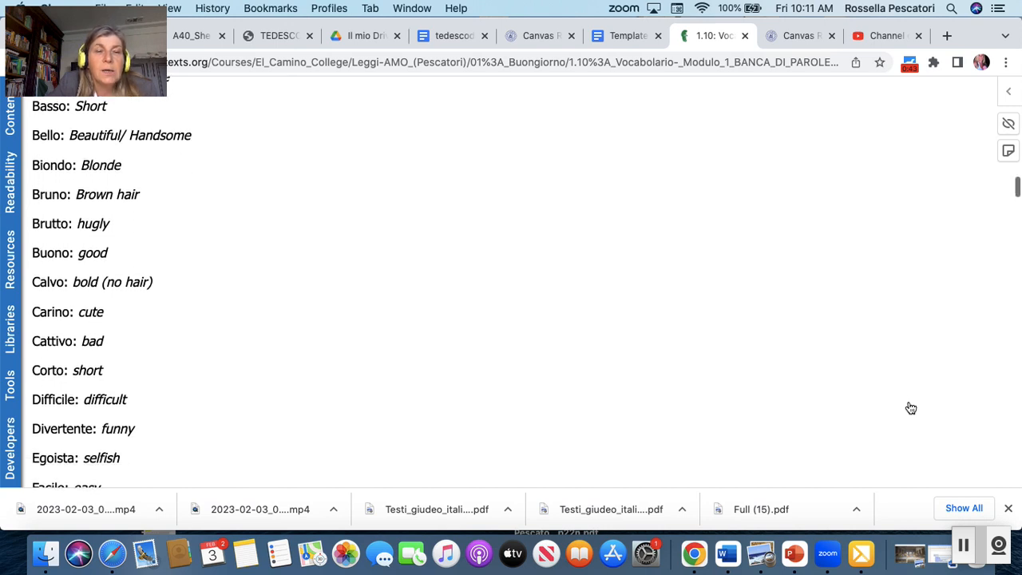
{"action": "scroll", "scroll_direction": "down", "scroll_amount": 3}
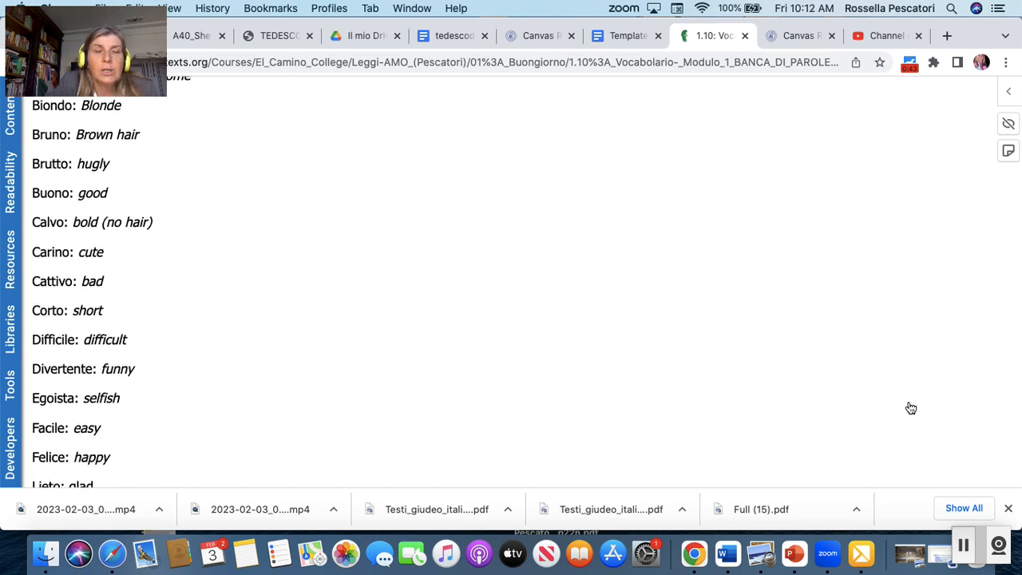
{"action": "scroll", "scroll_direction": "down", "scroll_amount": 3}
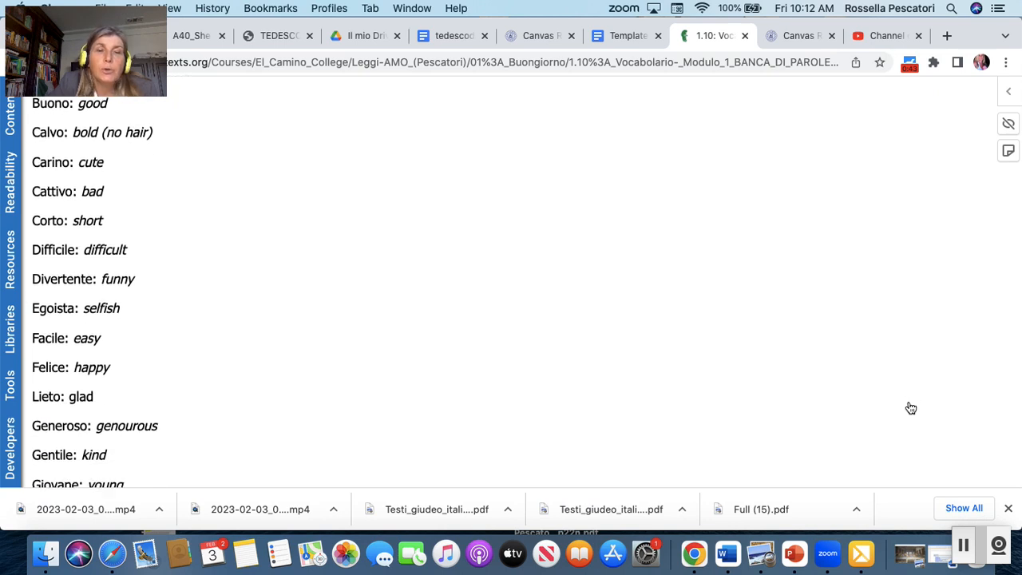
{"action": "scroll", "scroll_direction": "down", "scroll_amount": 3}
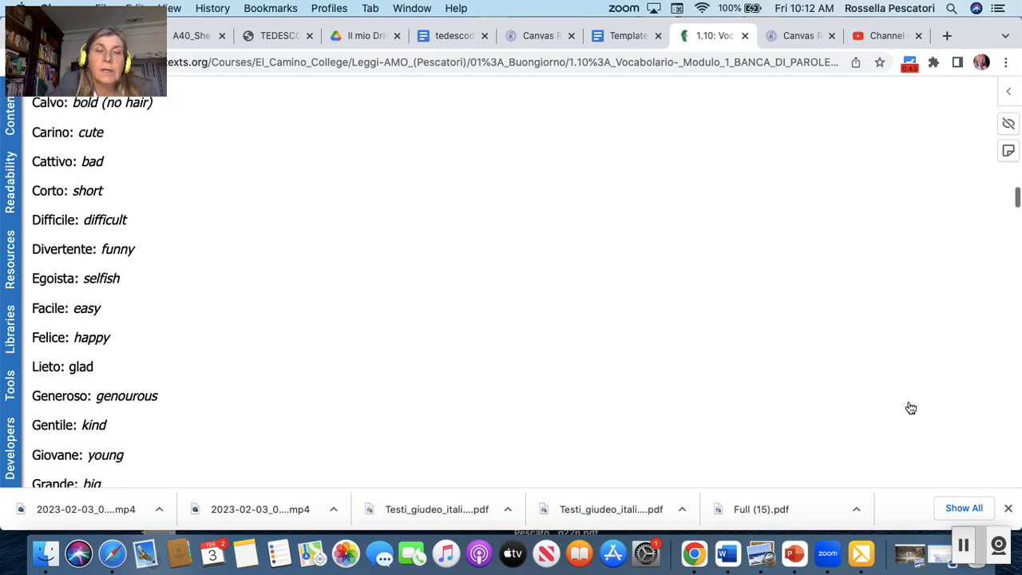
{"action": "scroll", "scroll_direction": "down", "scroll_amount": 3}
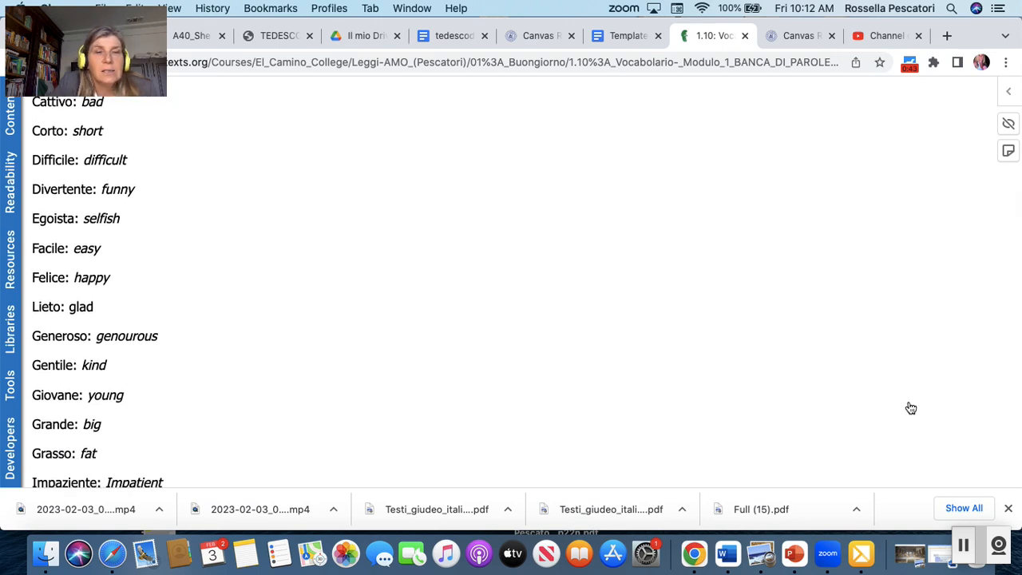
{"action": "scroll", "scroll_direction": "down", "scroll_amount": 3}
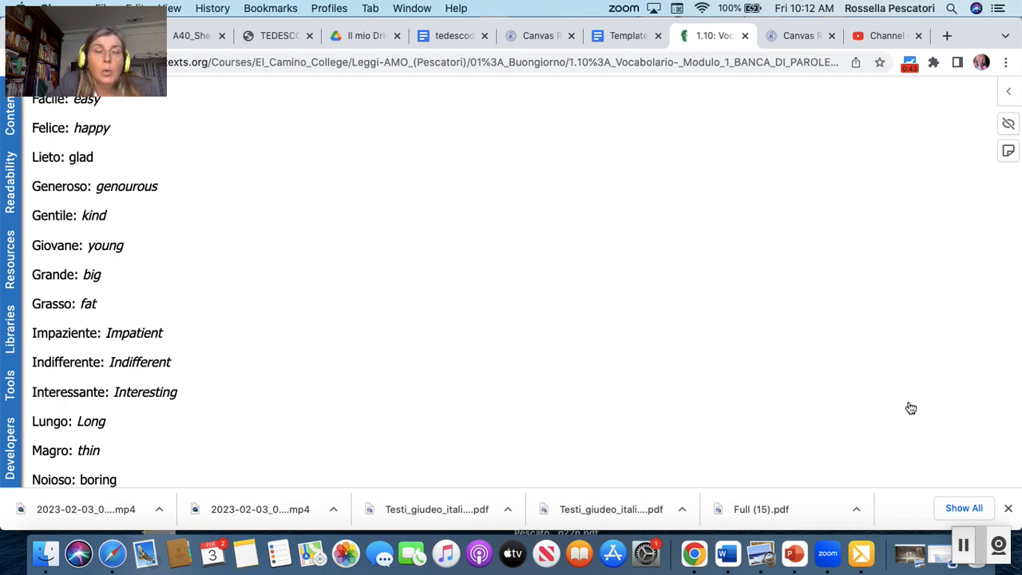
- Continue to the nationality adjectives from Americano down to Tedesco: German
{"action": "scroll", "scroll_direction": "down", "scroll_amount": 3}
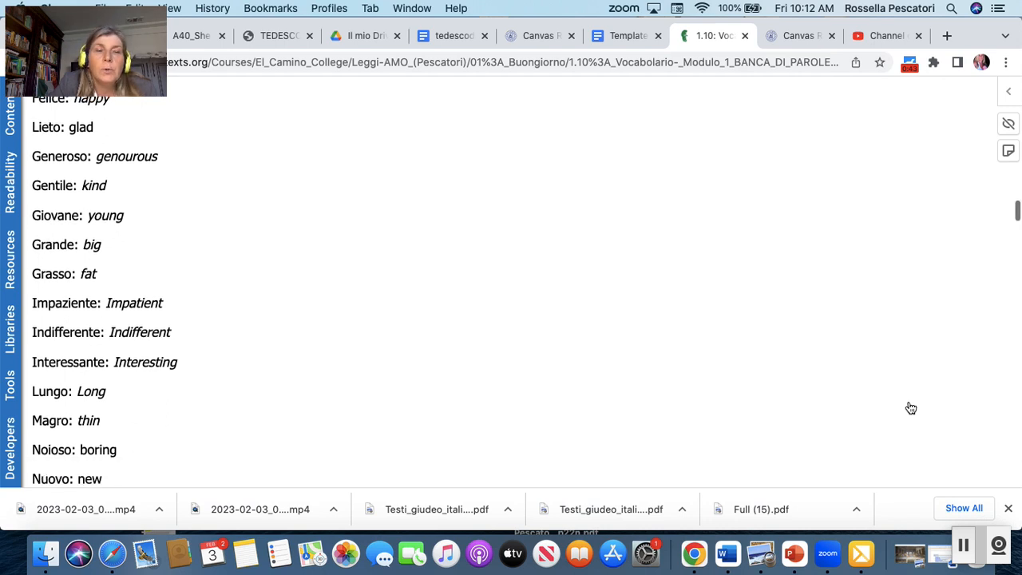
{"action": "scroll", "scroll_direction": "down", "scroll_amount": 3}
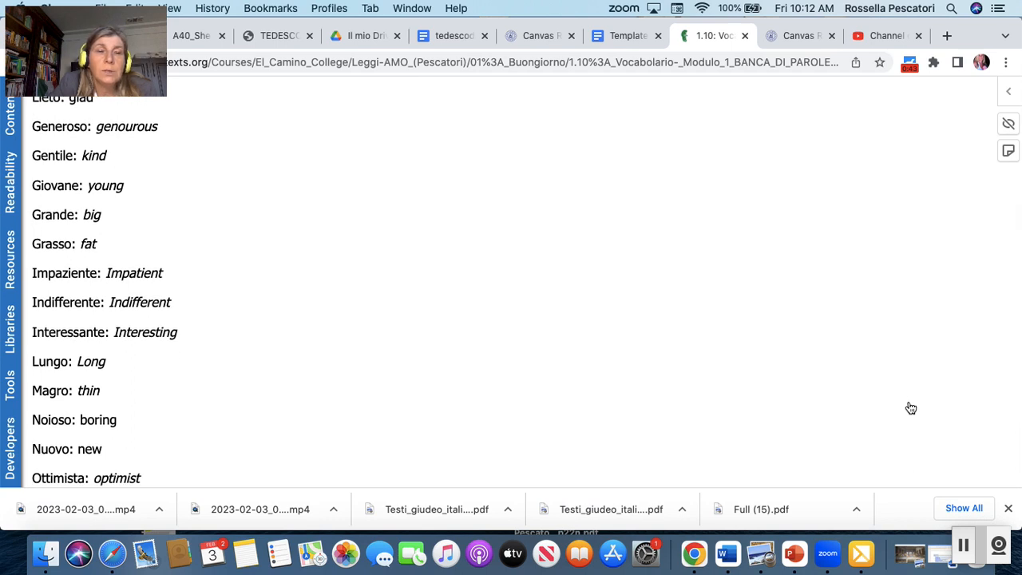
{"action": "scroll", "scroll_direction": "down", "scroll_amount": 3}
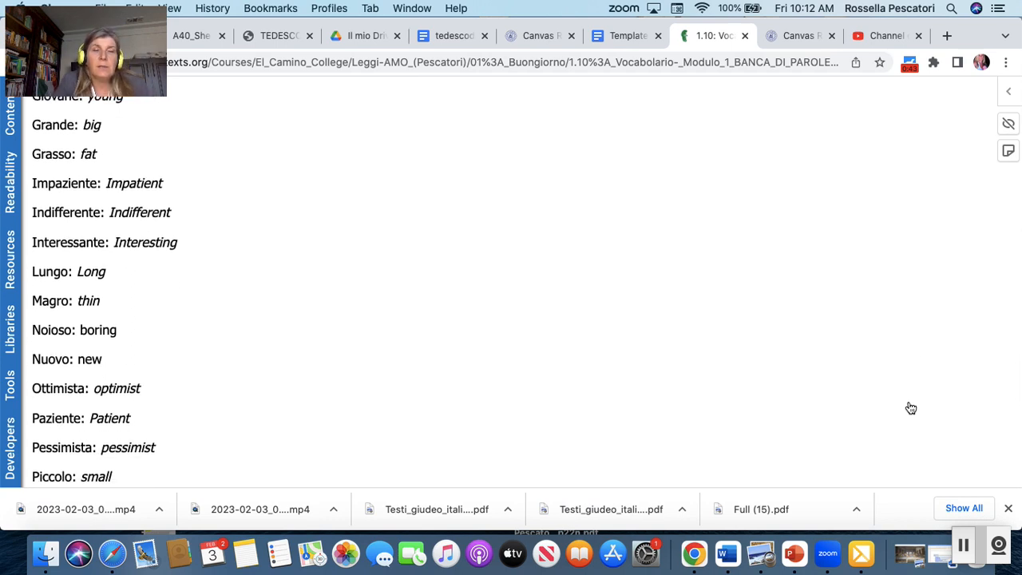
{"action": "scroll", "scroll_direction": "down", "scroll_amount": 3}
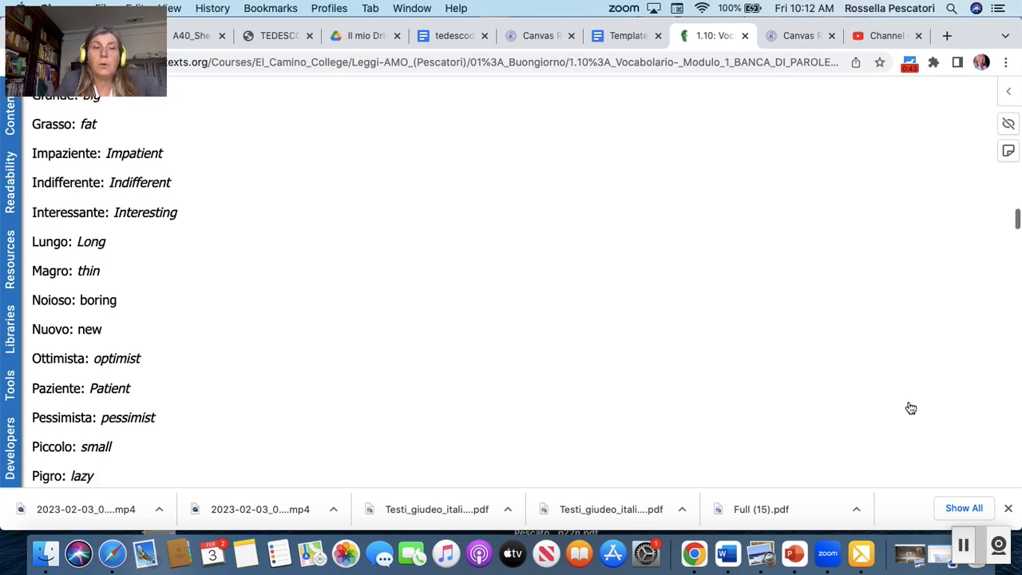
{"action": "scroll", "scroll_direction": "down", "scroll_amount": 3}
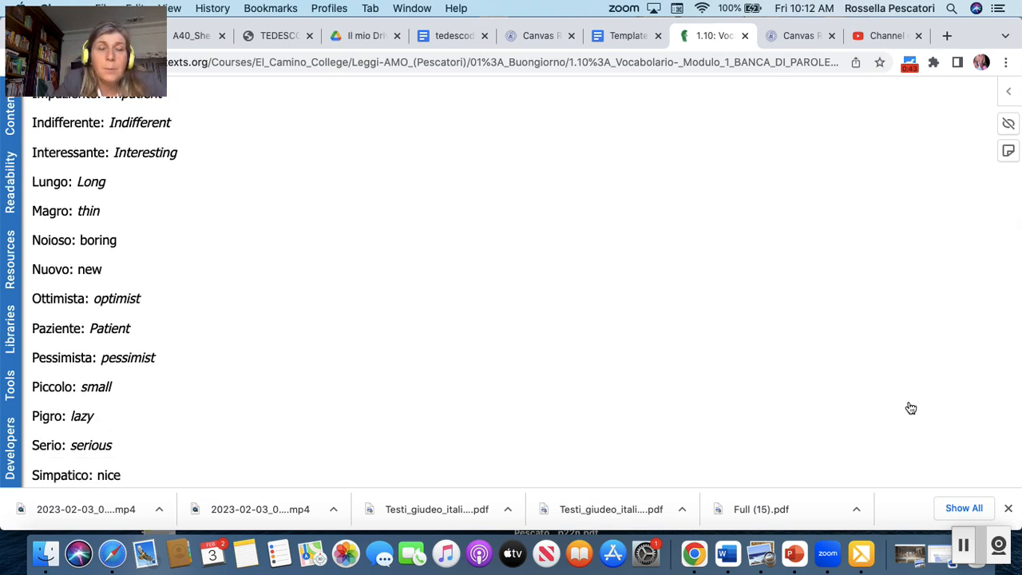
{"action": "scroll", "scroll_direction": "down", "scroll_amount": 3}
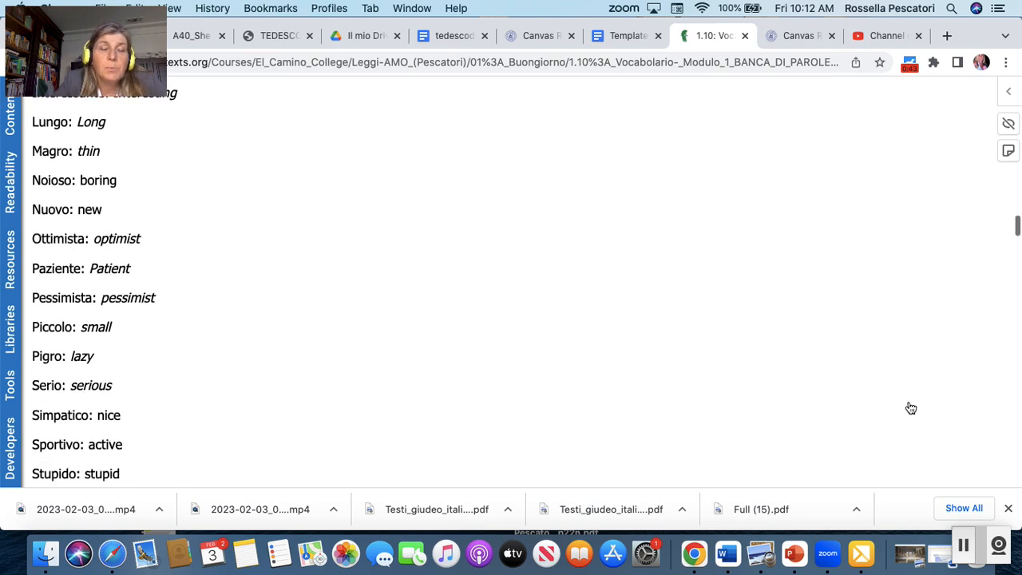
{"action": "scroll", "scroll_direction": "down", "scroll_amount": 3}
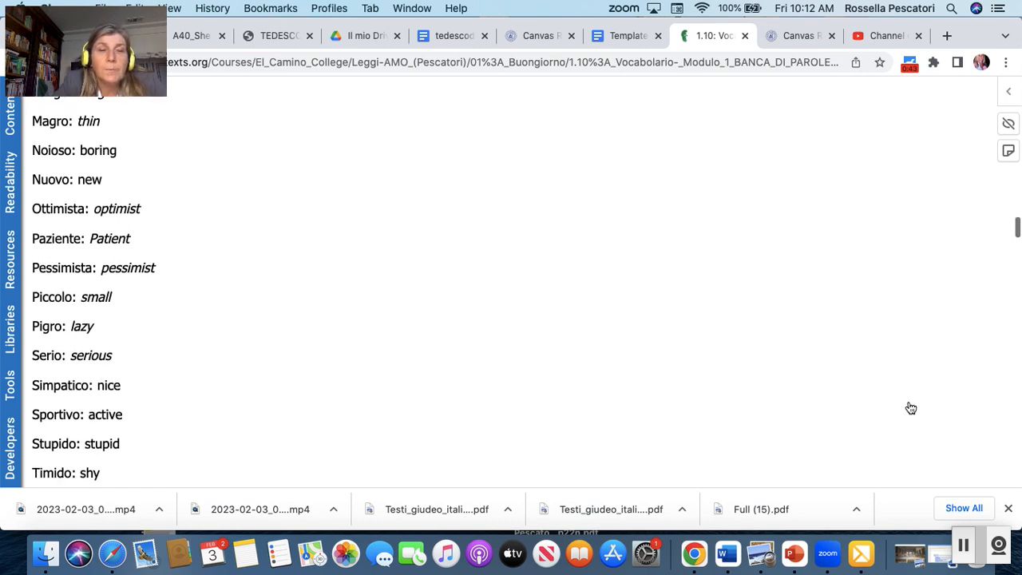
{"action": "scroll", "scroll_direction": "down", "scroll_amount": 3}
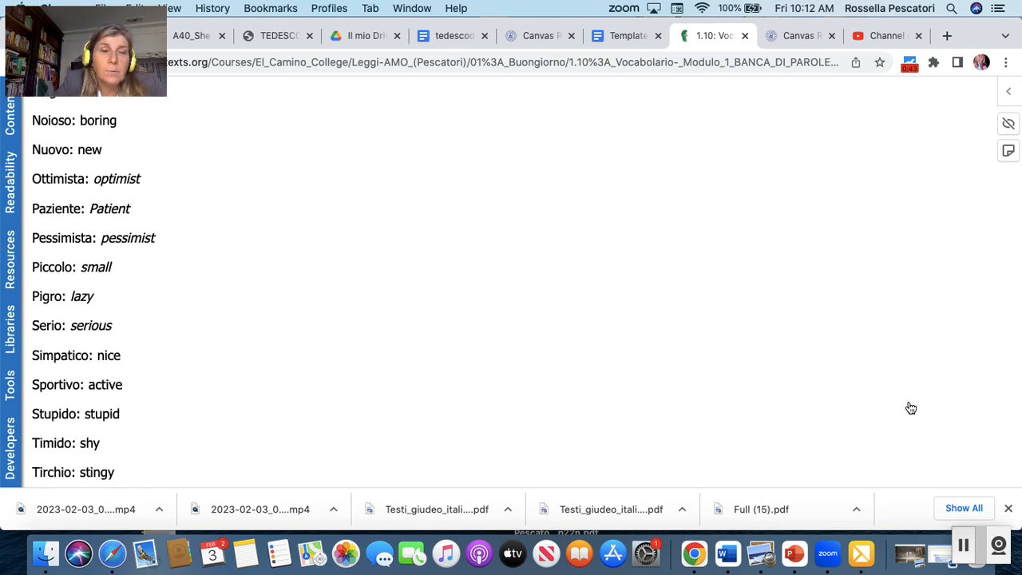
{"action": "scroll", "scroll_direction": "down", "scroll_amount": 3}
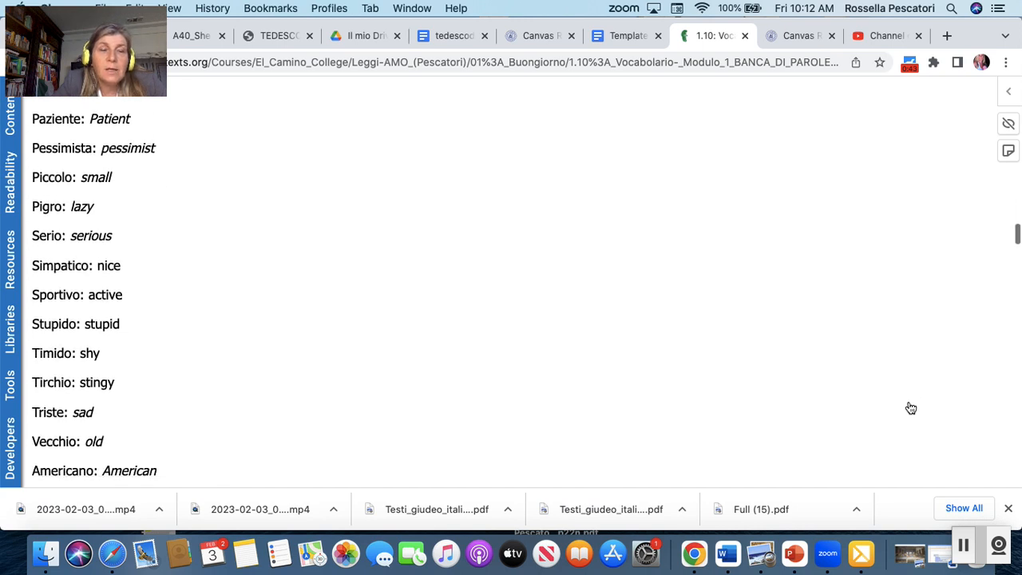
{"action": "scroll", "scroll_direction": "down", "scroll_amount": 3}
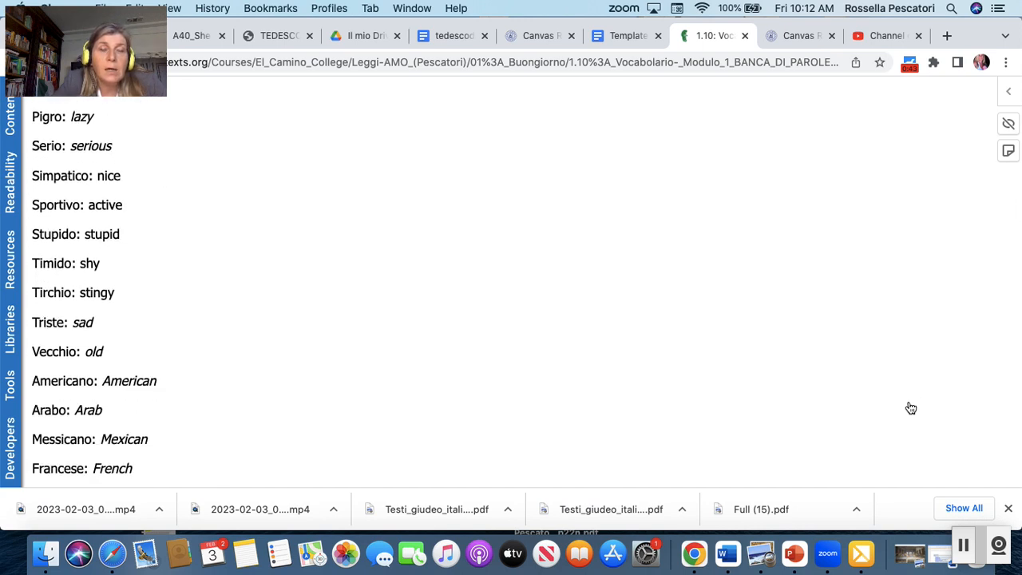
{"action": "scroll", "scroll_direction": "down", "scroll_amount": 3}
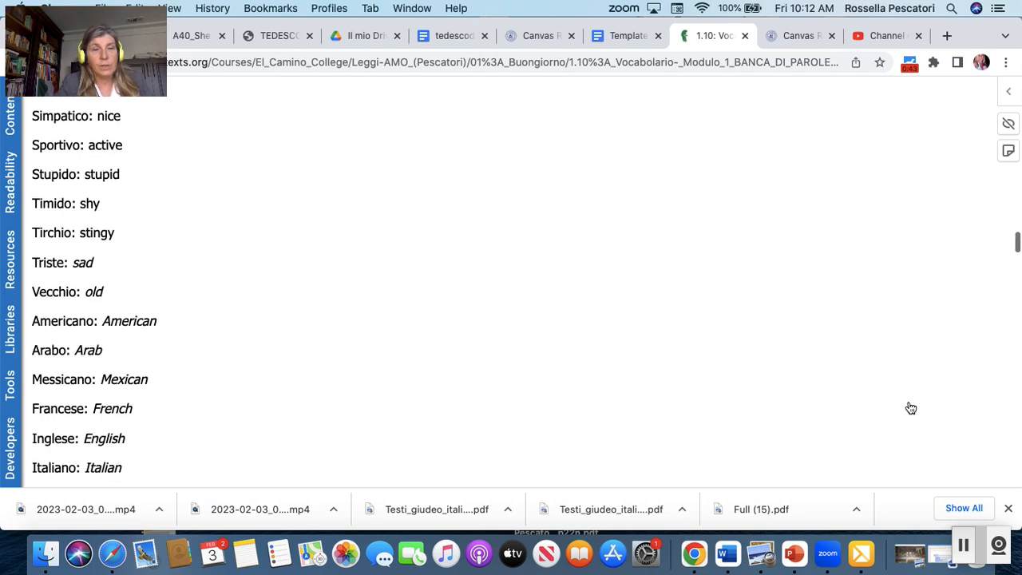
{"action": "scroll", "scroll_direction": "down", "scroll_amount": 3}
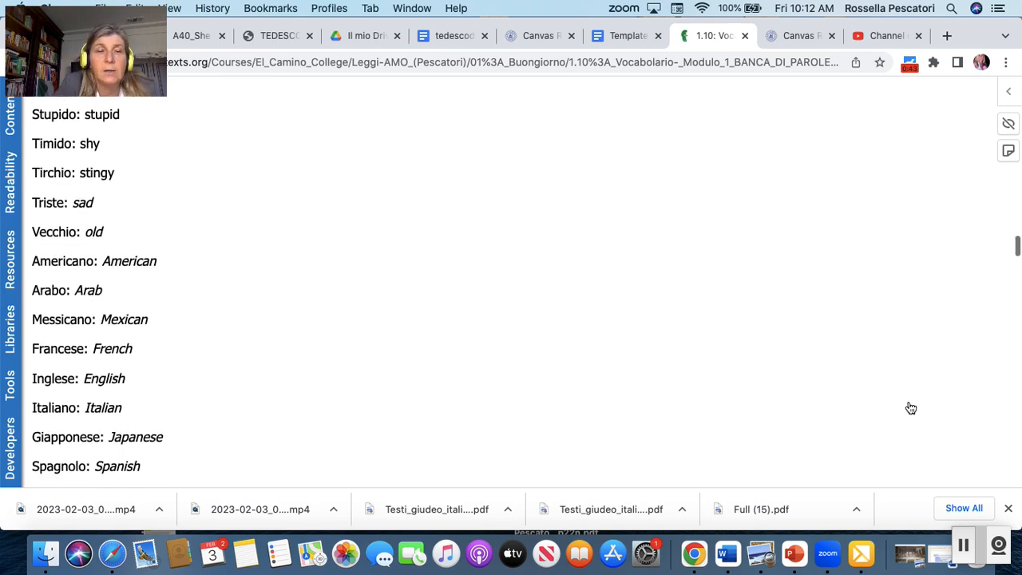
{"action": "scroll", "scroll_direction": "down", "scroll_amount": 3}
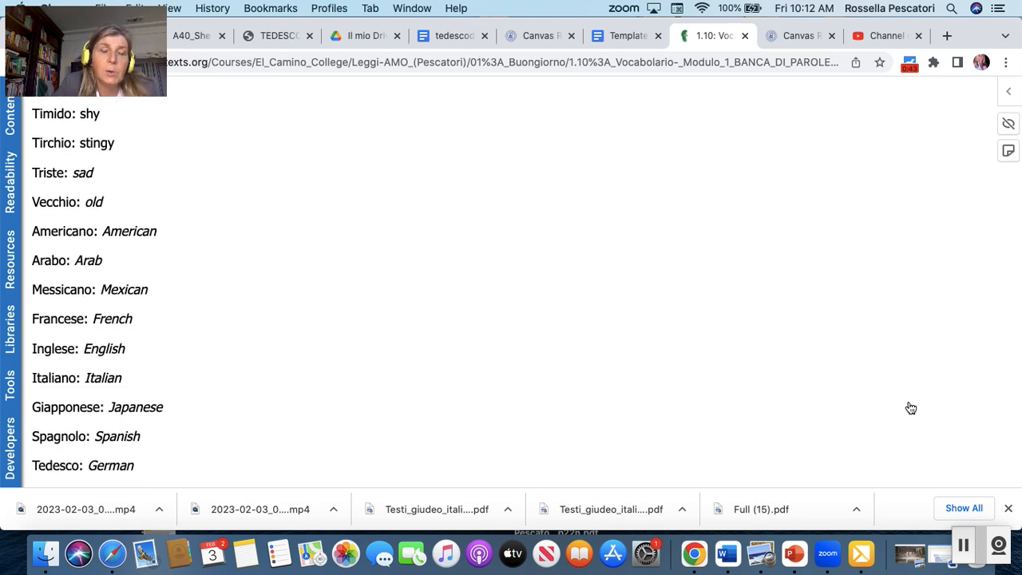
- Scroll through the COLORI list of the word bank
{"action": "scroll", "scroll_direction": "down", "scroll_amount": 3}
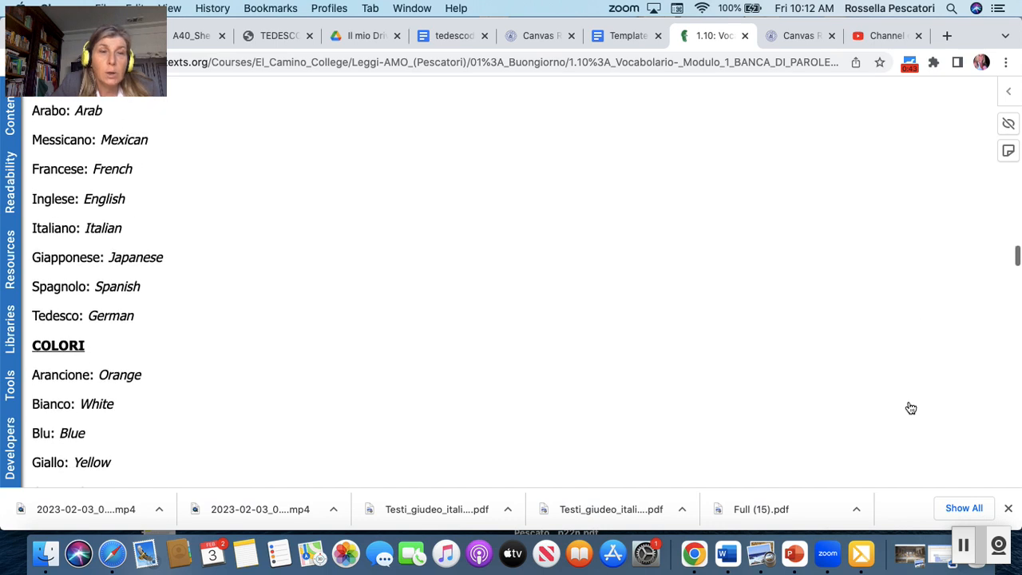
{"action": "scroll", "scroll_direction": "down", "scroll_amount": 3}
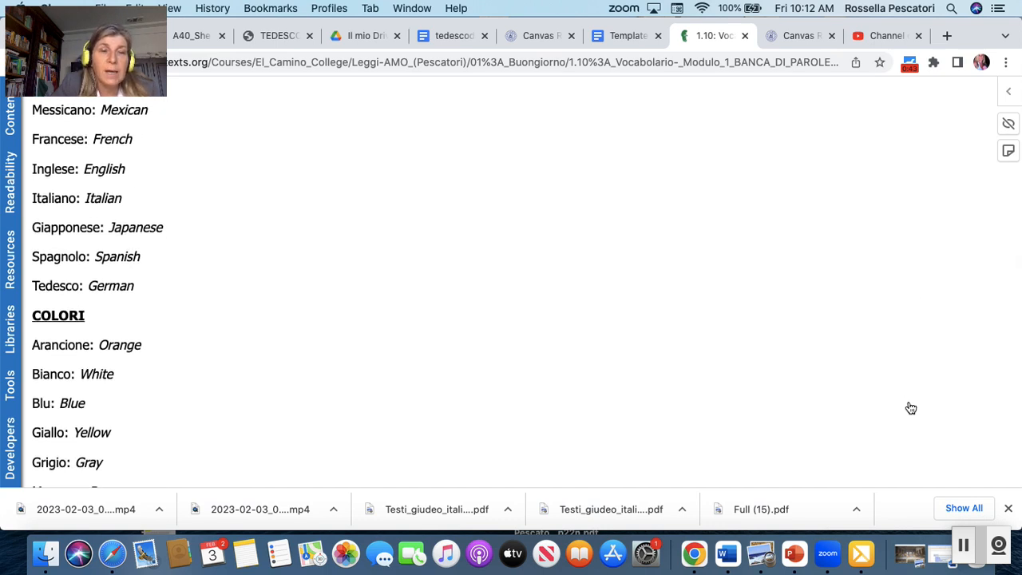
{"action": "scroll", "scroll_direction": "down", "scroll_amount": 3}
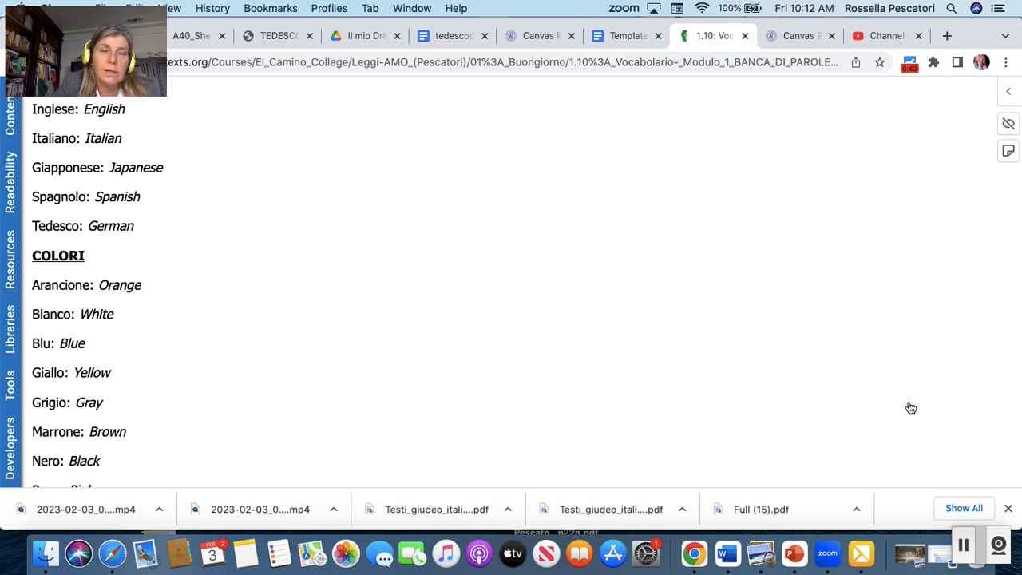
{"action": "scroll", "scroll_direction": "down", "scroll_amount": 3}
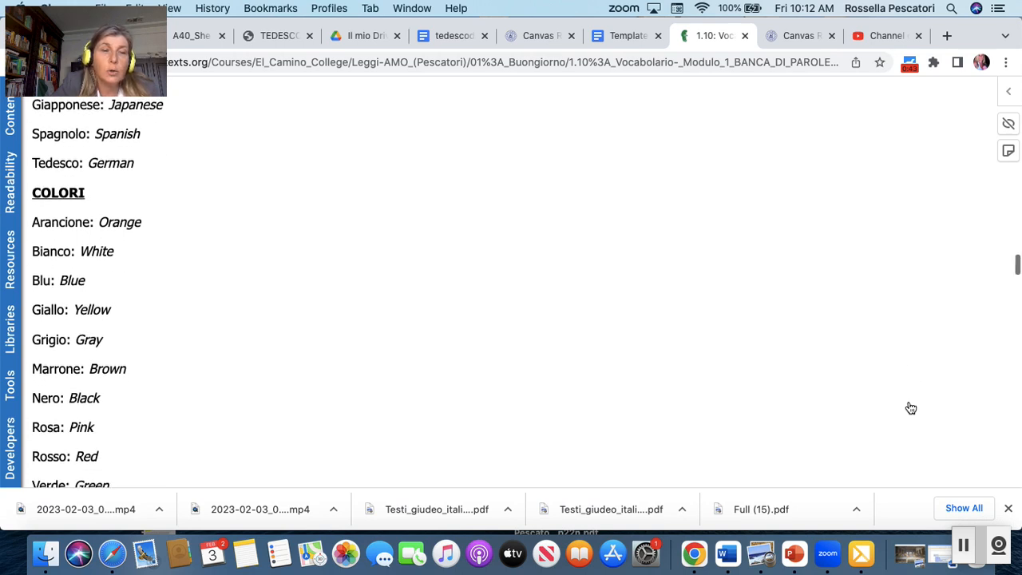
{"action": "scroll", "scroll_direction": "down", "scroll_amount": 3}
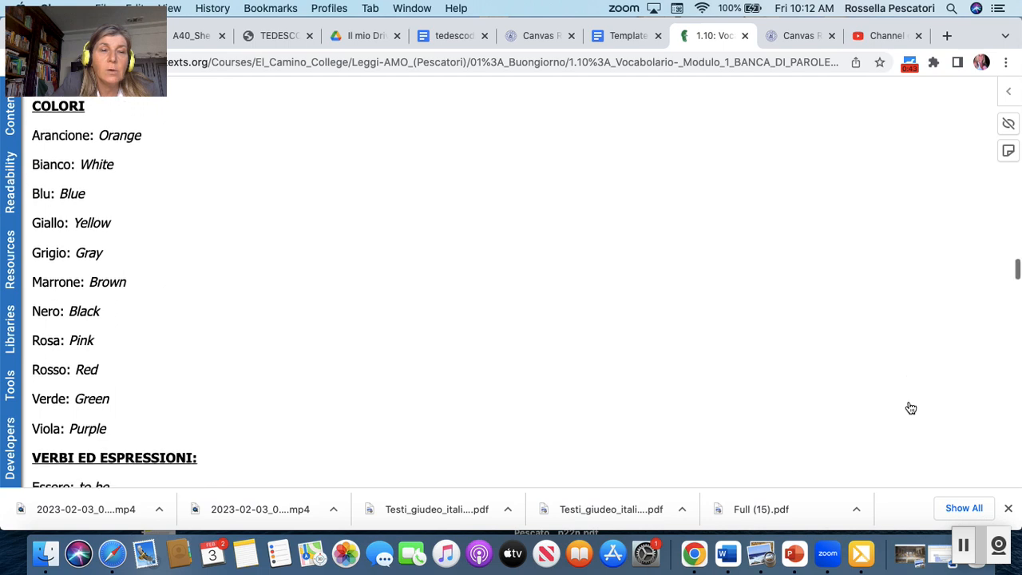
{"action": "scroll", "scroll_direction": "down", "scroll_amount": 3}
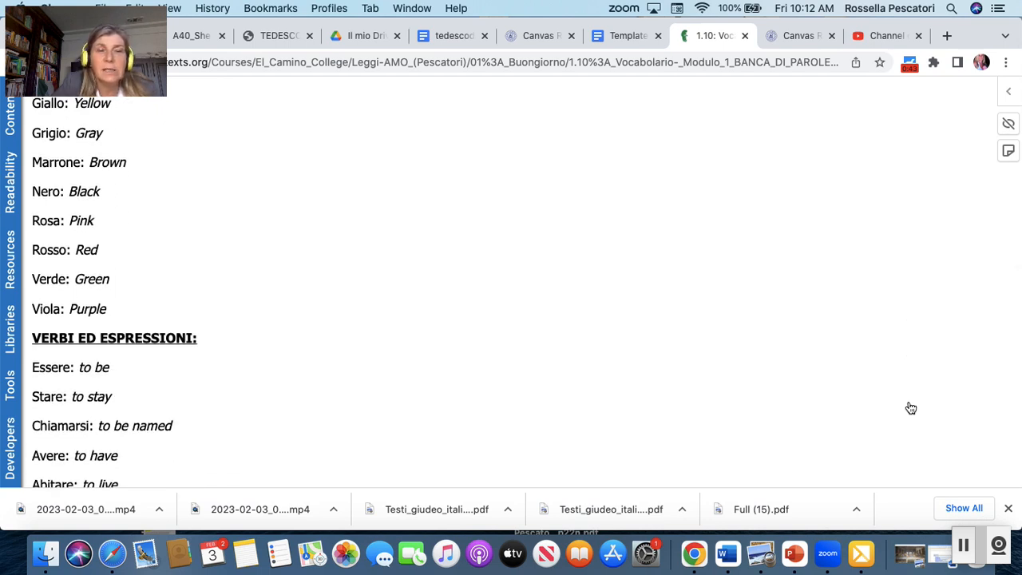
- Move past VERBI ED ESPRESSIONI to the Quizlet link and the Michelangelo dialogue with statue photo
{"action": "scroll", "scroll_direction": "down", "scroll_amount": 3}
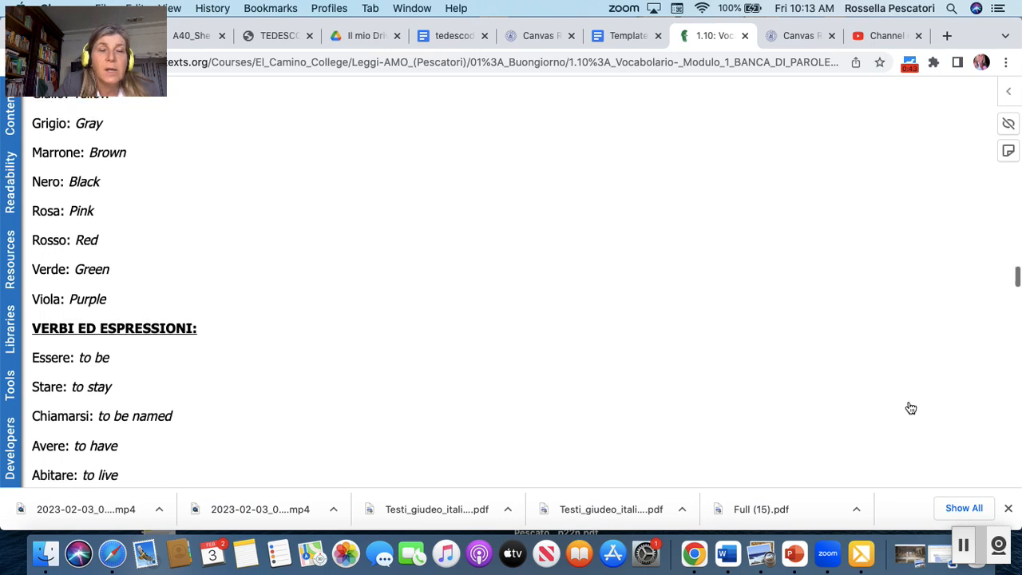
{"action": "scroll", "scroll_direction": "down", "scroll_amount": 3}
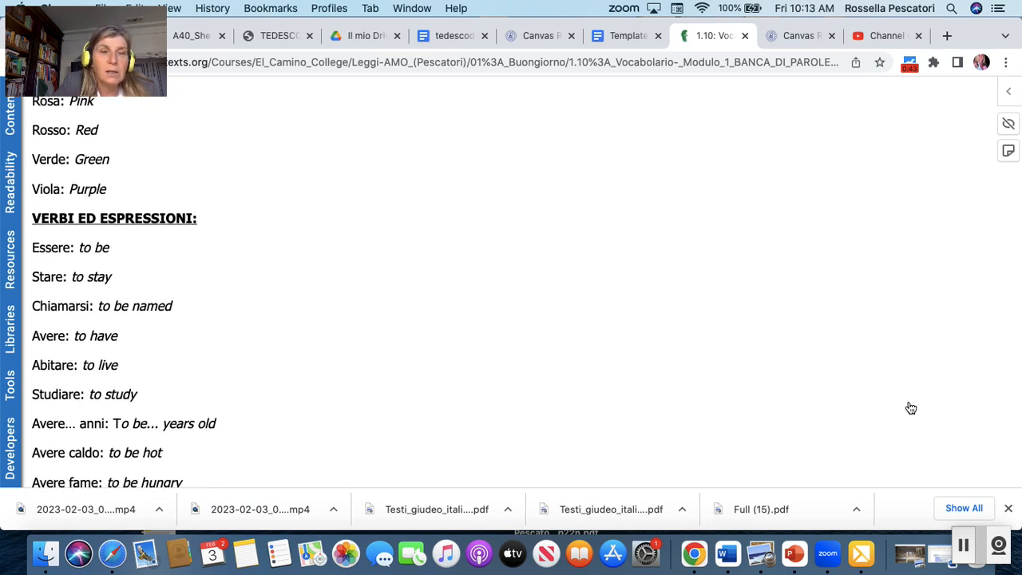
{"action": "scroll", "scroll_direction": "down", "scroll_amount": 3}
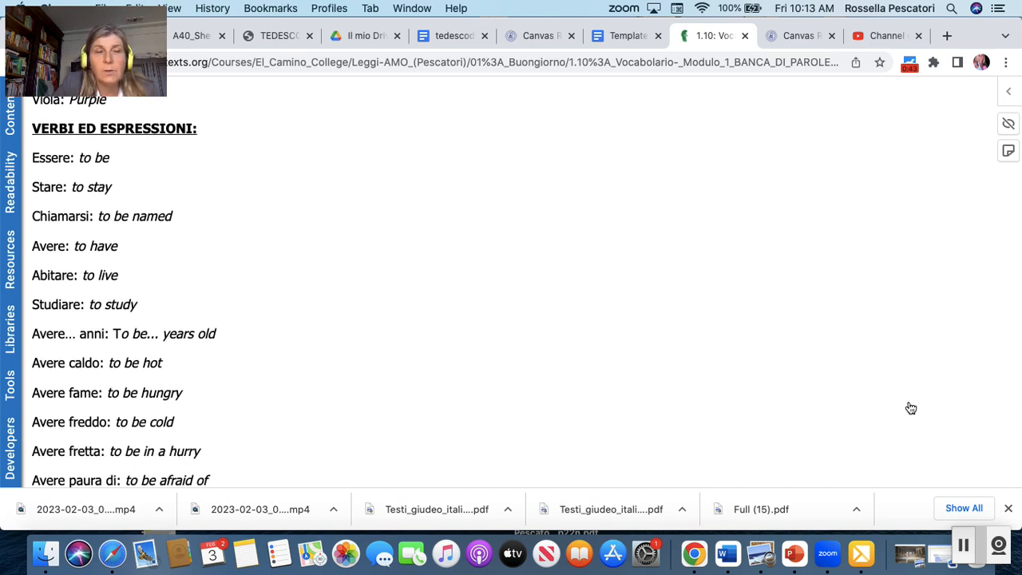
{"action": "scroll", "scroll_direction": "down", "scroll_amount": 3}
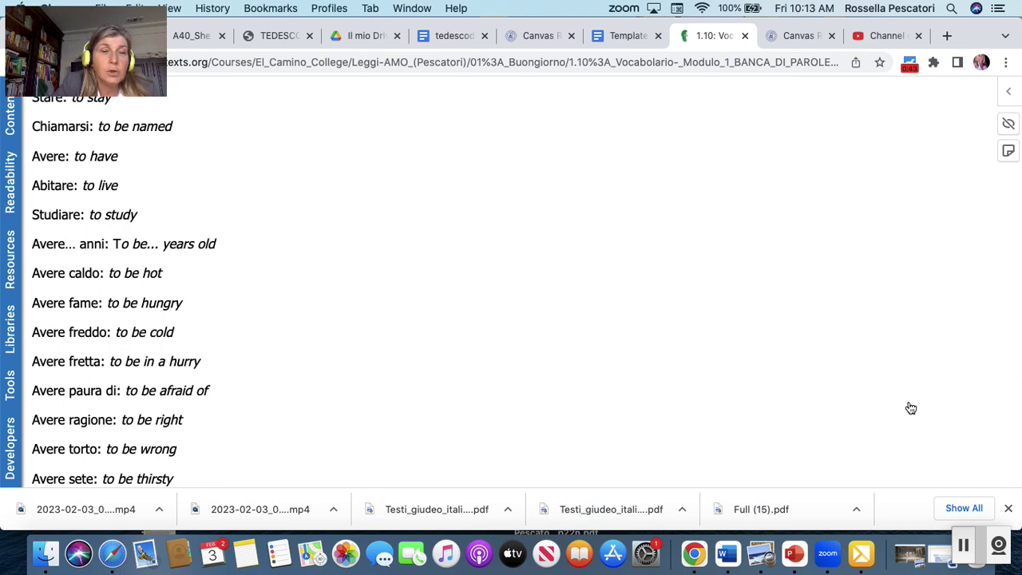
{"action": "scroll", "scroll_direction": "down", "scroll_amount": 3}
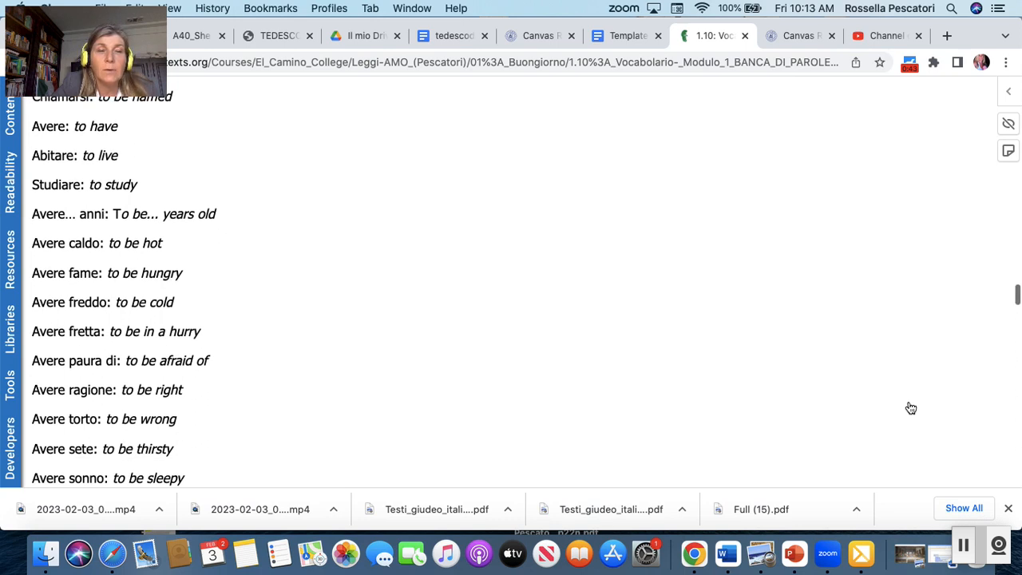
{"action": "scroll", "scroll_direction": "down", "scroll_amount": 3}
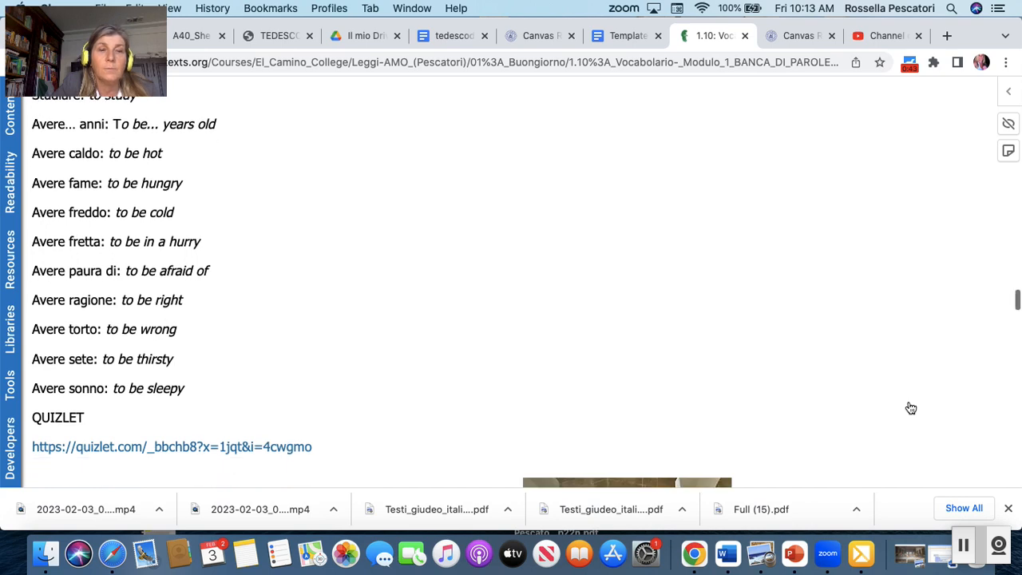
{"action": "scroll", "scroll_direction": "down", "scroll_amount": 3}
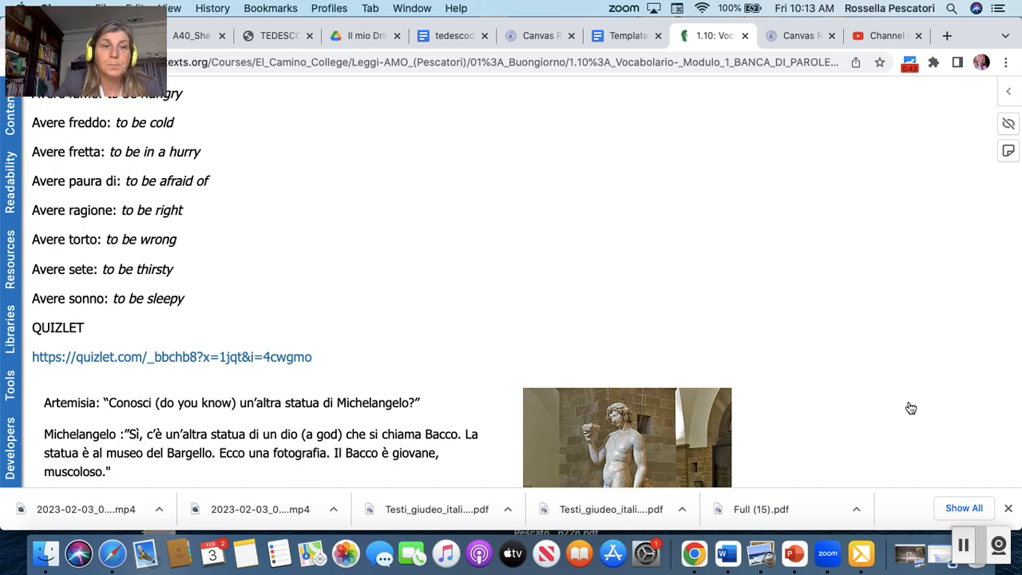
- Read the full Artemisia–Michelangelo dialogue about the Bacchus statue down to the Museo del Bargello link
{"action": "scroll", "scroll_direction": "down", "scroll_amount": 3}
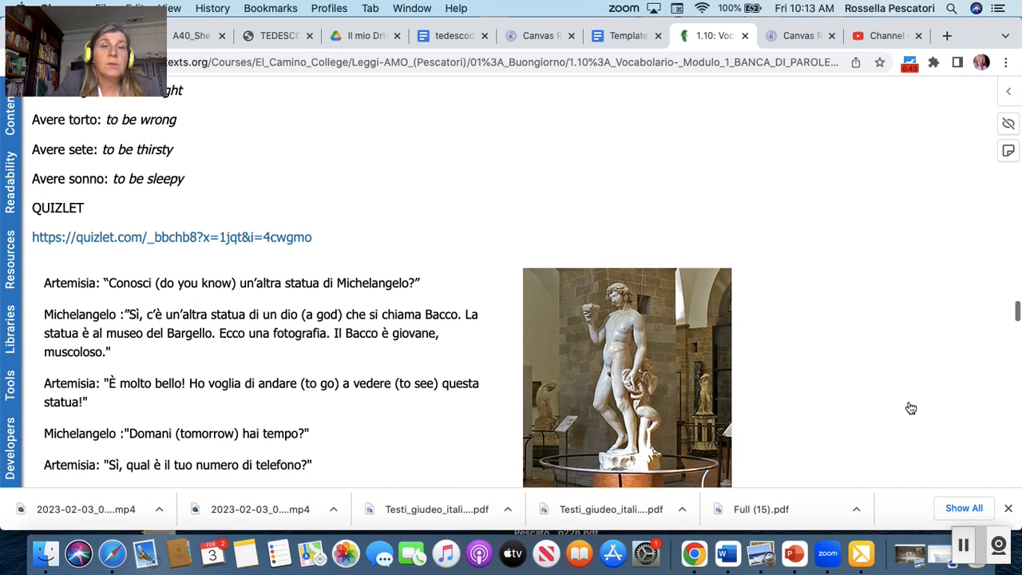
{"action": "scroll", "scroll_direction": "down", "scroll_amount": 3}
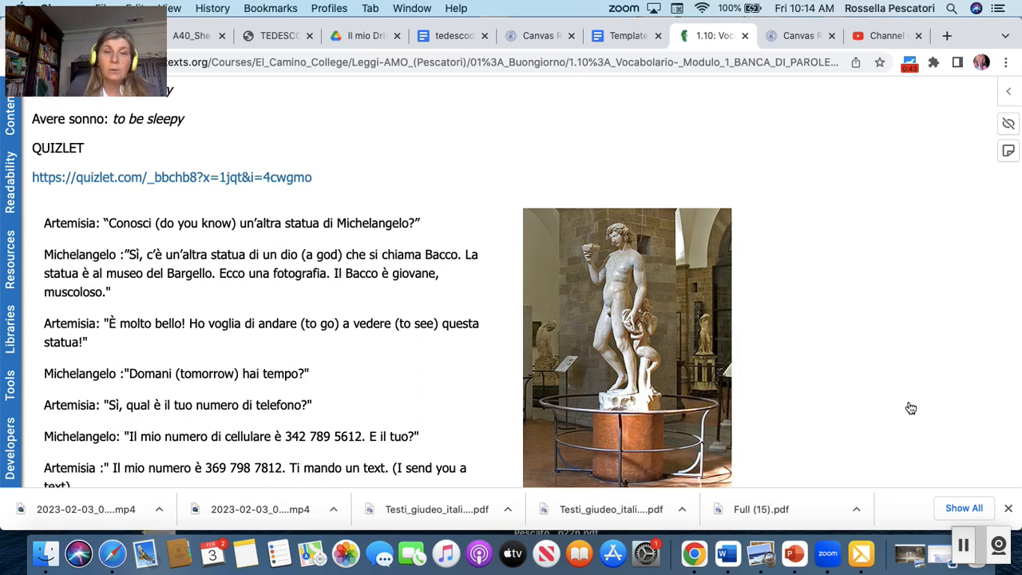
{"action": "scroll", "scroll_direction": "down", "scroll_amount": 3}
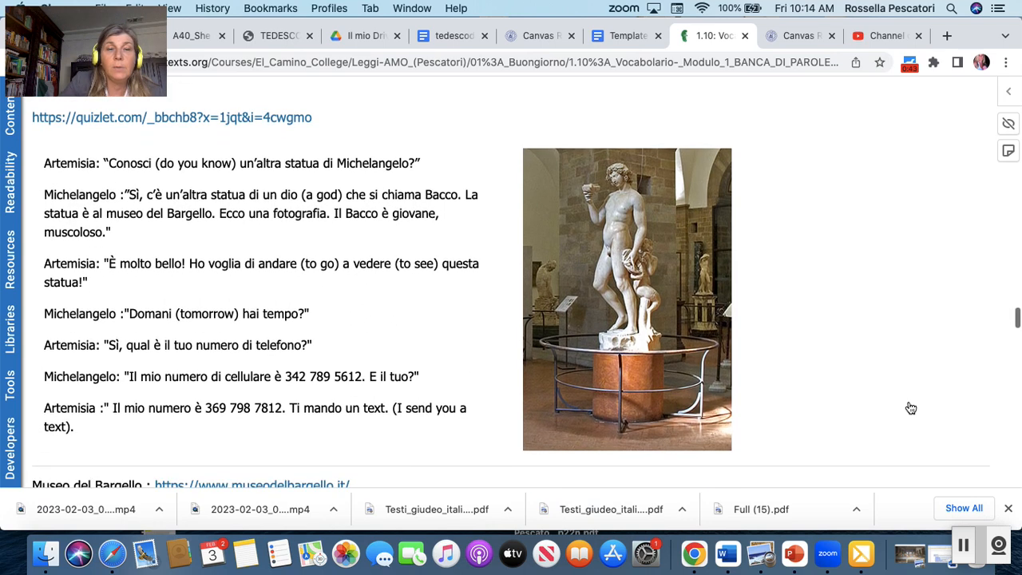
{"action": "scroll", "scroll_direction": "down", "scroll_amount": 3}
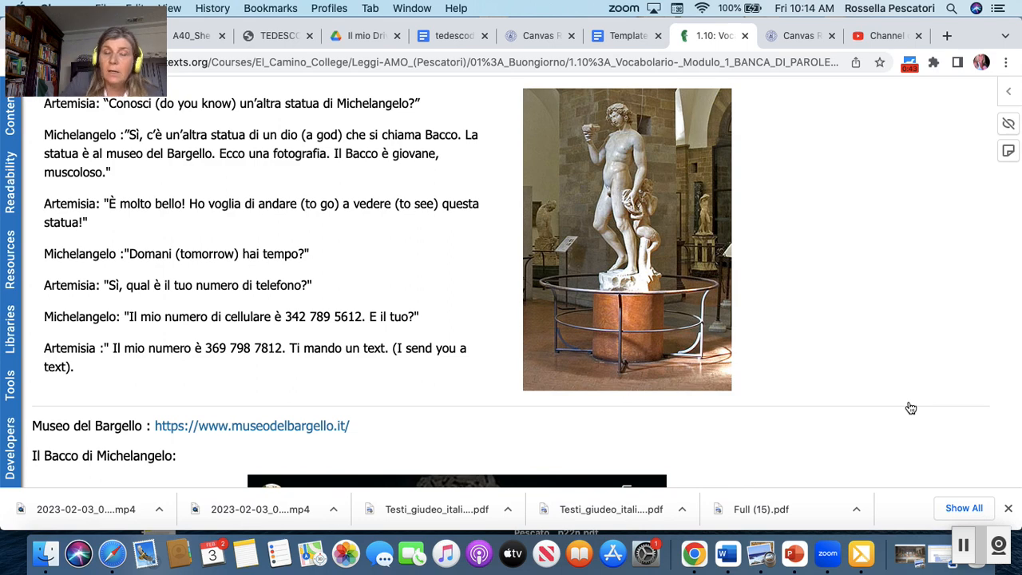
- Scroll to the embedded 'One Too Many? Michelangelo's Drunken Bacchus' video and its youtu.be link
{"action": "scroll", "scroll_direction": "down", "scroll_amount": 3}
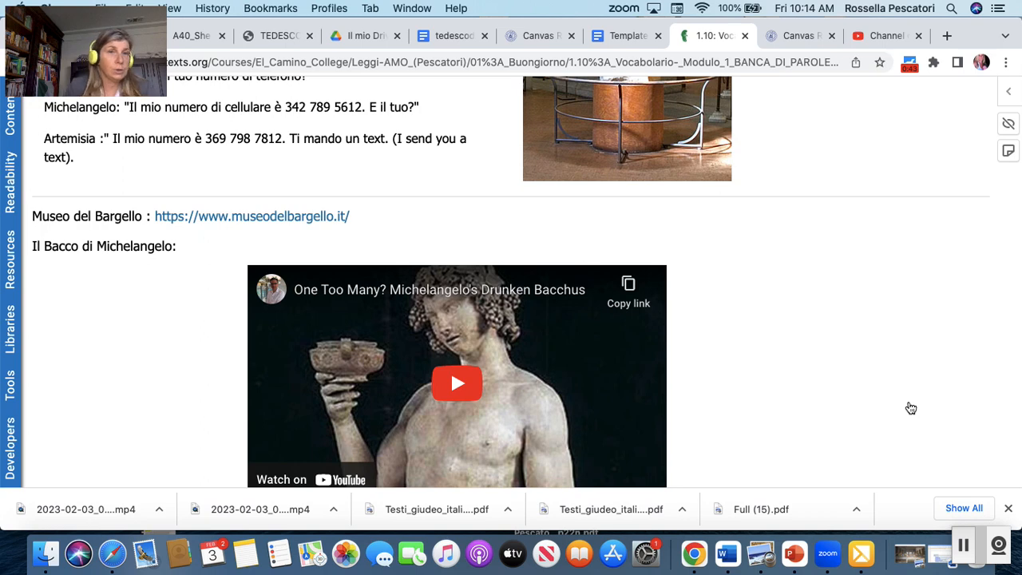
{"action": "scroll", "scroll_direction": "down", "scroll_amount": 3}
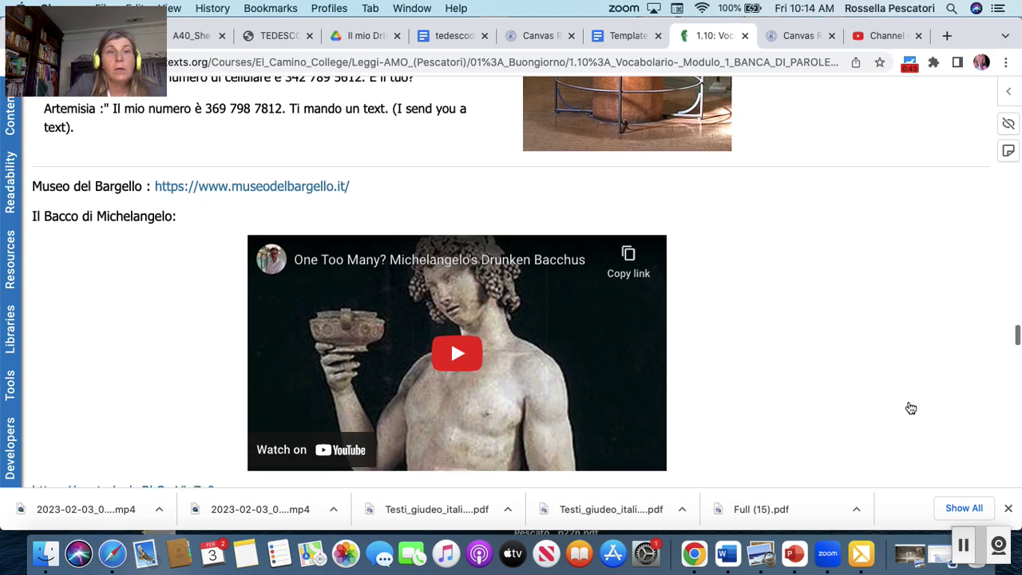
{"action": "scroll", "scroll_direction": "down", "scroll_amount": 3}
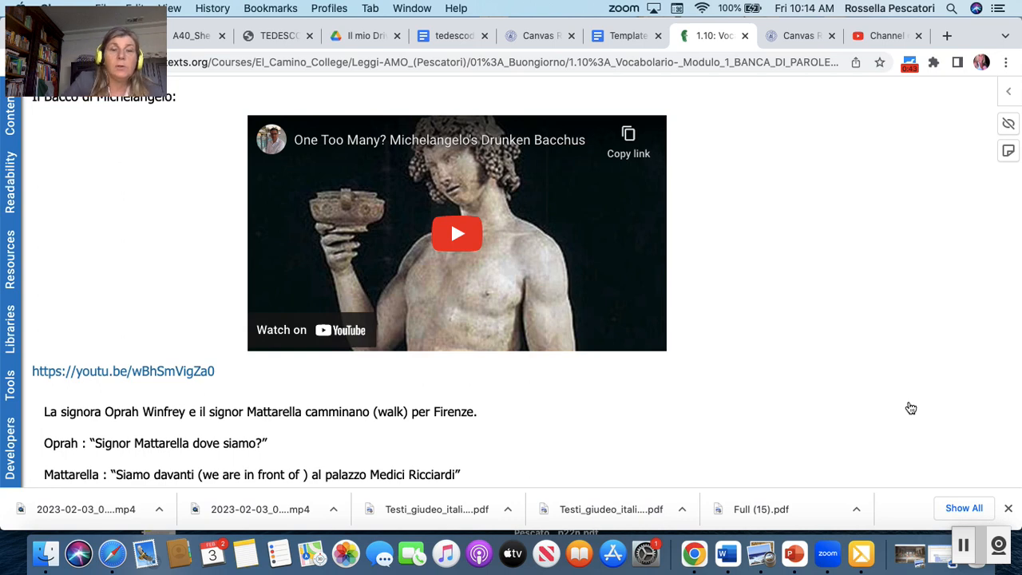
- Scroll past the Oprah–Mattarella dialogue to the bilingual 'Quest'è Bacco e Arianna' poem
{"action": "scroll", "scroll_direction": "down", "scroll_amount": 3}
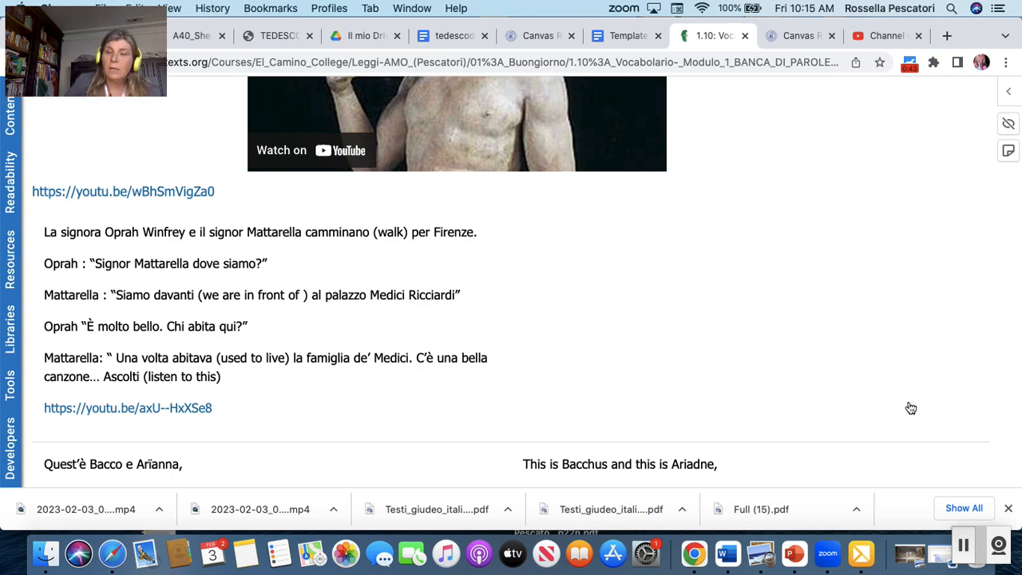
{"action": "scroll", "scroll_direction": "down", "scroll_amount": 3}
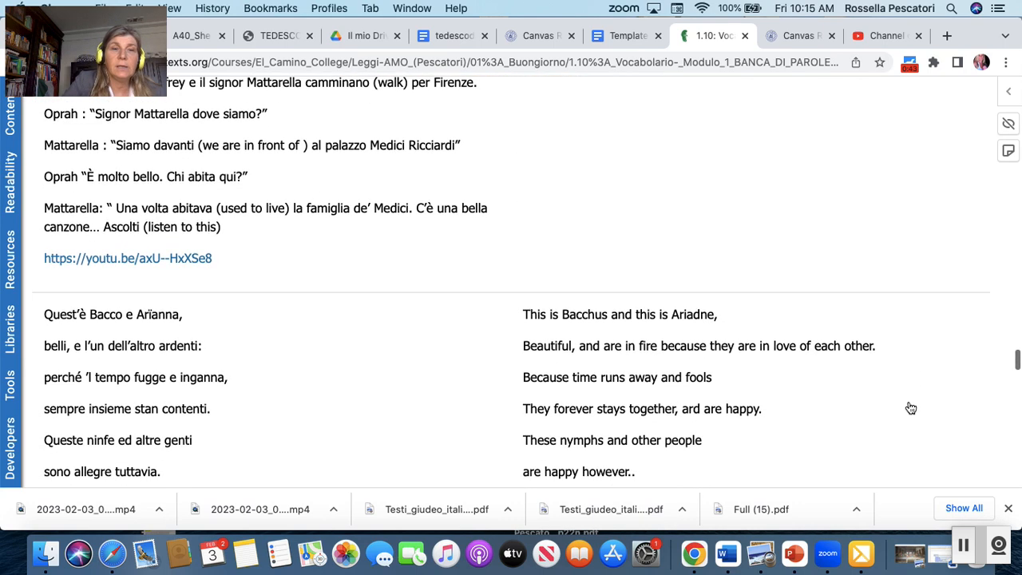
{"action": "scroll", "scroll_direction": "down", "scroll_amount": 3}
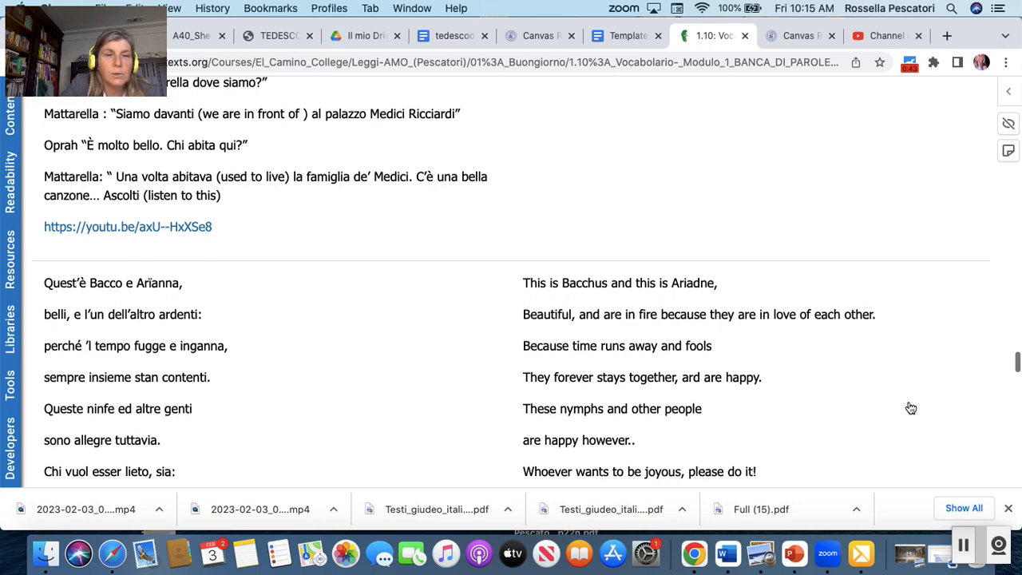
{"action": "scroll", "scroll_direction": "down", "scroll_amount": 3}
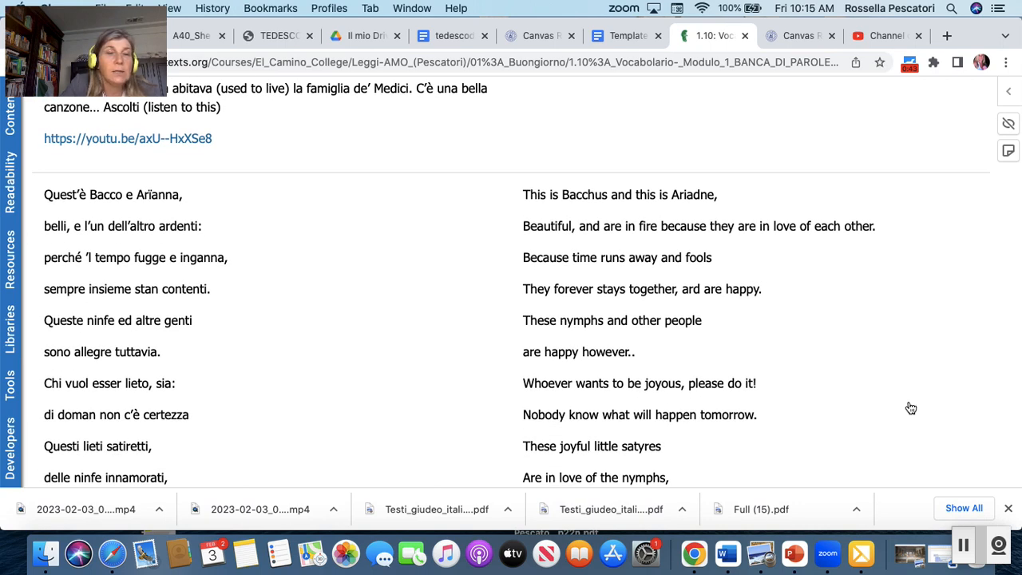
{"action": "scroll", "scroll_direction": "down", "scroll_amount": 3}
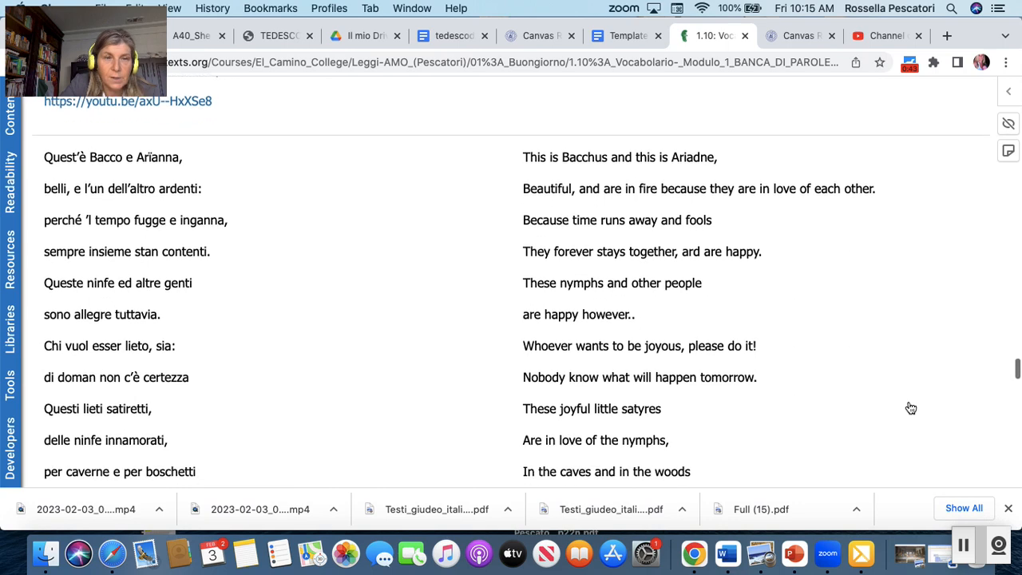
{"action": "scroll", "scroll_direction": "down", "scroll_amount": 3}
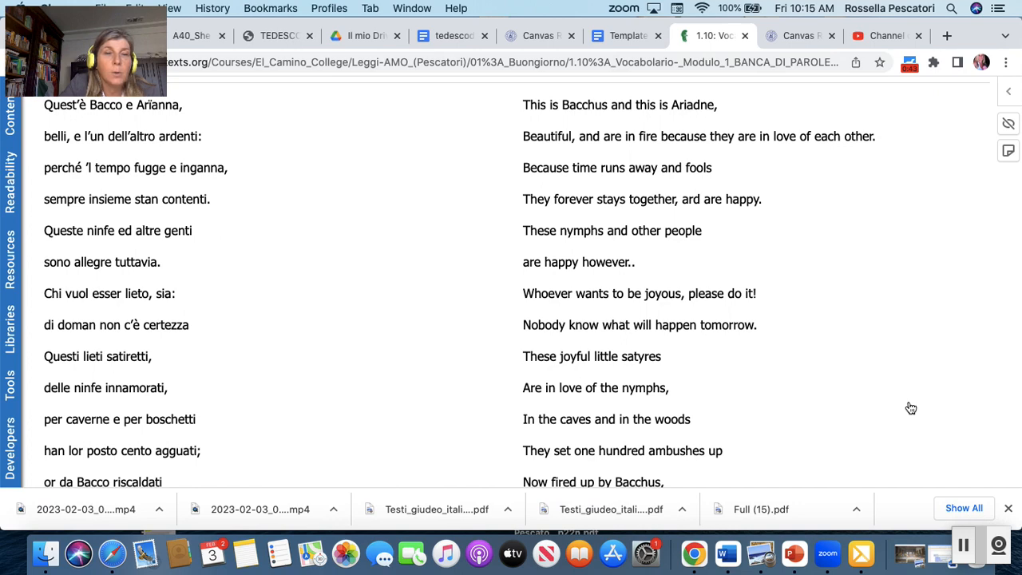
{"action": "scroll", "scroll_direction": "down", "scroll_amount": 3}
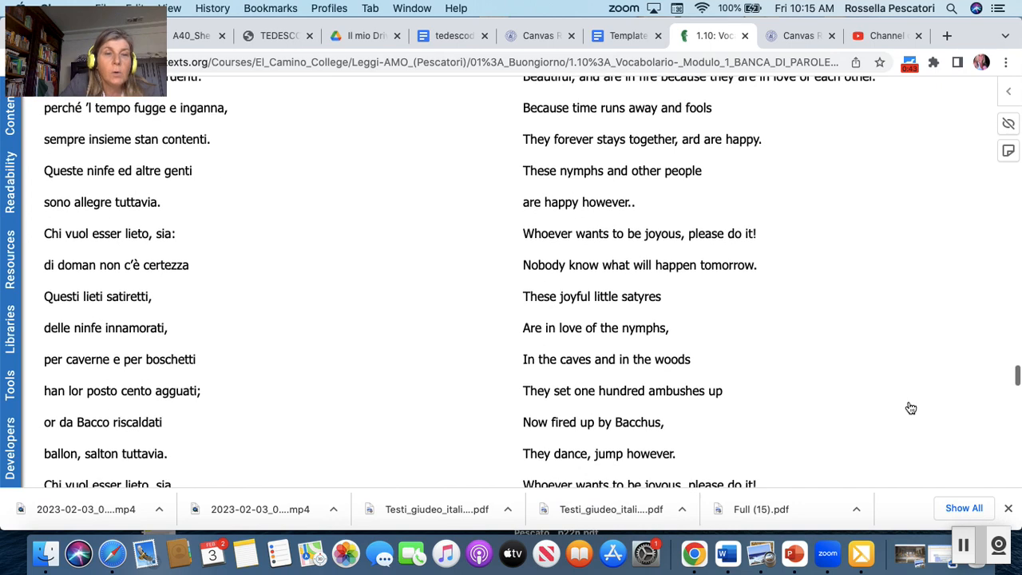
{"action": "scroll", "scroll_direction": "down", "scroll_amount": 3}
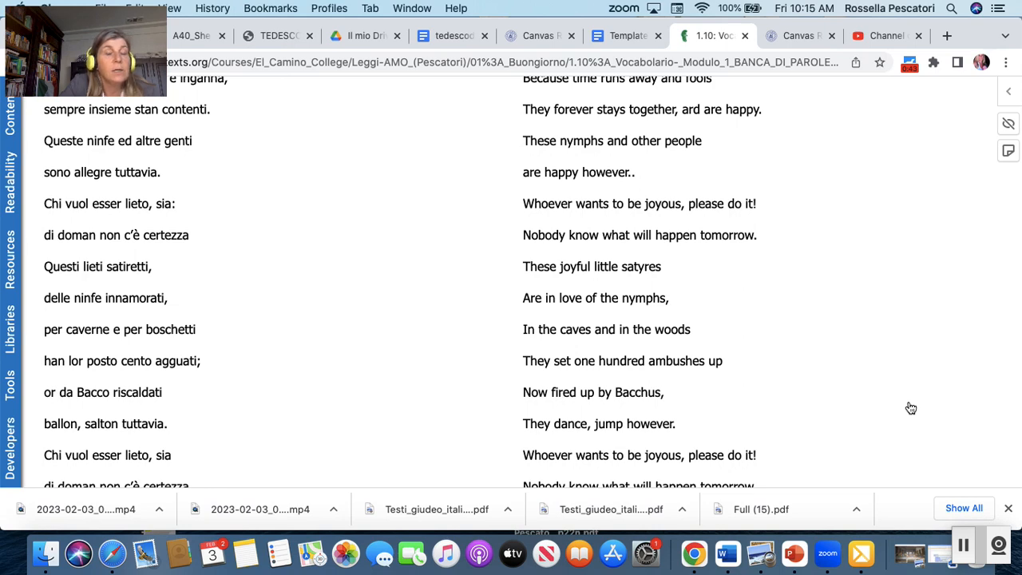
{"action": "scroll", "scroll_direction": "down", "scroll_amount": 3}
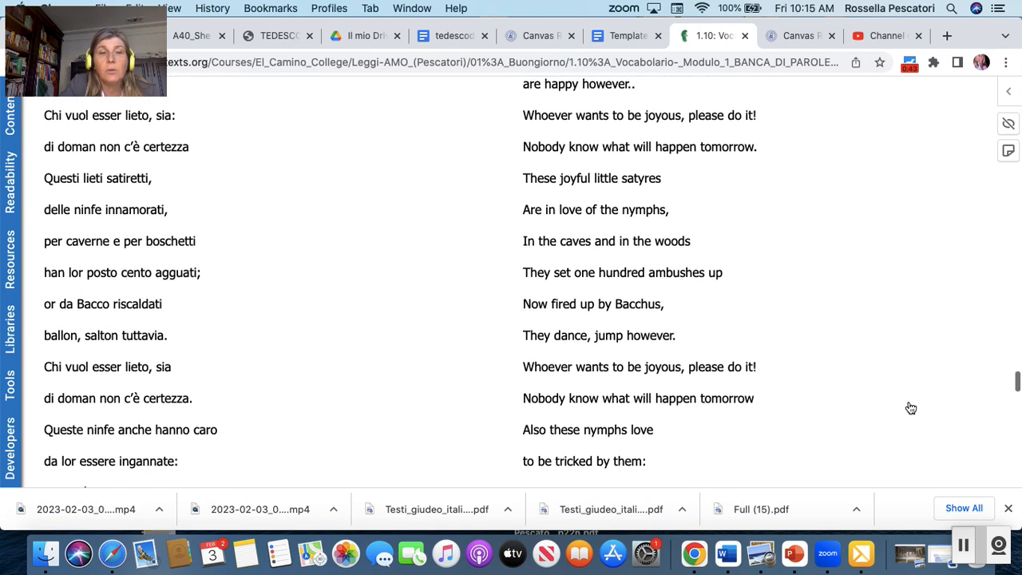
{"action": "scroll", "scroll_direction": "down", "scroll_amount": 3}
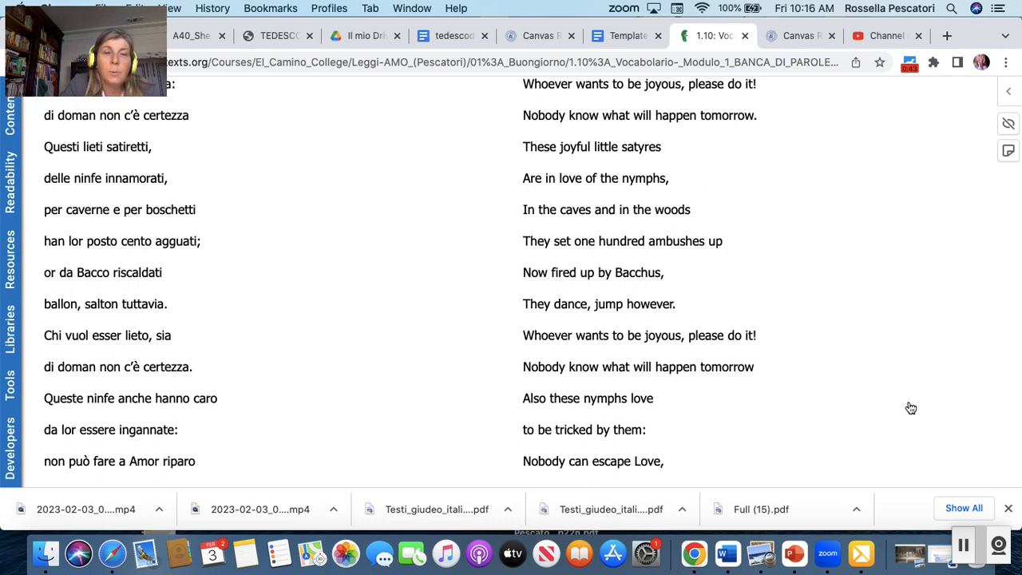
{"action": "scroll", "scroll_direction": "down", "scroll_amount": 3}
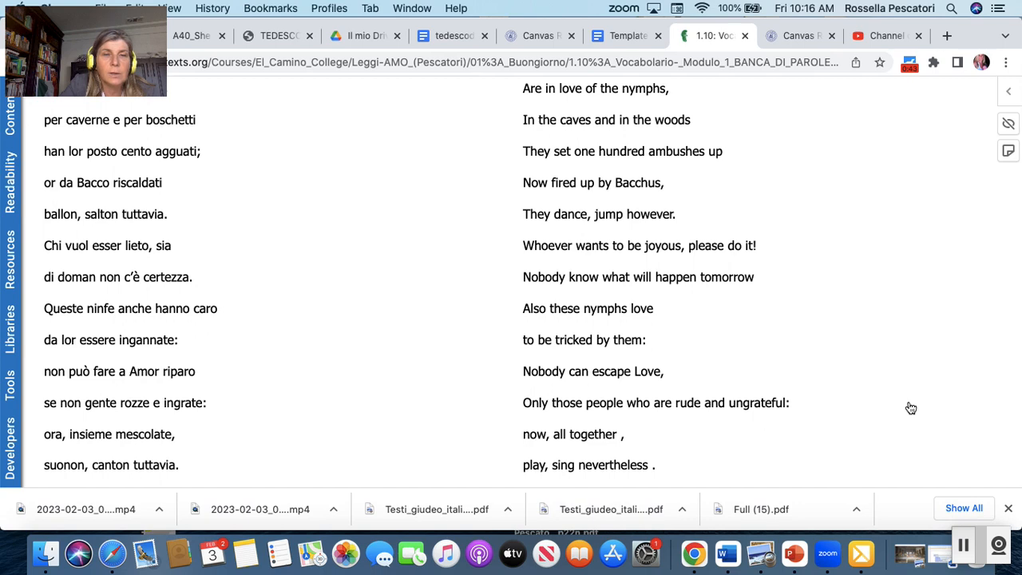
{"action": "scroll", "scroll_direction": "down", "scroll_amount": 3}
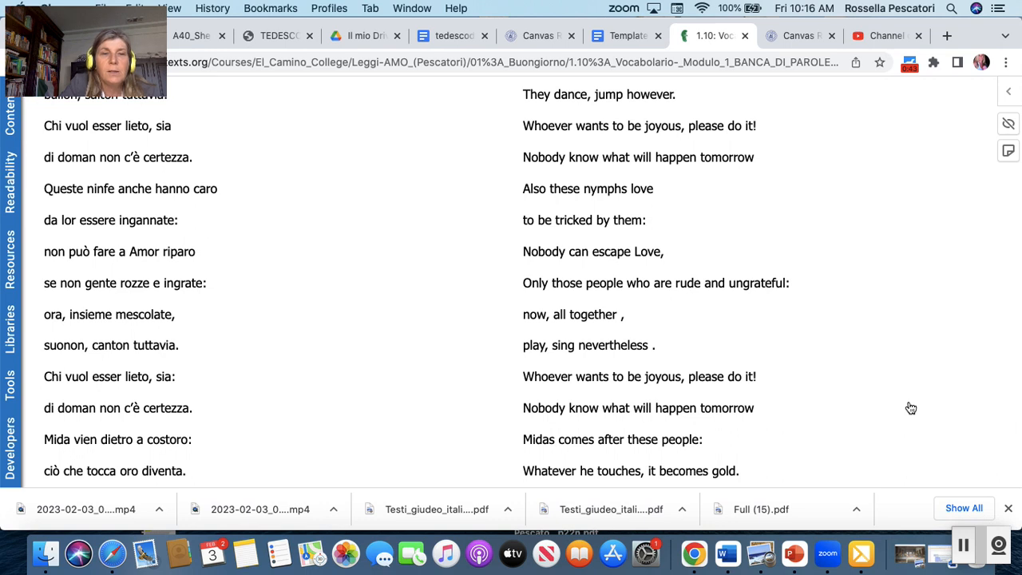
{"action": "scroll", "scroll_direction": "down", "scroll_amount": 3}
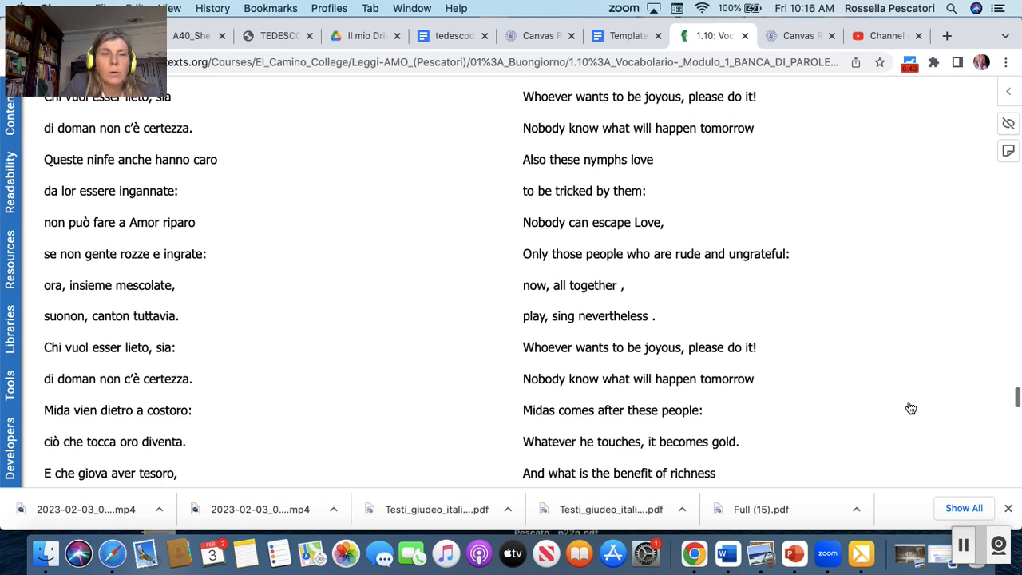
{"action": "scroll", "scroll_direction": "down", "scroll_amount": 3}
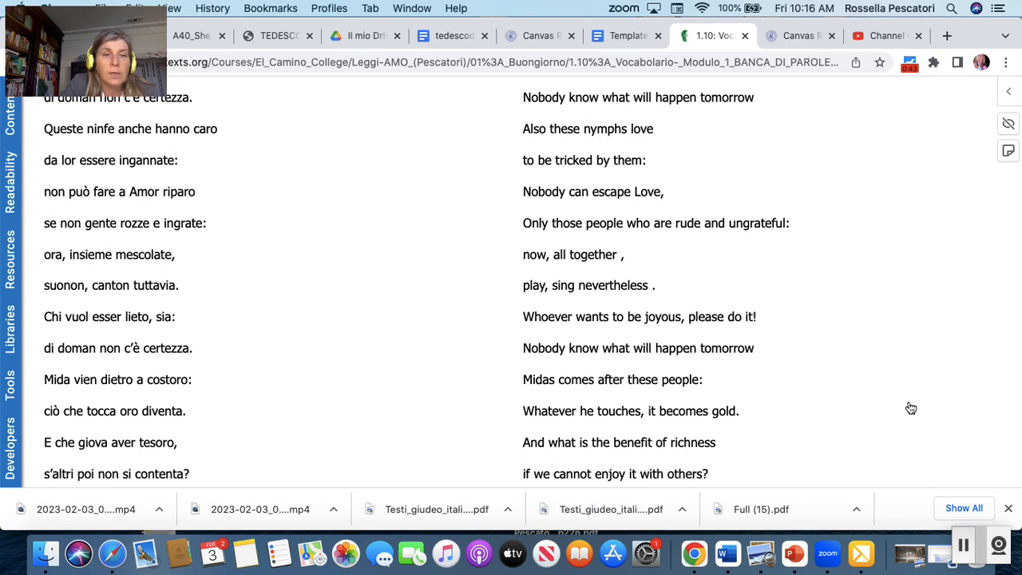
{"action": "scroll", "scroll_direction": "down", "scroll_amount": 3}
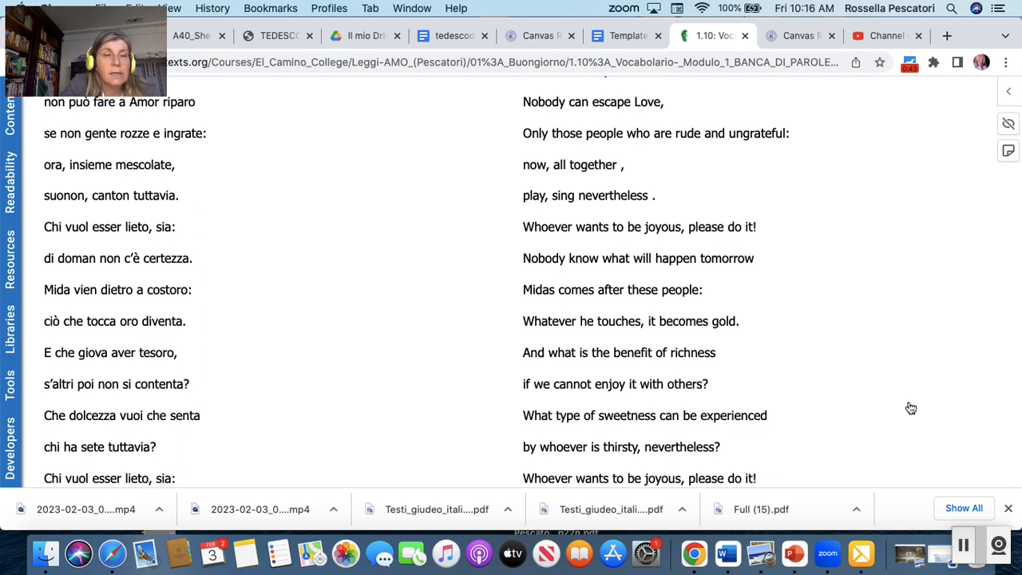
{"action": "scroll", "scroll_direction": "down", "scroll_amount": 3}
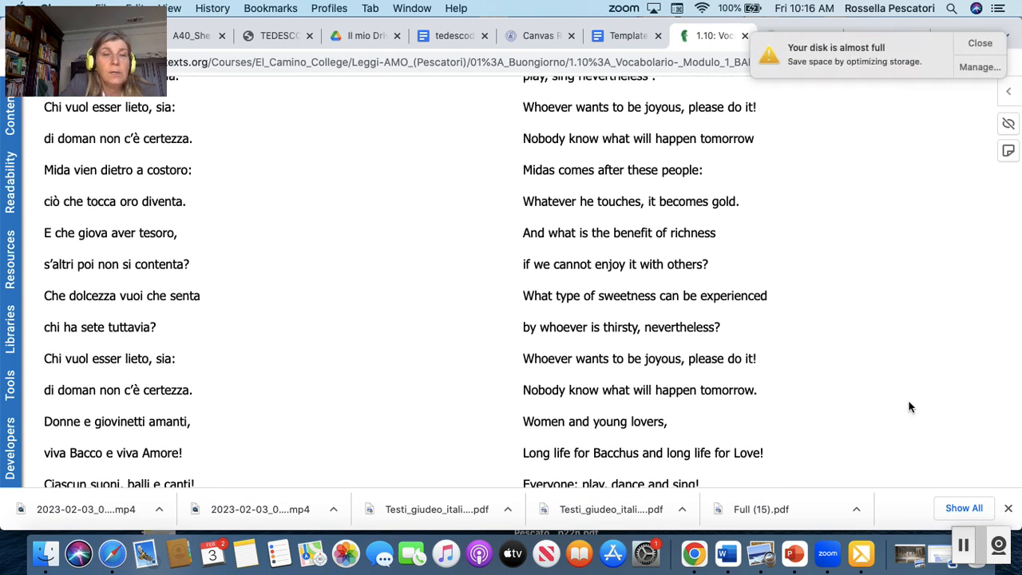
{"action": "mouse_move", "coordinate": [981, 43]}
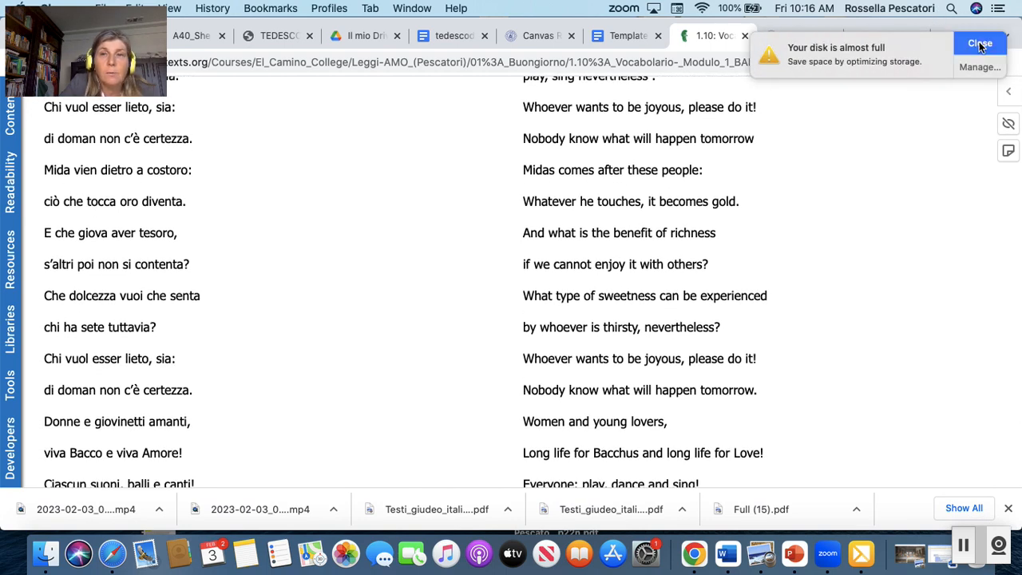
{"action": "left_click", "coordinate": [980, 44]}
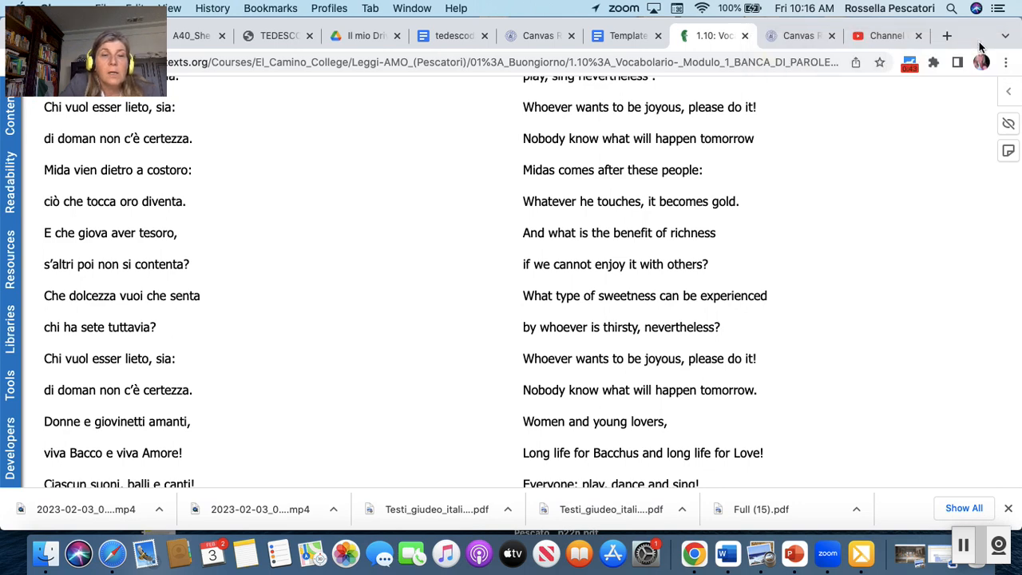
{"action": "scroll", "scroll_direction": "down", "scroll_amount": 3}
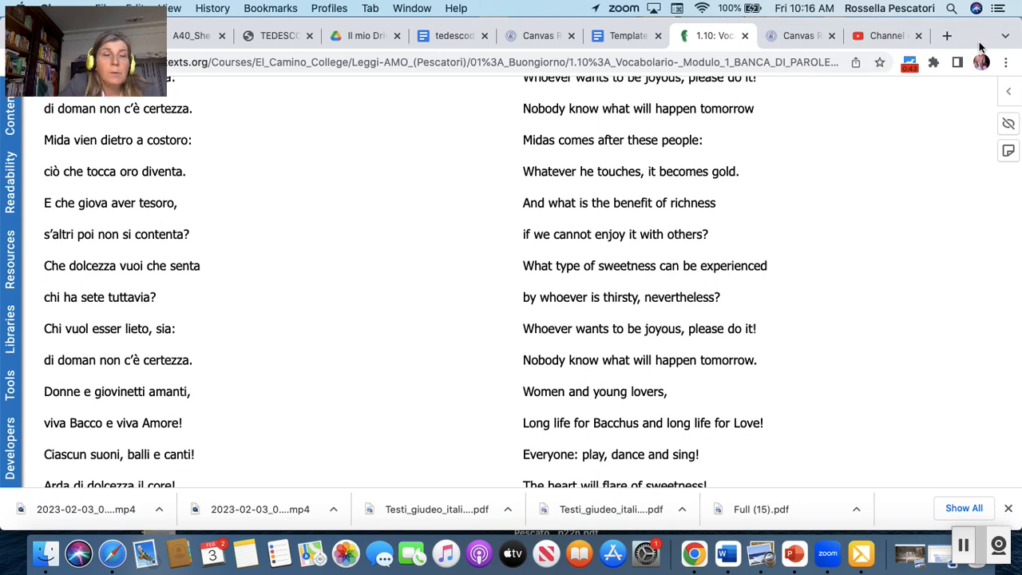
{"action": "scroll", "scroll_direction": "down", "scroll_amount": 3}
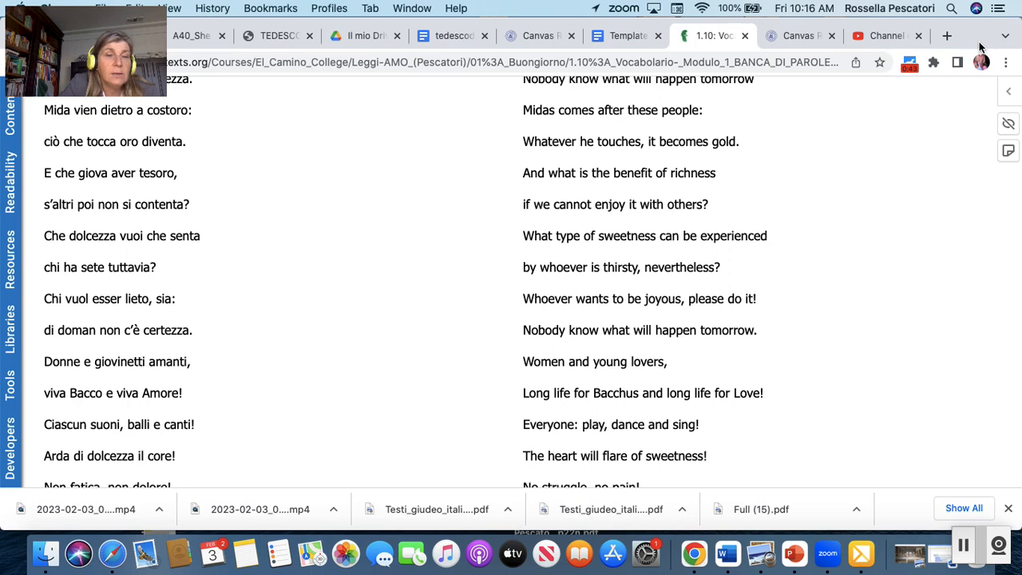
{"action": "scroll", "scroll_direction": "down", "scroll_amount": 3}
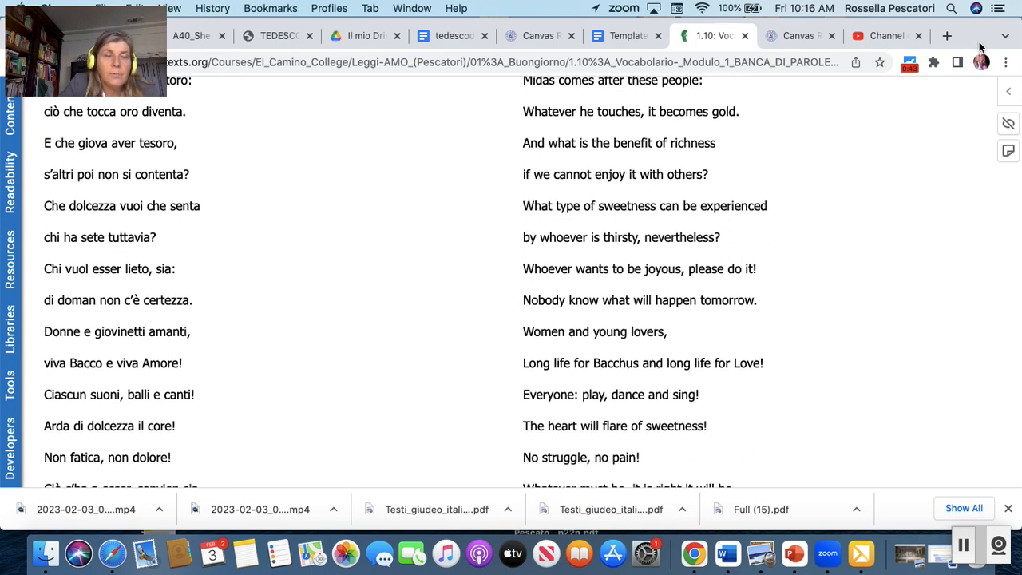
{"action": "scroll", "scroll_direction": "down", "scroll_amount": 3}
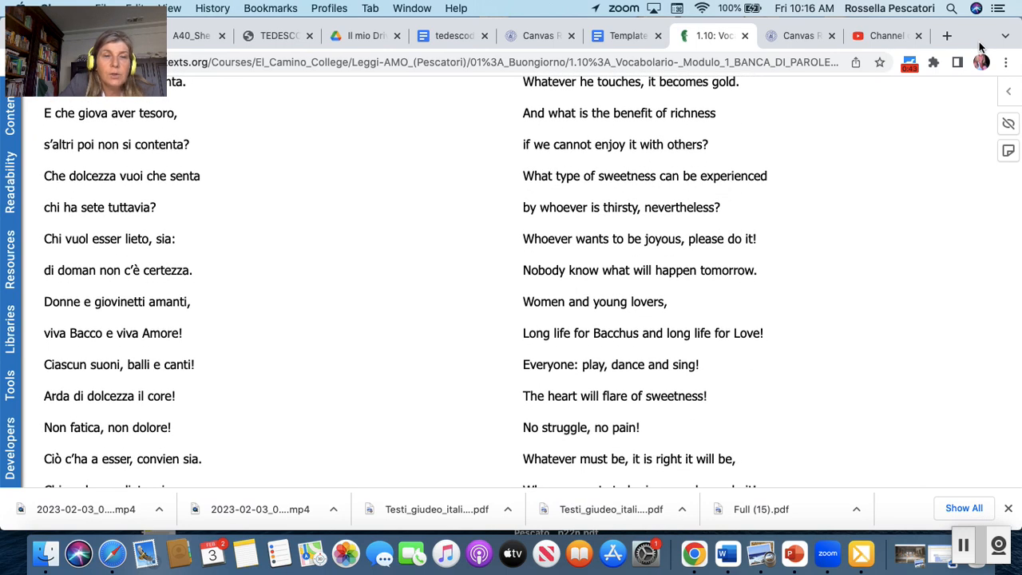
{"action": "scroll", "scroll_direction": "down", "scroll_amount": 3}
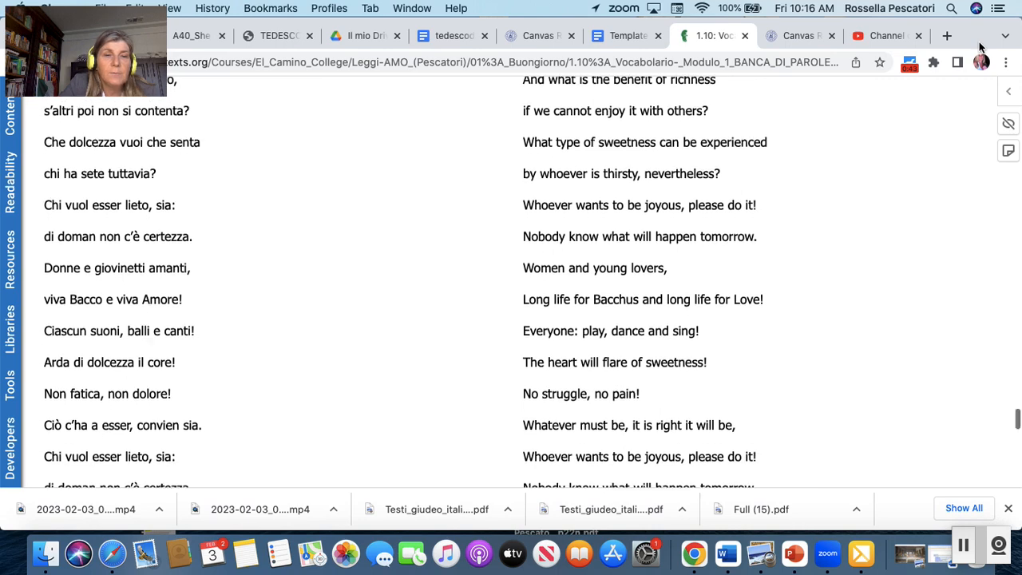
{"action": "scroll", "scroll_direction": "down", "scroll_amount": 3}
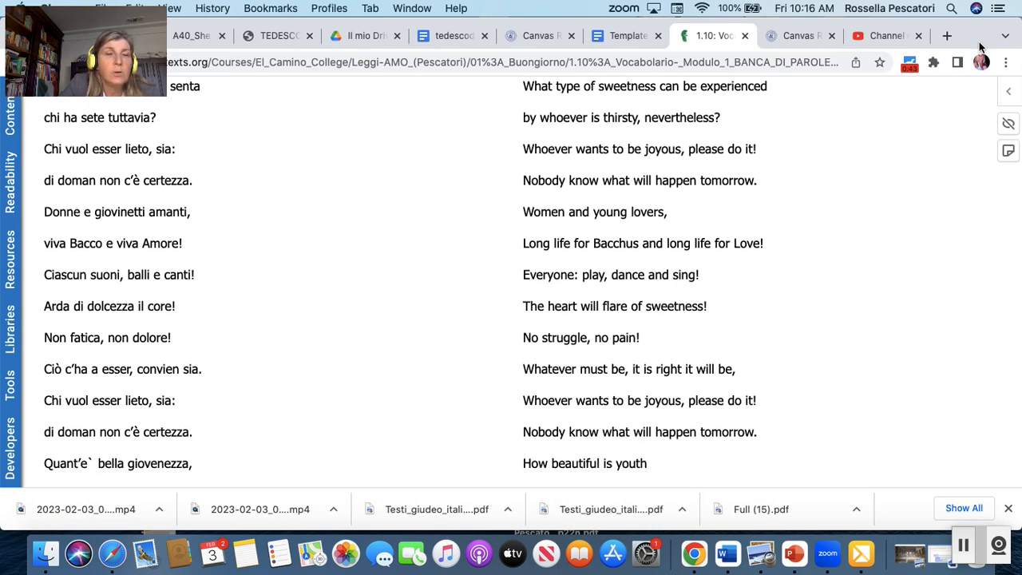
{"action": "scroll", "scroll_direction": "down", "scroll_amount": 3}
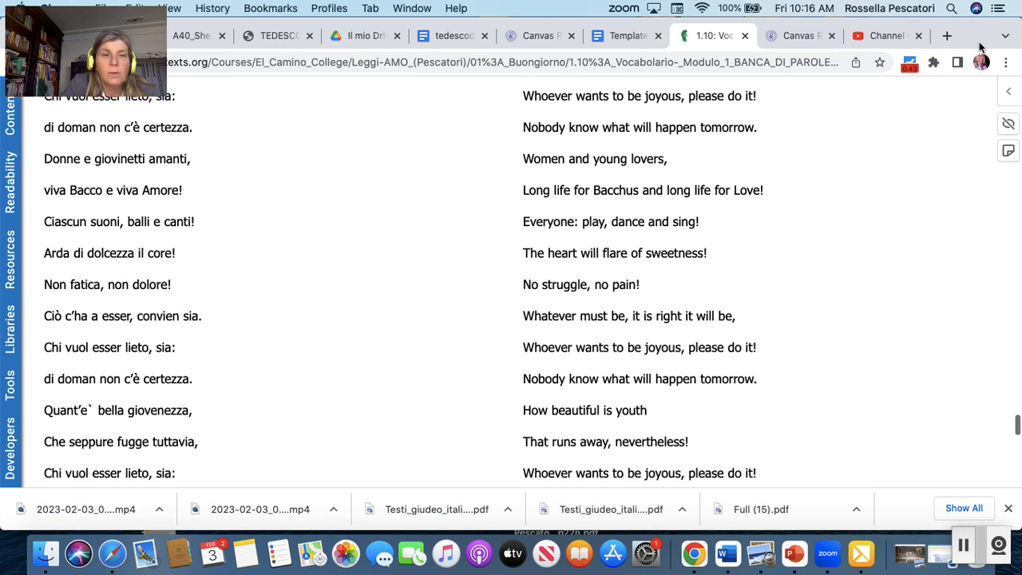
{"action": "scroll", "scroll_direction": "down", "scroll_amount": 3}
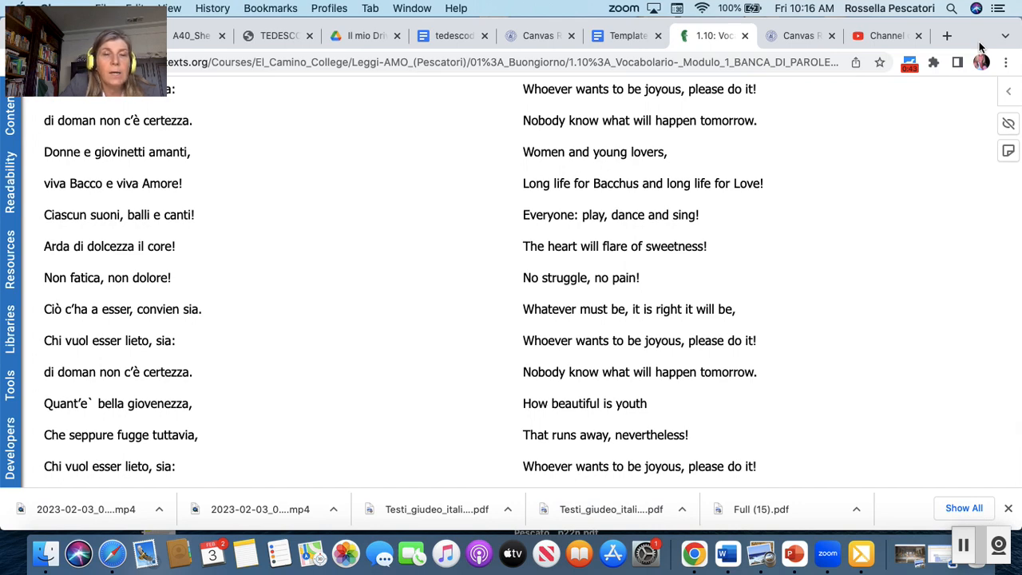
{"action": "scroll", "scroll_direction": "down", "scroll_amount": 3}
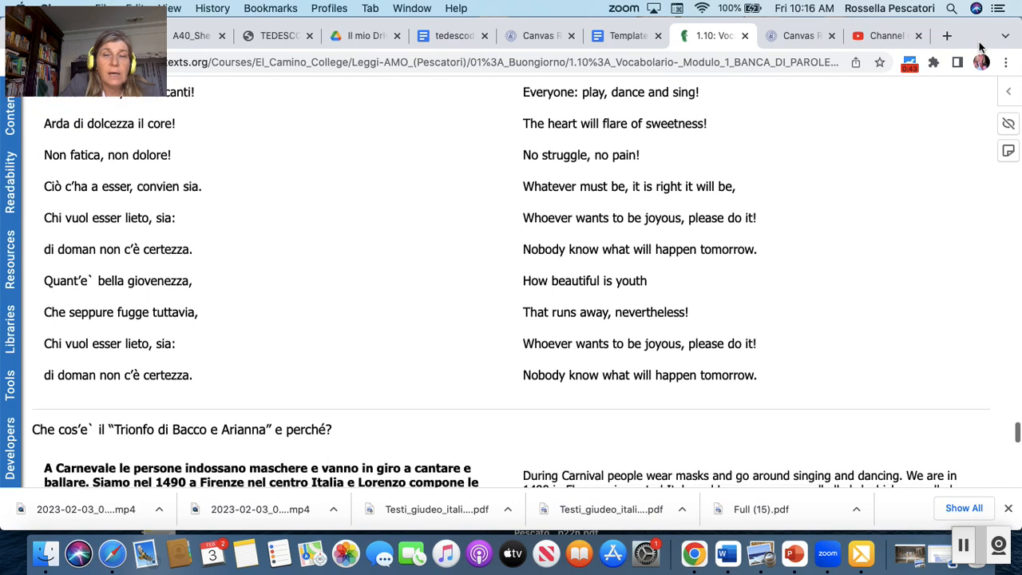
{"action": "scroll", "scroll_direction": "down", "scroll_amount": 3}
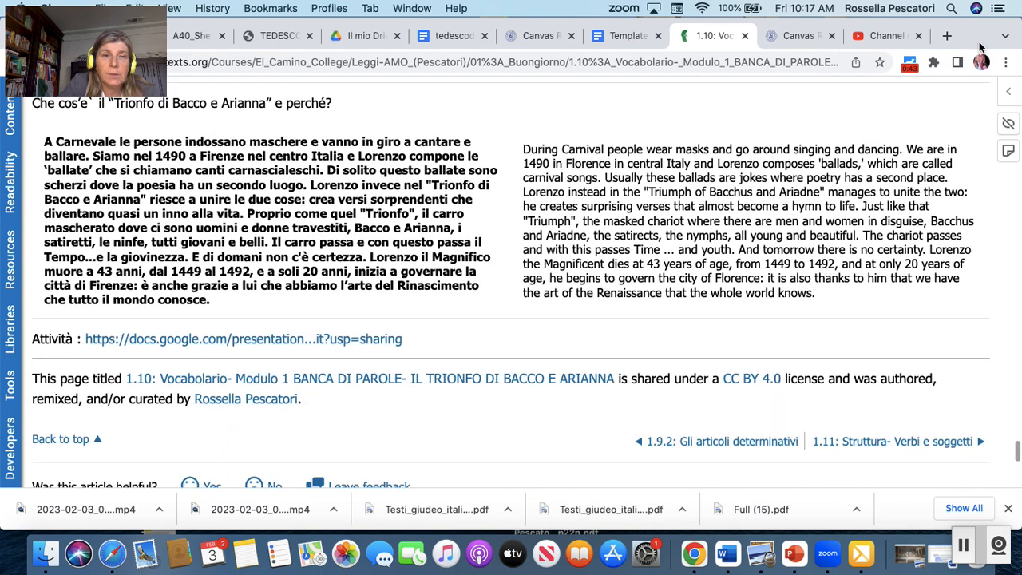
{"action": "mouse_move", "coordinate": [263, 375]}
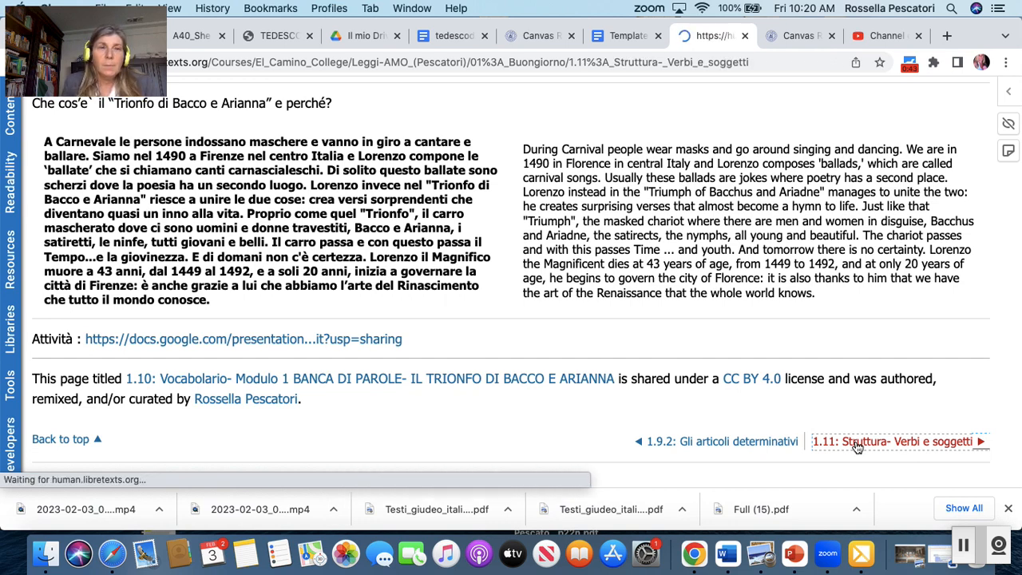
- Go to 1.11: Struttura- Verbi e soggetti and read its verb and subject rules down to the footer
{"action": "left_click", "coordinate": [894, 441]}
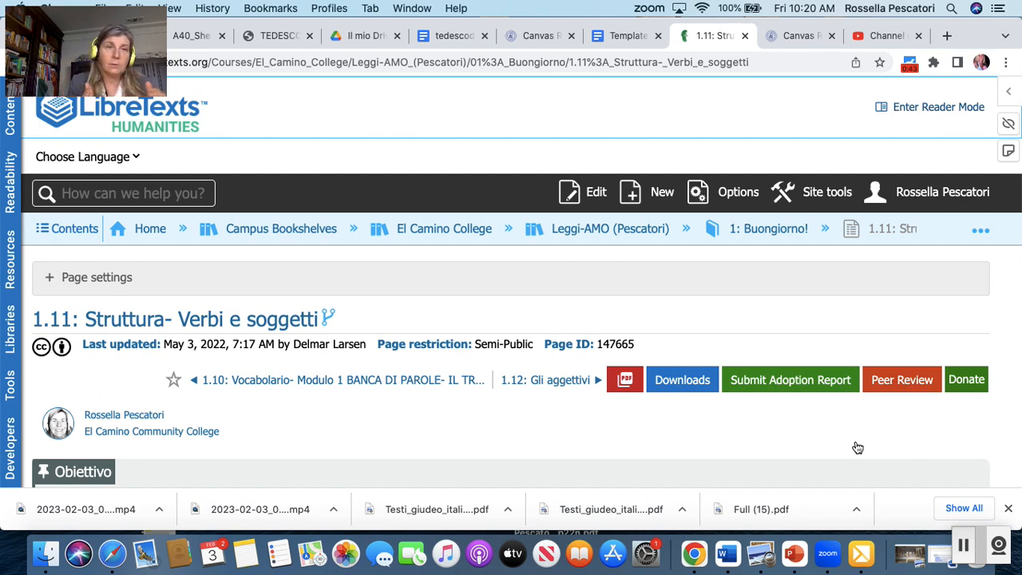
{"action": "scroll", "scroll_direction": "down", "scroll_amount": 3}
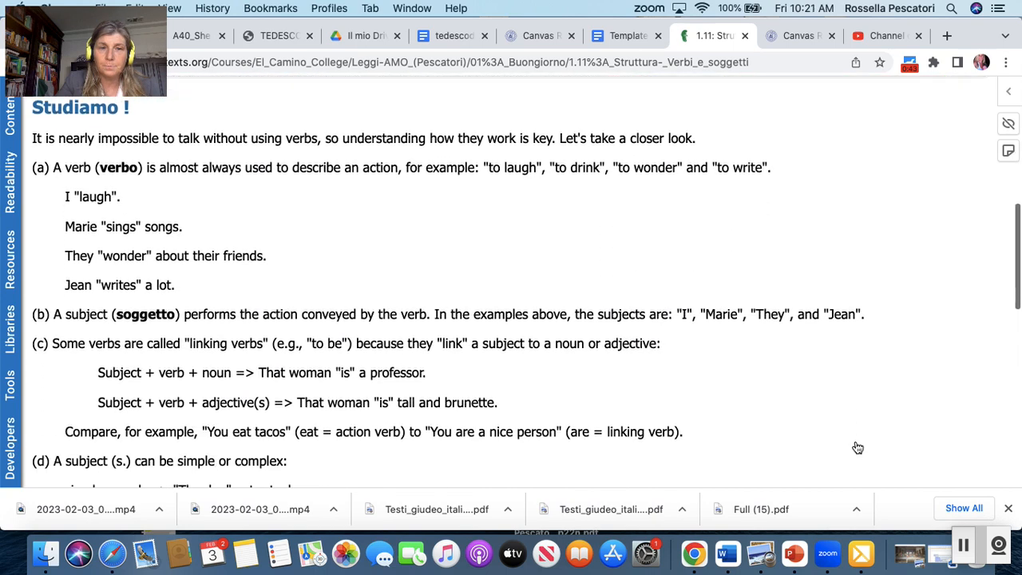
{"action": "scroll", "scroll_direction": "down", "scroll_amount": 3}
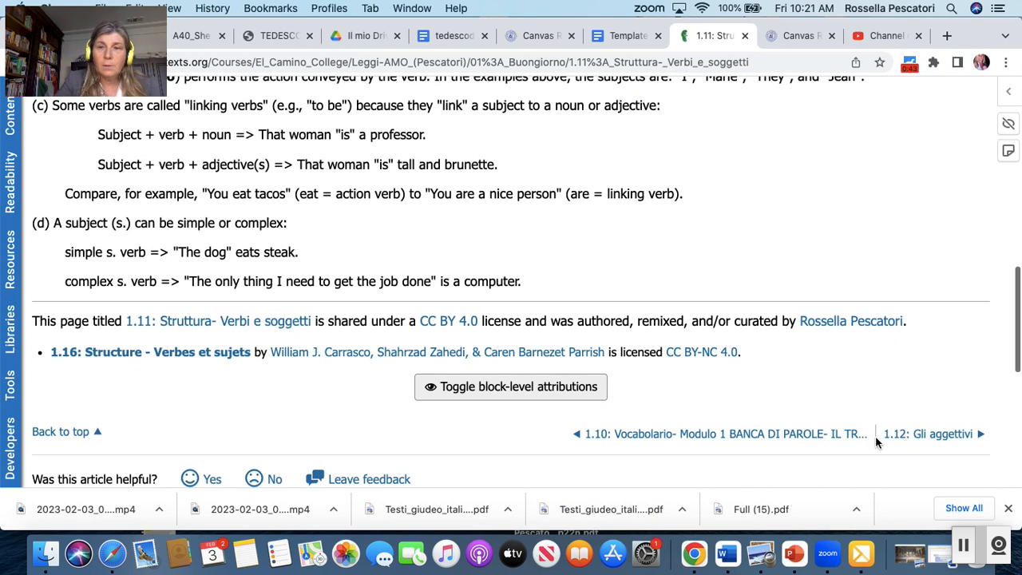
{"action": "left_click", "coordinate": [936, 434]}
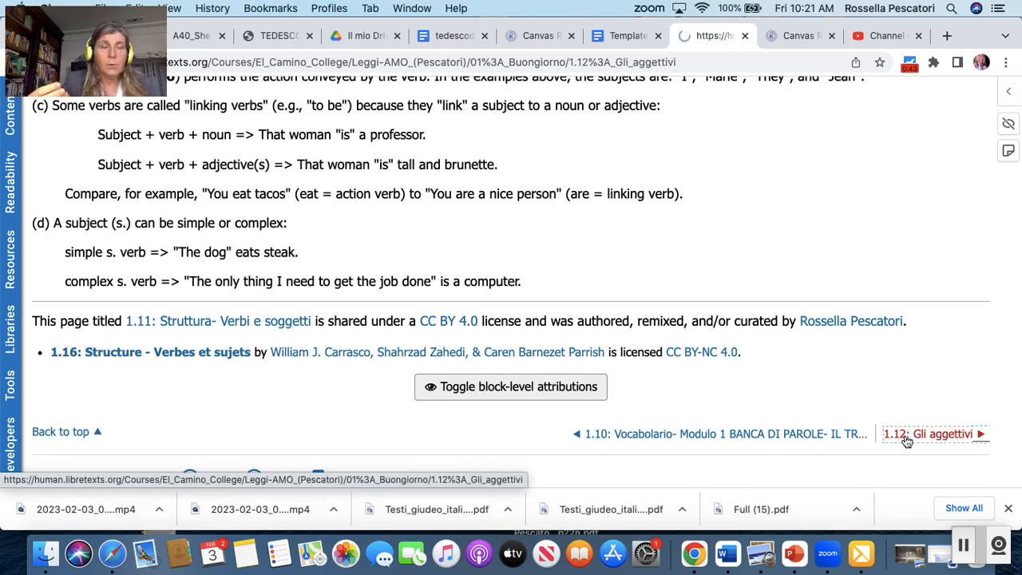
- Read the 1.12 Gli aggettivi page through the buono/bello/quello forms down to the license footer
{"action": "left_click", "coordinate": [927, 434]}
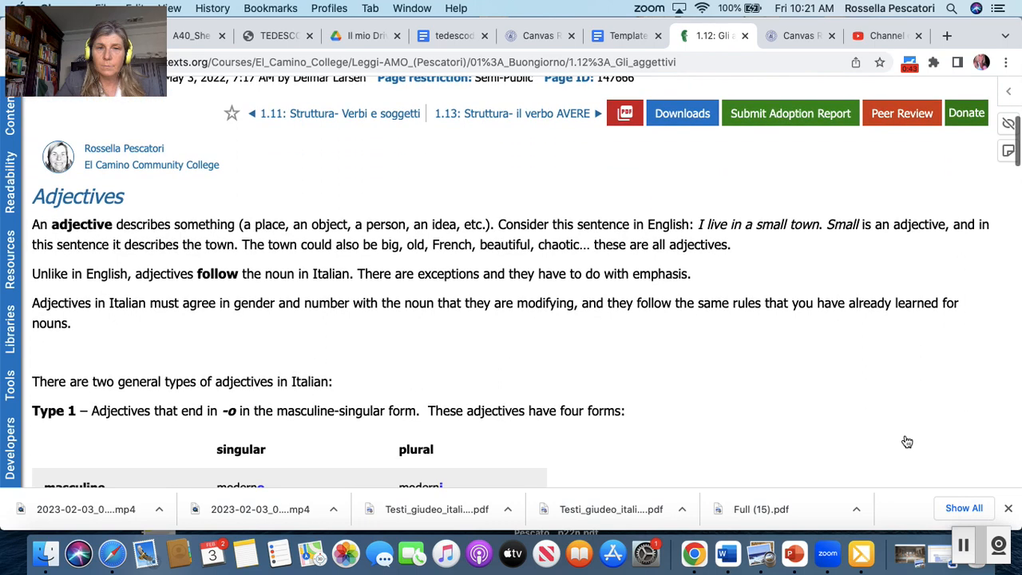
{"action": "scroll", "scroll_direction": "down", "scroll_amount": 3}
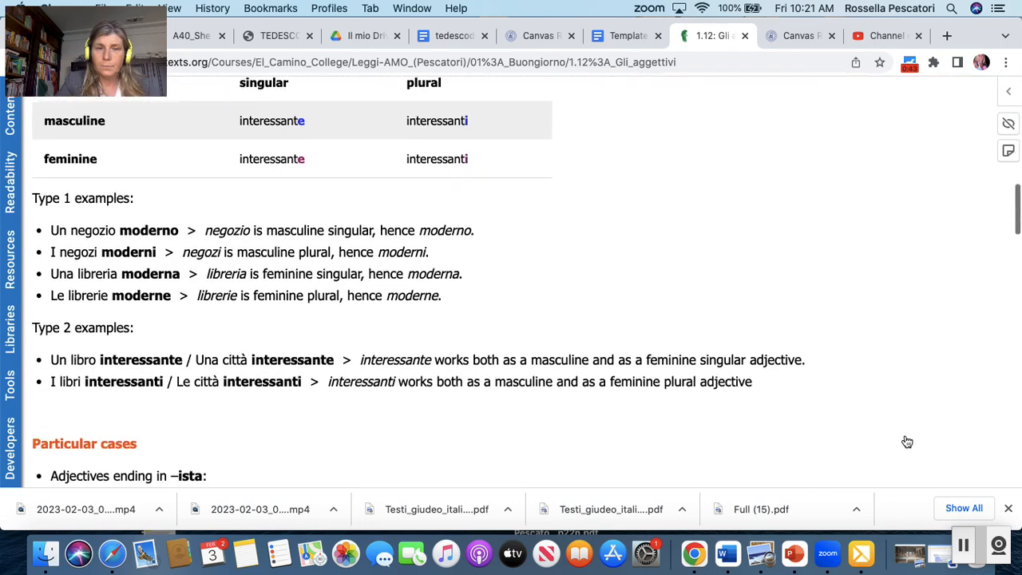
{"action": "scroll", "scroll_direction": "down", "scroll_amount": 3}
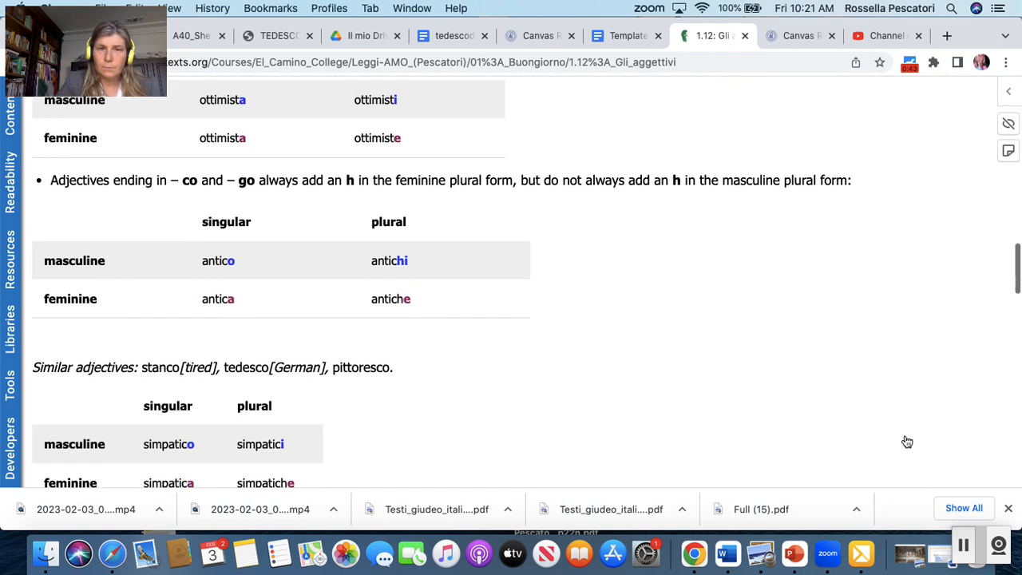
{"action": "scroll", "scroll_direction": "down", "scroll_amount": 3}
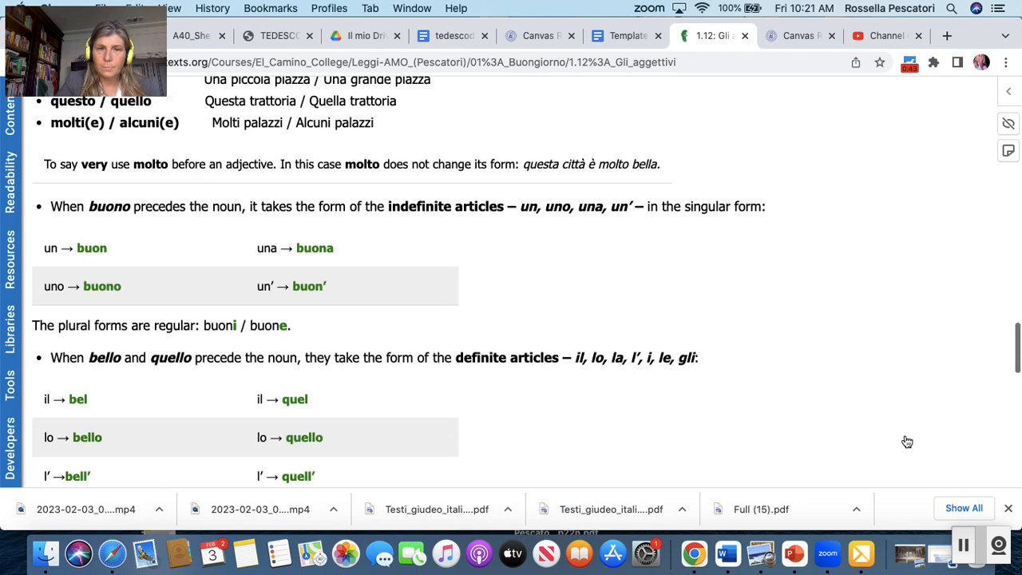
{"action": "scroll", "scroll_direction": "down", "scroll_amount": 3}
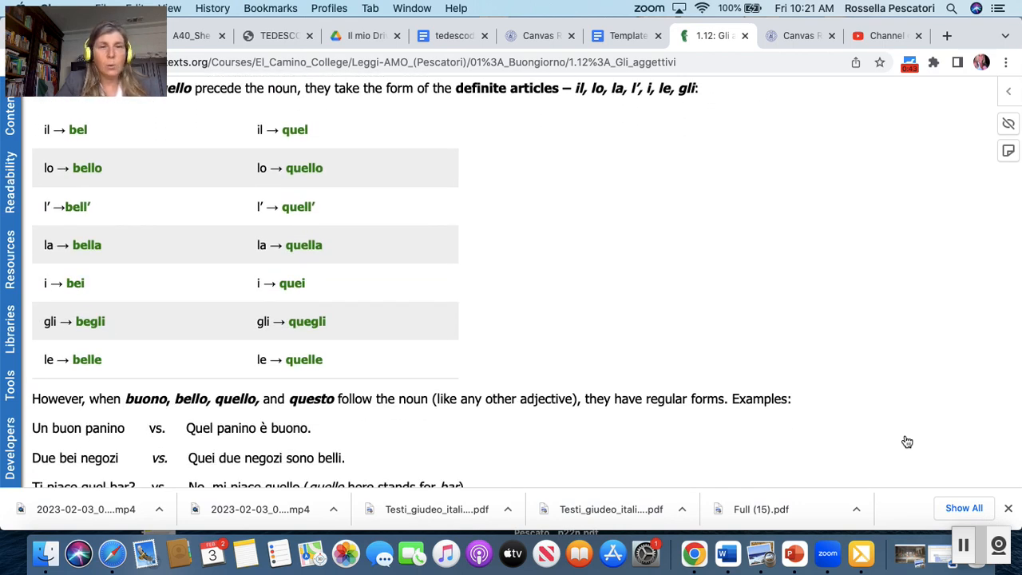
{"action": "scroll", "scroll_direction": "down", "scroll_amount": 3}
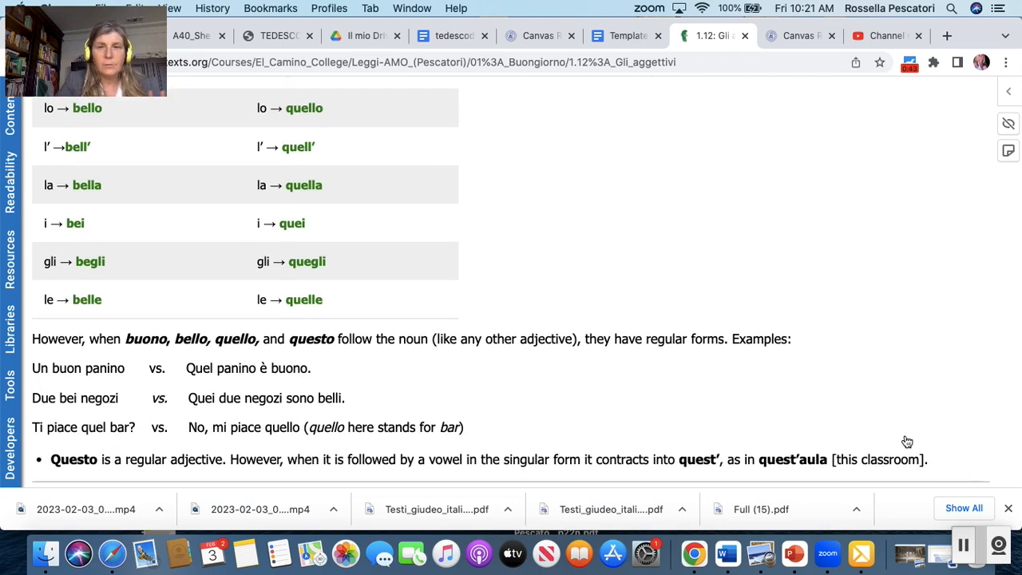
{"action": "scroll", "scroll_direction": "down", "scroll_amount": 3}
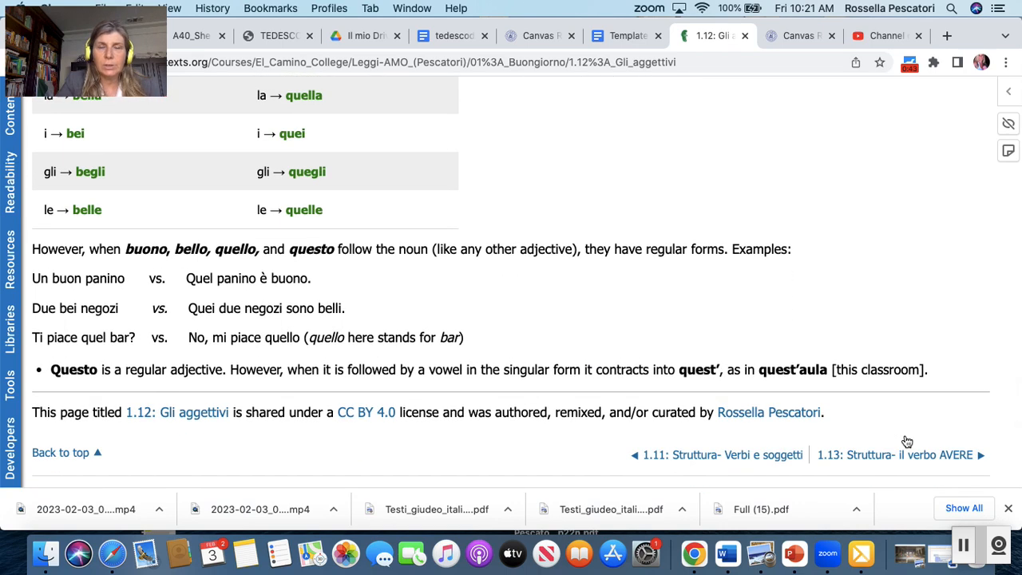
{"action": "mouse_move", "coordinate": [891, 460]}
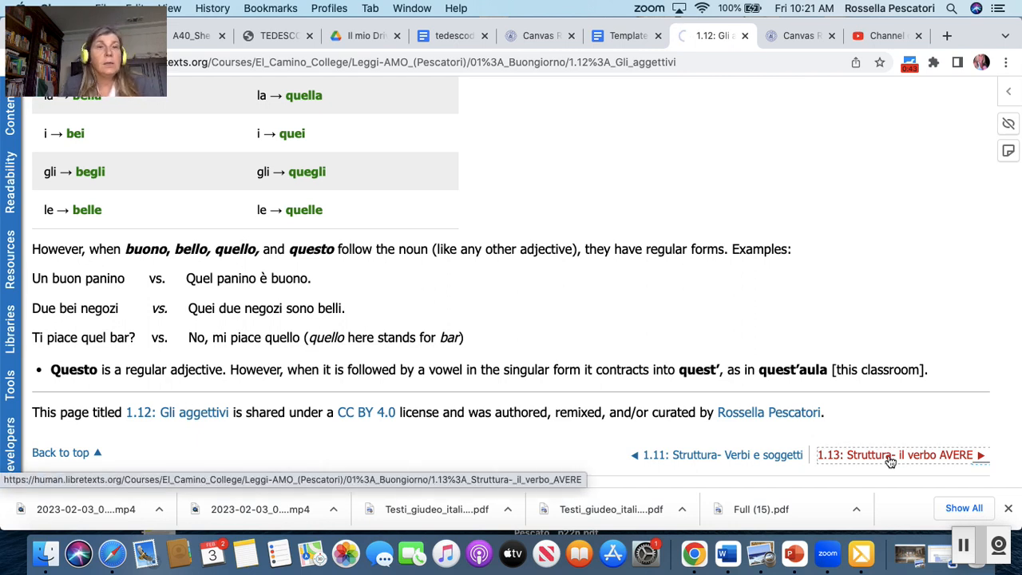
- Move to 1.13 on AVERE and read its conjugation, expressions and video to the footer
{"action": "left_click", "coordinate": [897, 456]}
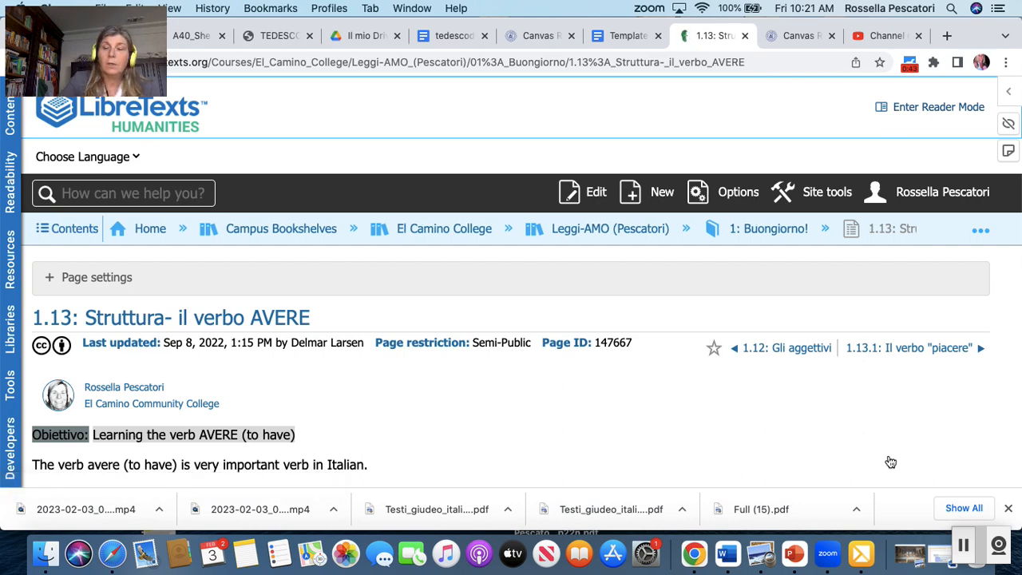
{"action": "scroll", "scroll_direction": "down", "scroll_amount": 3}
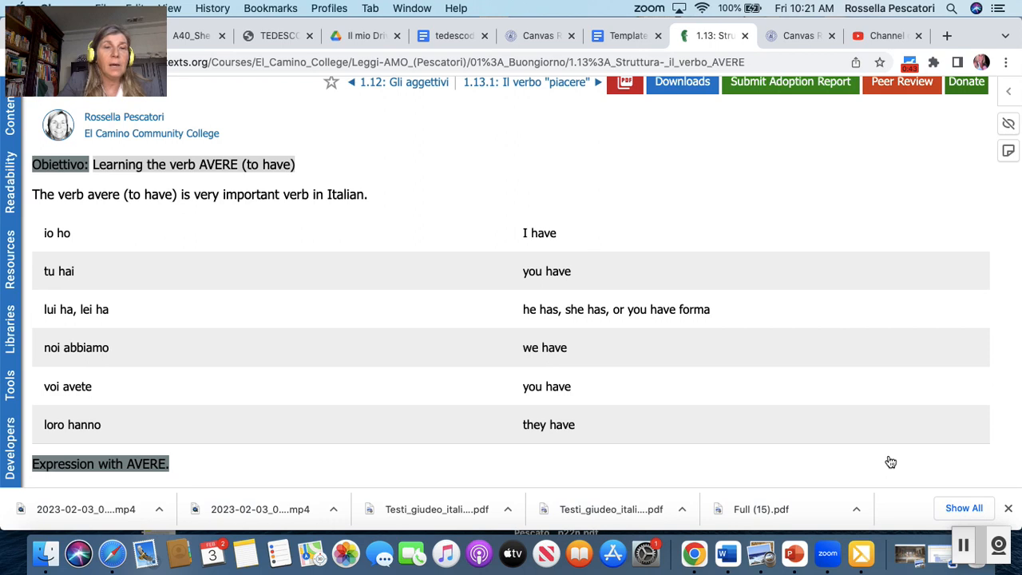
{"action": "scroll", "scroll_direction": "down", "scroll_amount": 3}
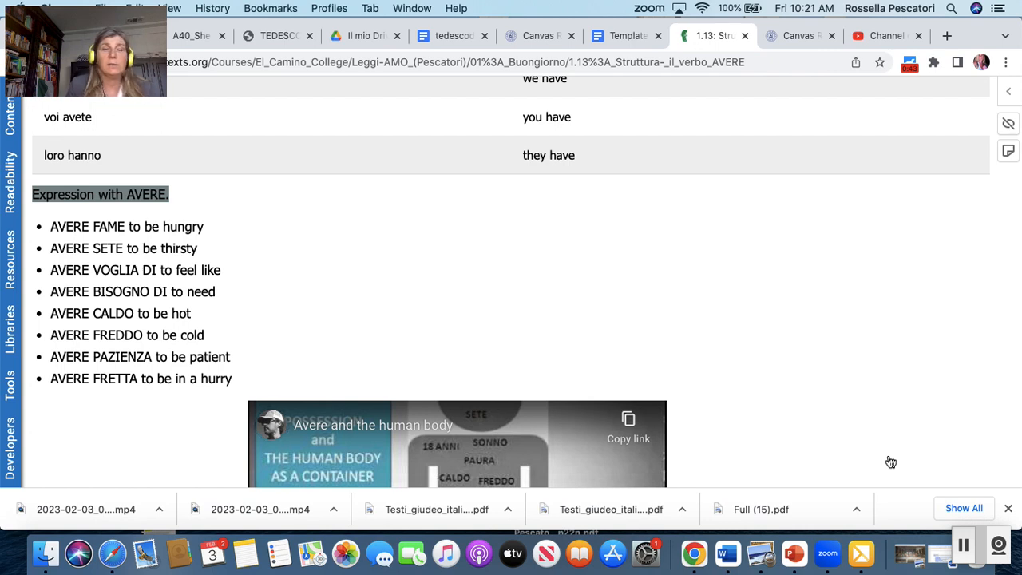
{"action": "scroll", "scroll_direction": "down", "scroll_amount": 3}
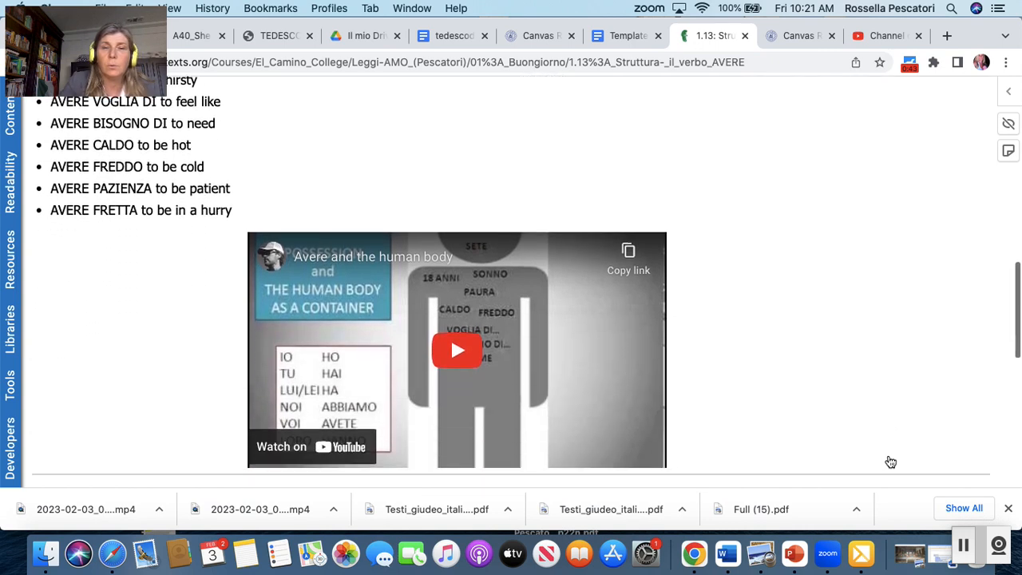
{"action": "scroll", "scroll_direction": "down", "scroll_amount": 3}
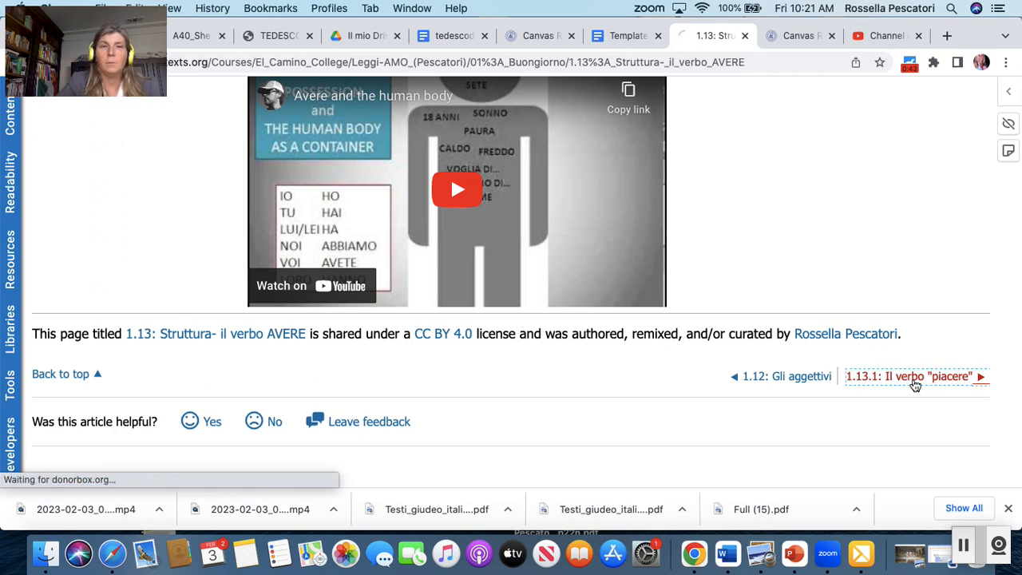
- Move to 1.13.1 on piacere and read its forms, pronouns and rules to the footer
{"action": "left_click", "coordinate": [913, 376]}
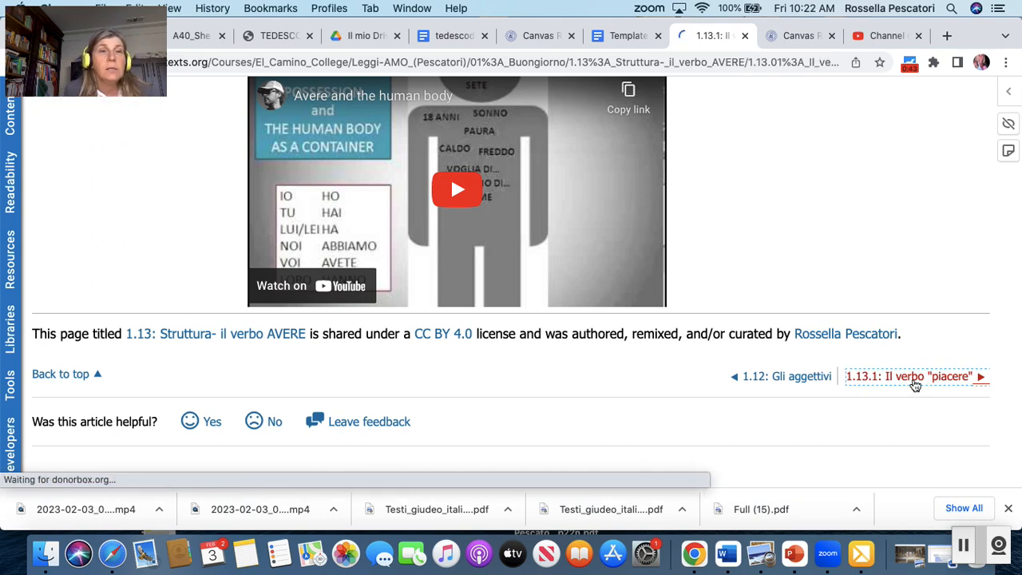
{"action": "left_click", "coordinate": [908, 377]}
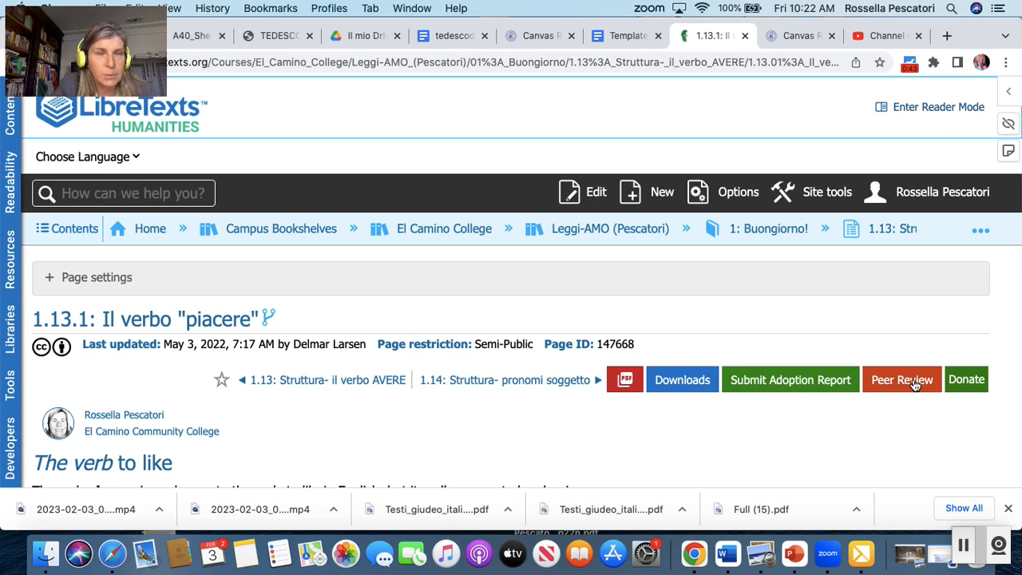
{"action": "scroll", "scroll_direction": "down", "scroll_amount": 3}
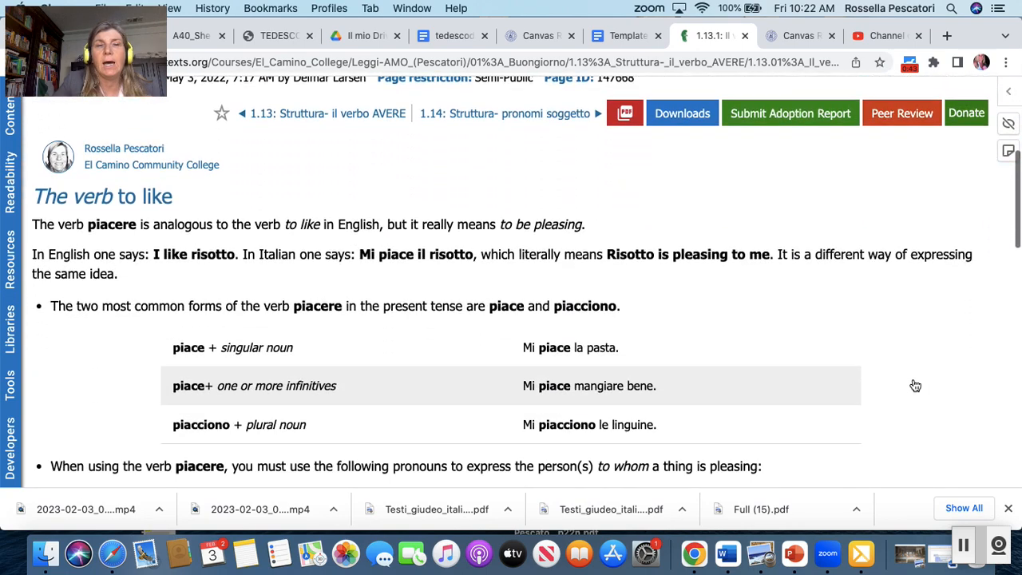
{"action": "scroll", "scroll_direction": "down", "scroll_amount": 3}
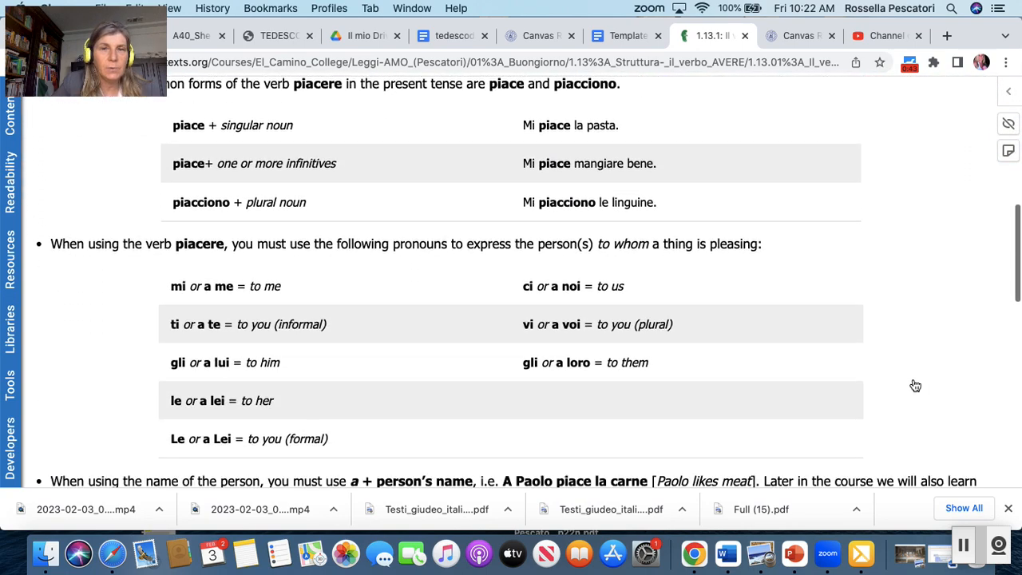
{"action": "scroll", "scroll_direction": "down", "scroll_amount": 3}
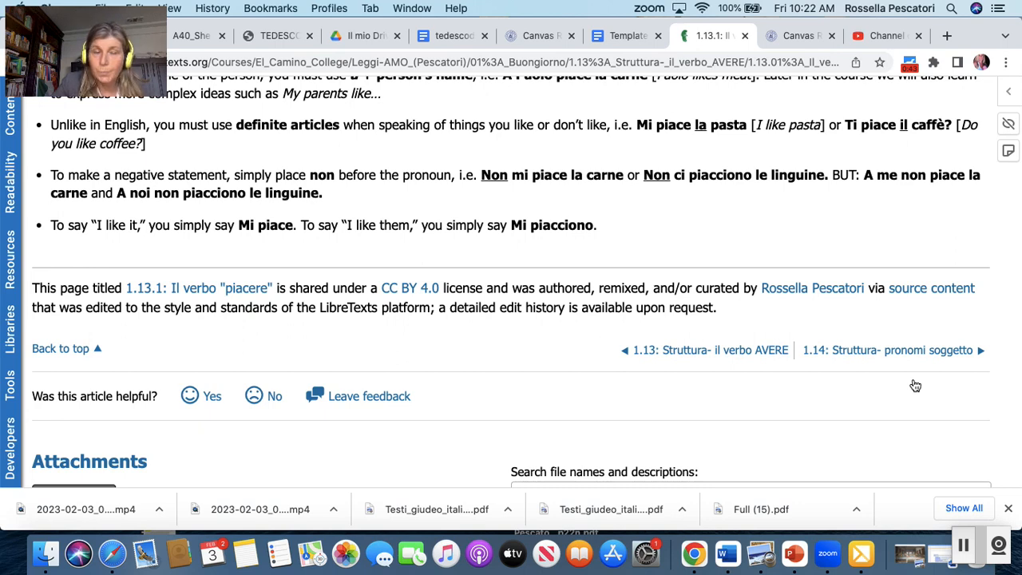
{"action": "left_click", "coordinate": [909, 351]}
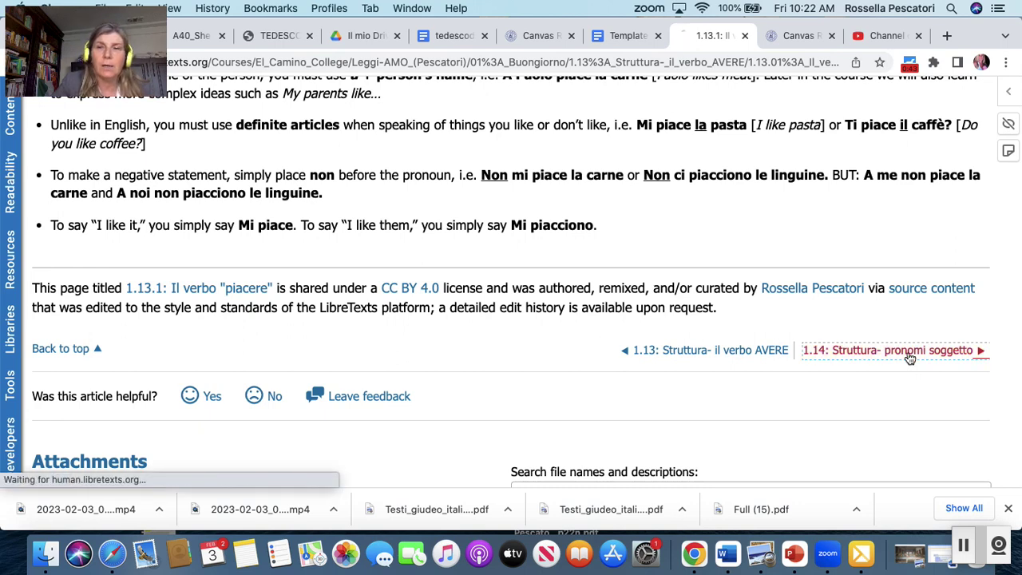
- Move to 1.14 on subject pronouns and read its pronoun tables and points of view to the footer
{"action": "left_click", "coordinate": [894, 350]}
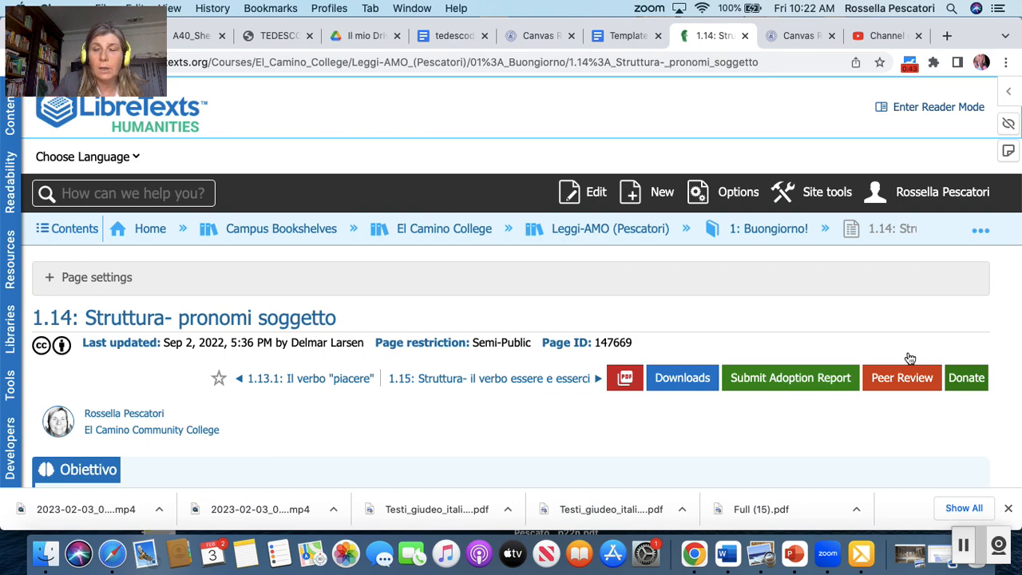
{"action": "scroll", "scroll_direction": "down", "scroll_amount": 3}
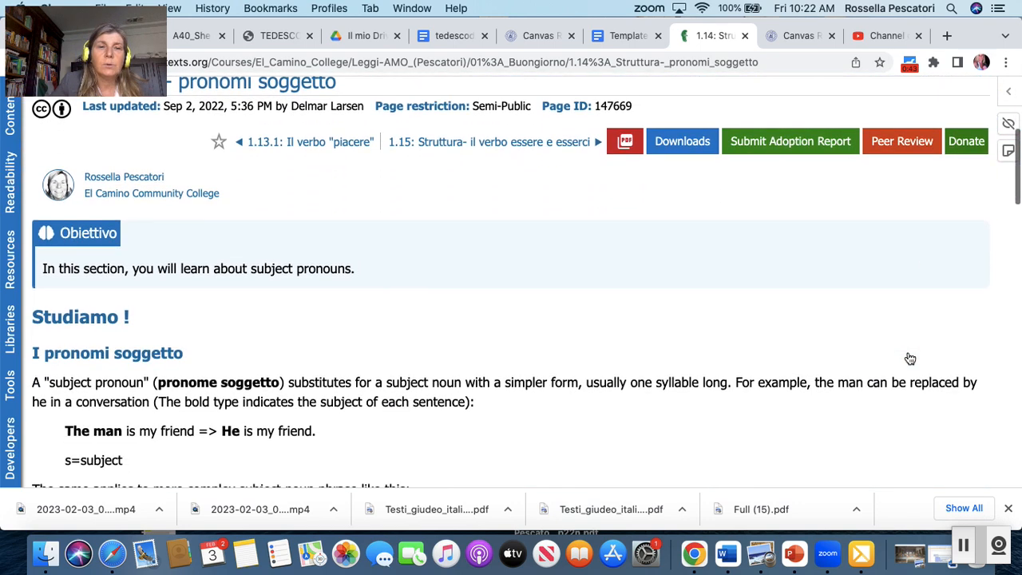
{"action": "scroll", "scroll_direction": "down", "scroll_amount": 3}
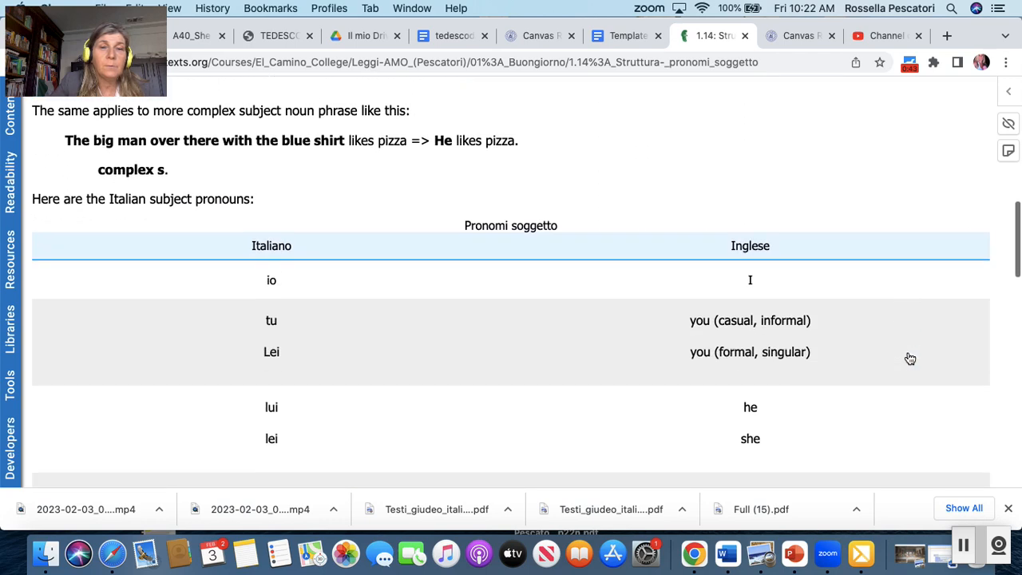
{"action": "scroll", "scroll_direction": "down", "scroll_amount": 3}
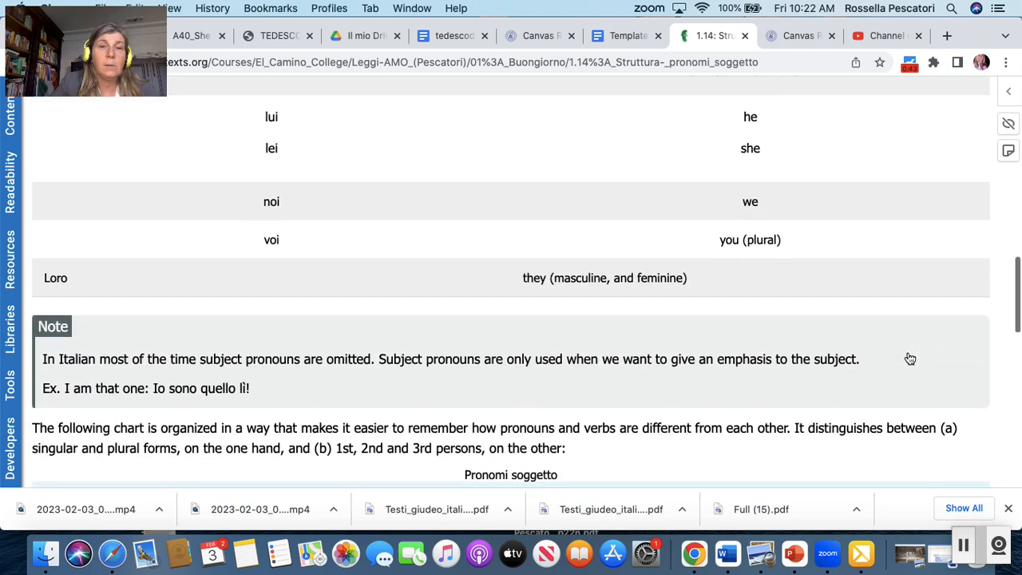
{"action": "scroll", "scroll_direction": "down", "scroll_amount": 3}
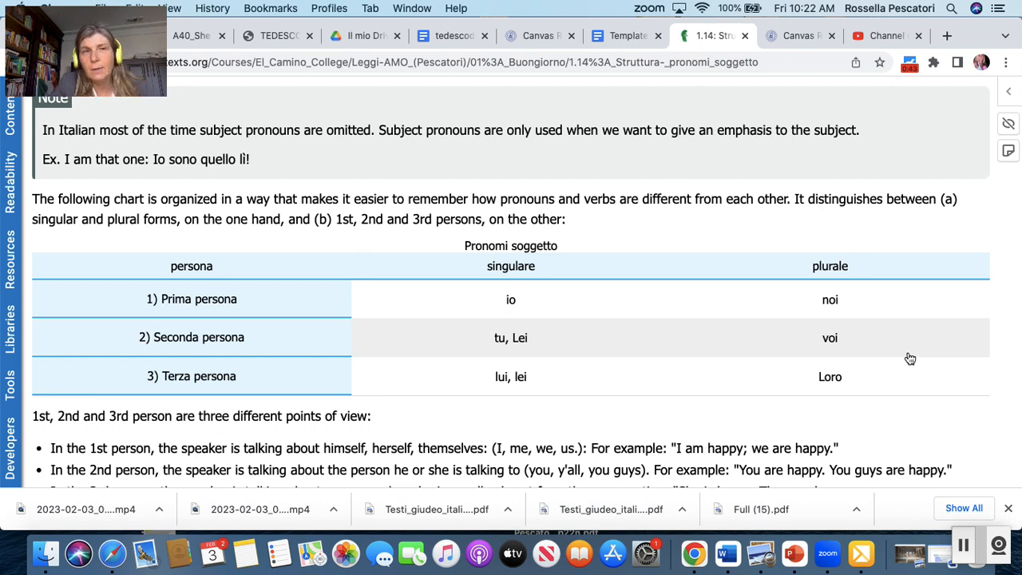
{"action": "scroll", "scroll_direction": "down", "scroll_amount": 3}
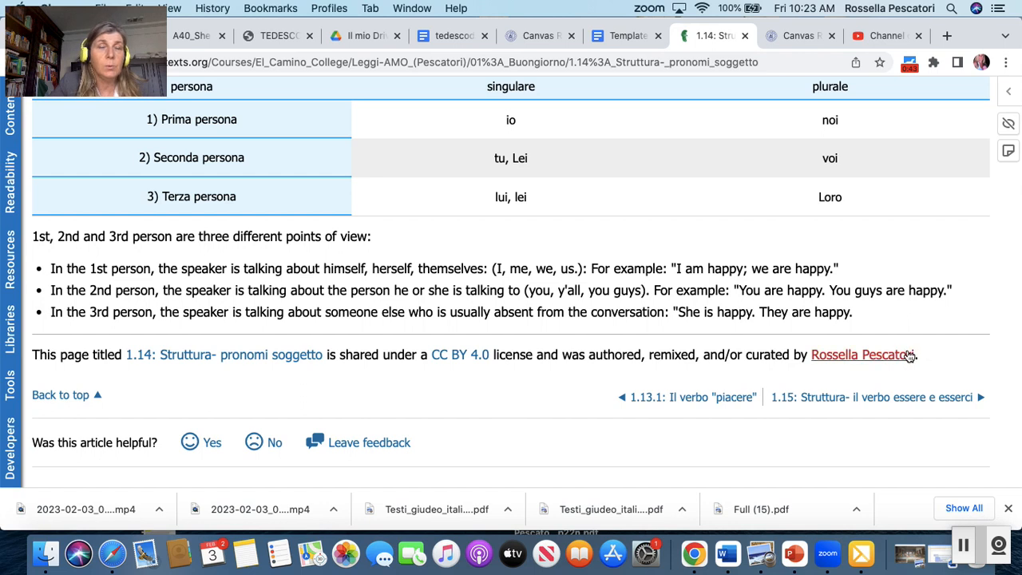
{"action": "left_click", "coordinate": [887, 396]}
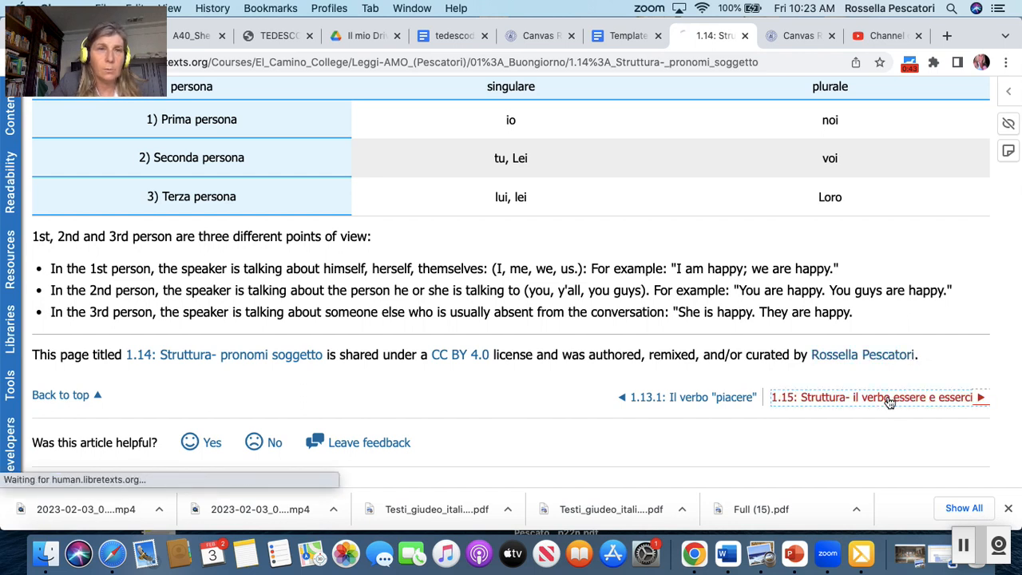
- Move to 1.15 on essere and esserci and read through its explanations
{"action": "left_click", "coordinate": [888, 396]}
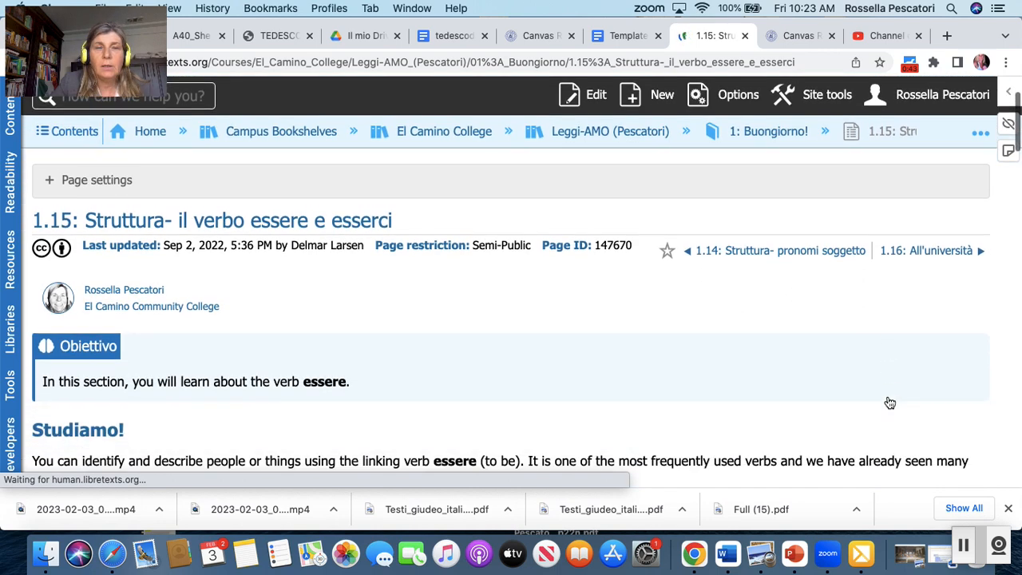
{"action": "scroll", "scroll_direction": "down", "scroll_amount": 3}
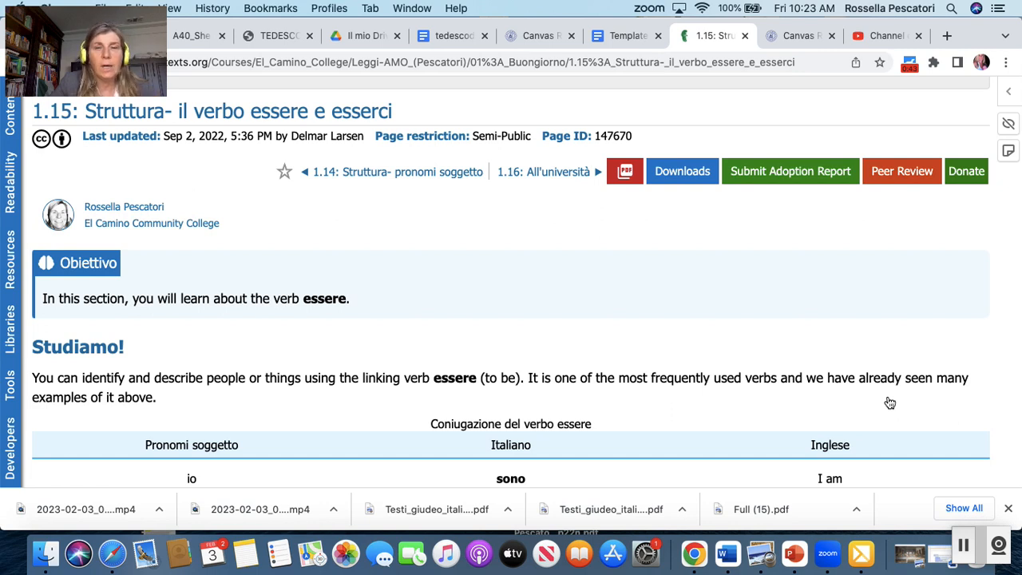
{"action": "scroll", "scroll_direction": "down", "scroll_amount": 3}
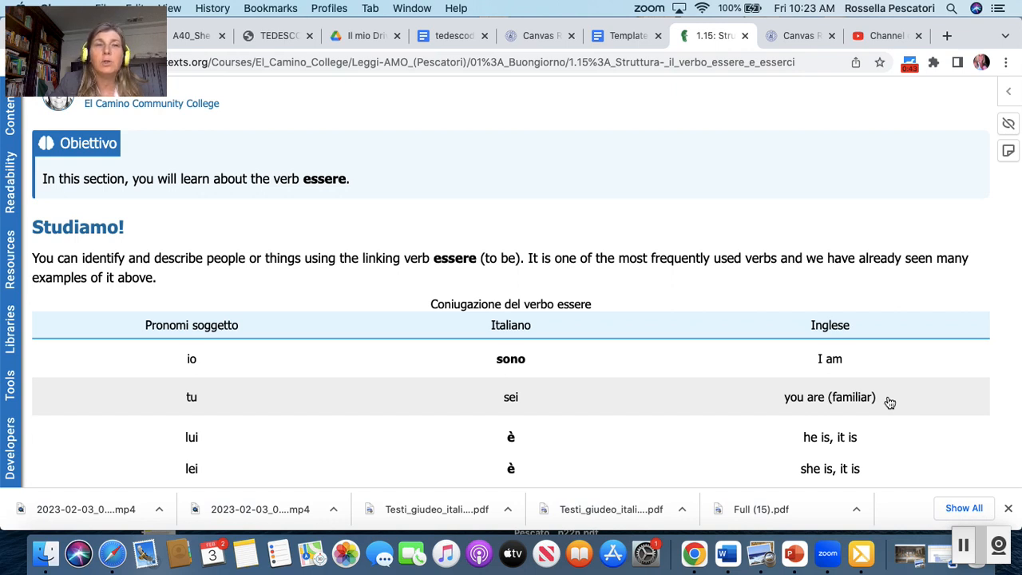
{"action": "scroll", "scroll_direction": "down", "scroll_amount": 3}
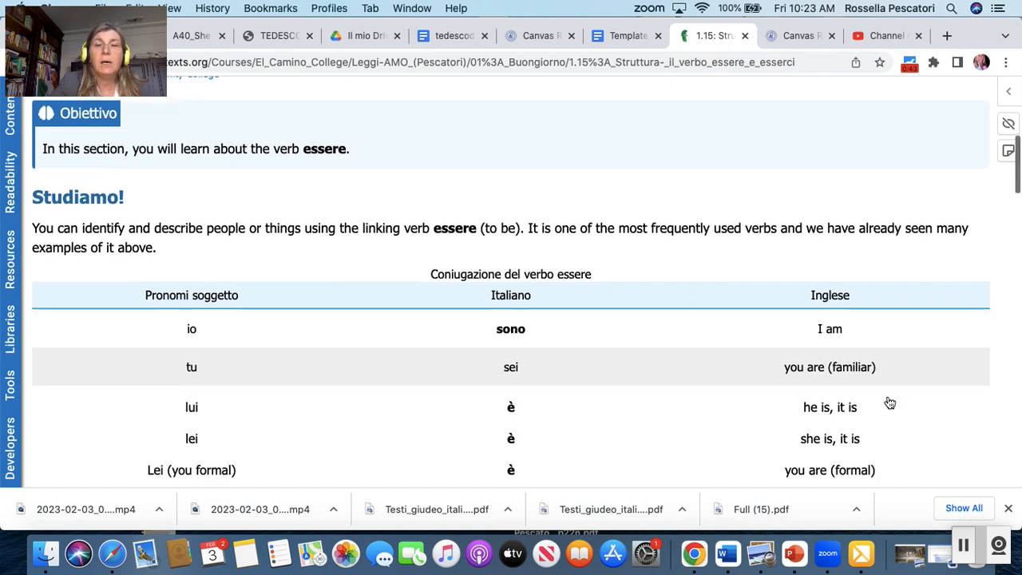
{"action": "scroll", "scroll_direction": "down", "scroll_amount": 3}
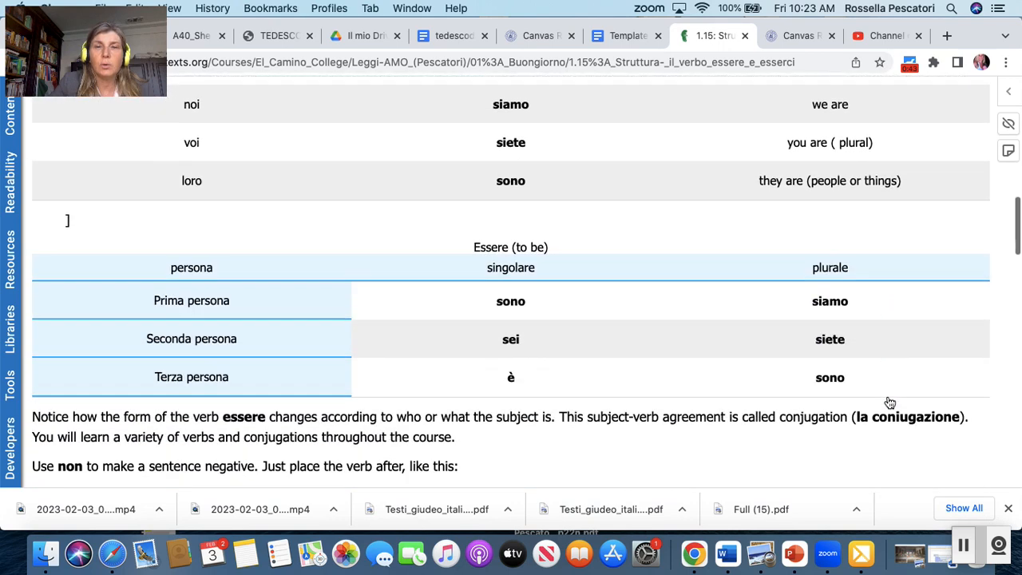
{"action": "scroll", "scroll_direction": "down", "scroll_amount": 3}
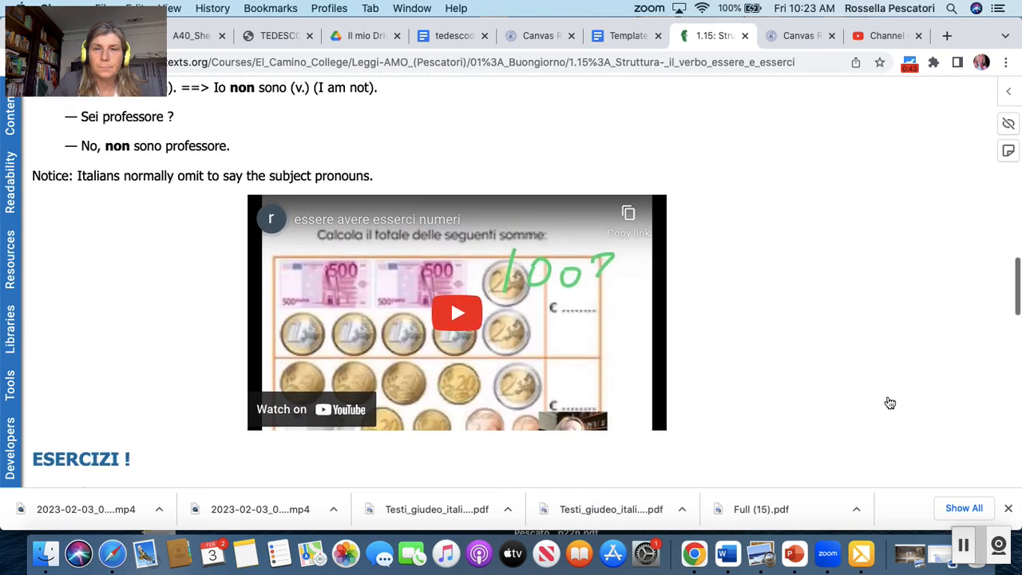
- Finish the 1.15 essere exercises and continue to the 1.16 All'università page
{"action": "scroll", "scroll_direction": "down", "scroll_amount": 3}
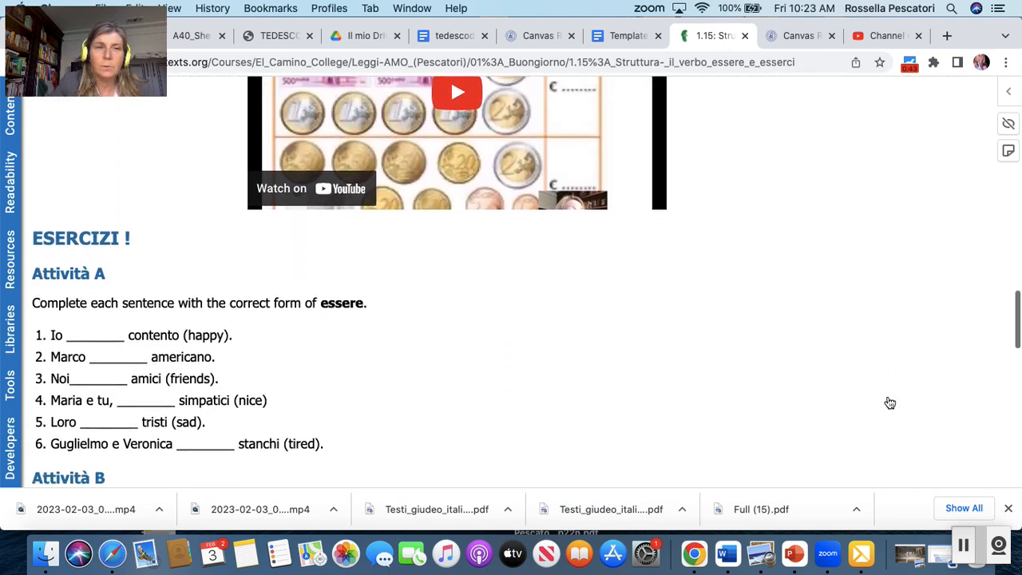
{"action": "scroll", "scroll_direction": "down", "scroll_amount": 3}
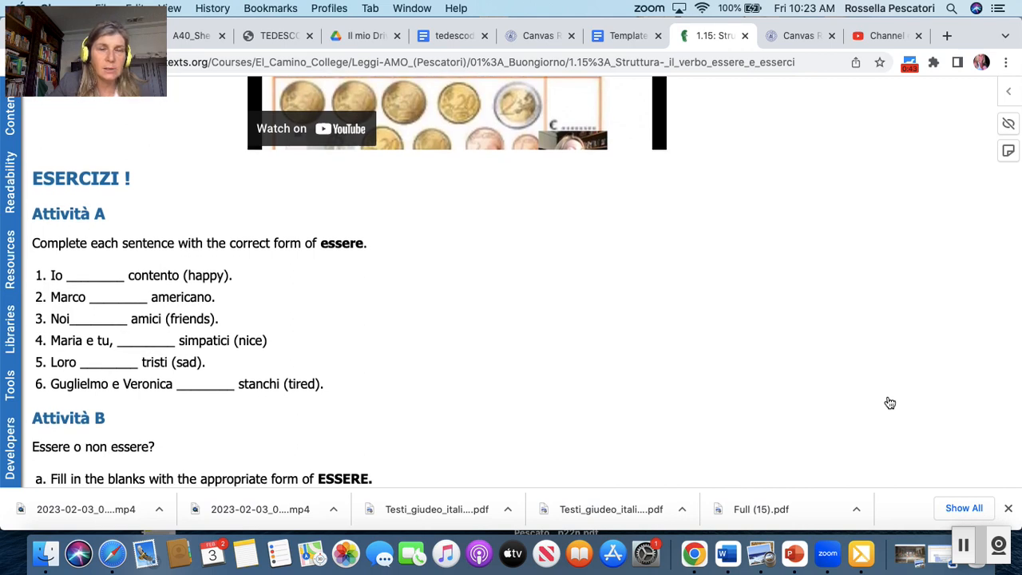
{"action": "scroll", "scroll_direction": "down", "scroll_amount": 3}
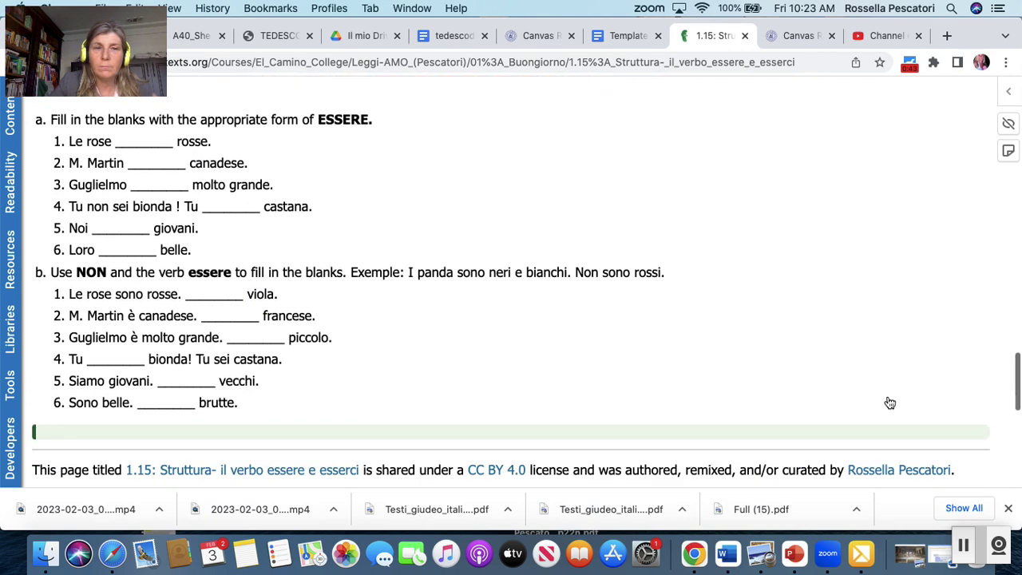
{"action": "scroll", "scroll_direction": "down", "scroll_amount": 3}
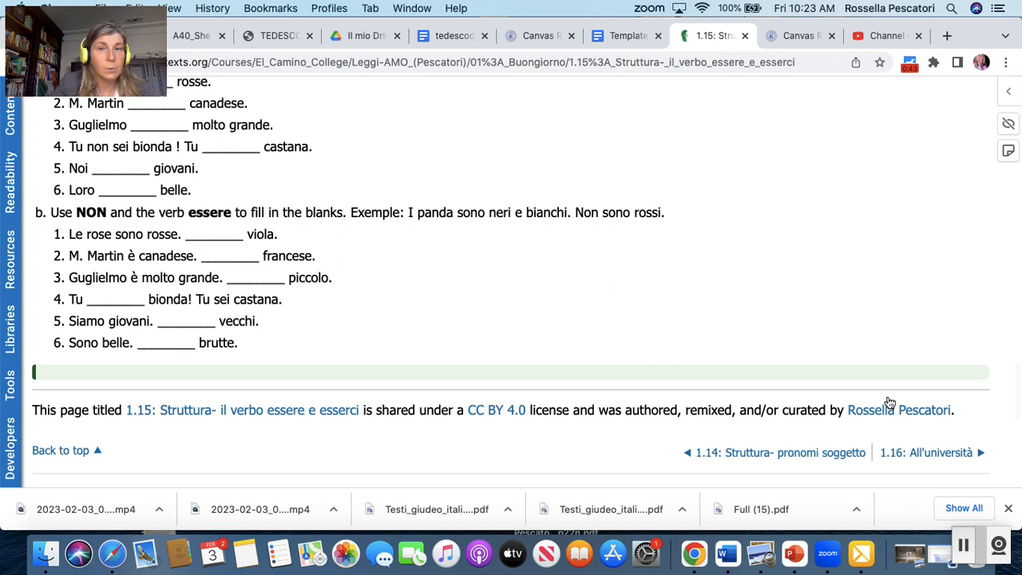
{"action": "mouse_move", "coordinate": [933, 454]}
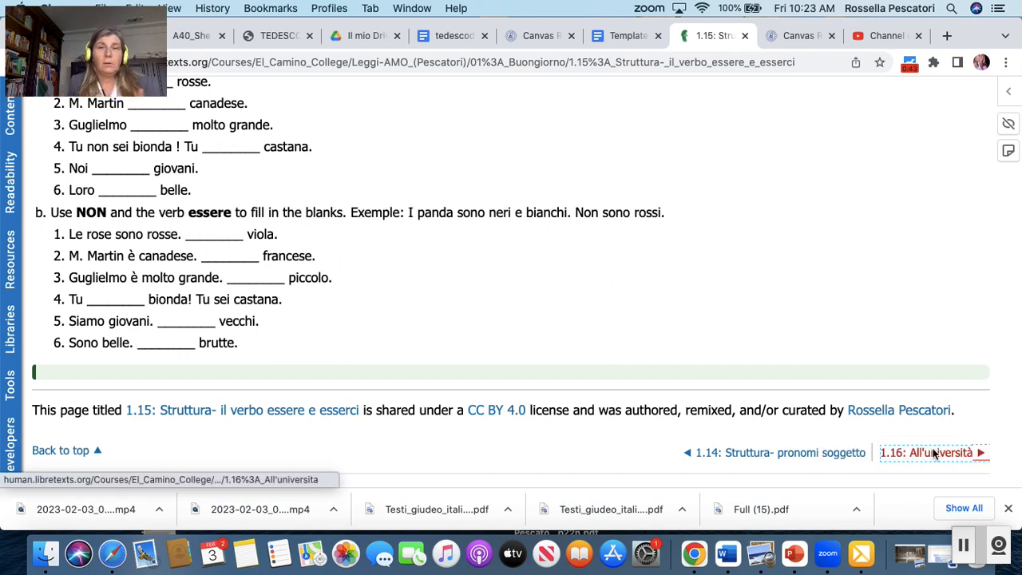
{"action": "mouse_move", "coordinate": [936, 454]}
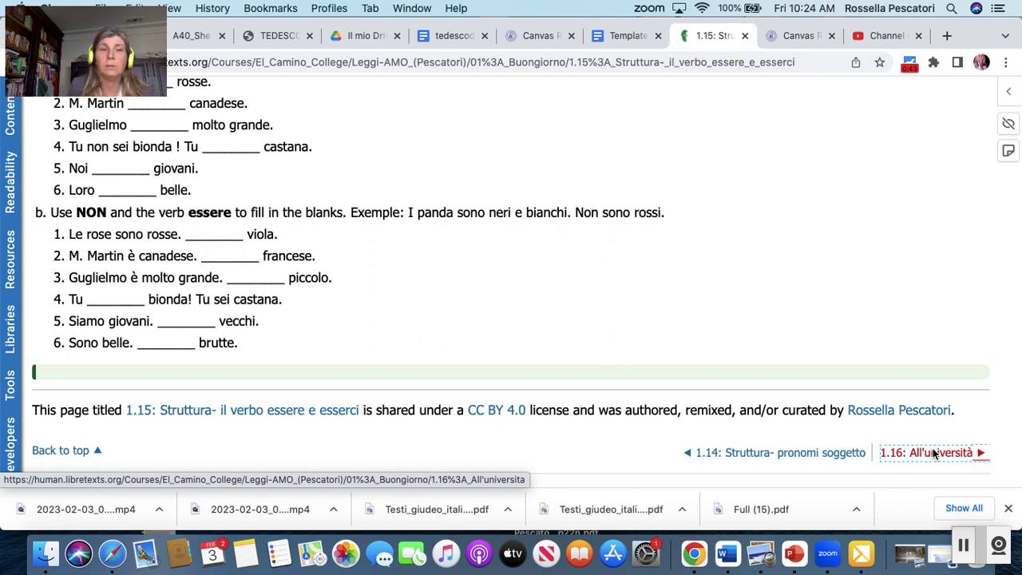
{"action": "mouse_move", "coordinate": [931, 460]}
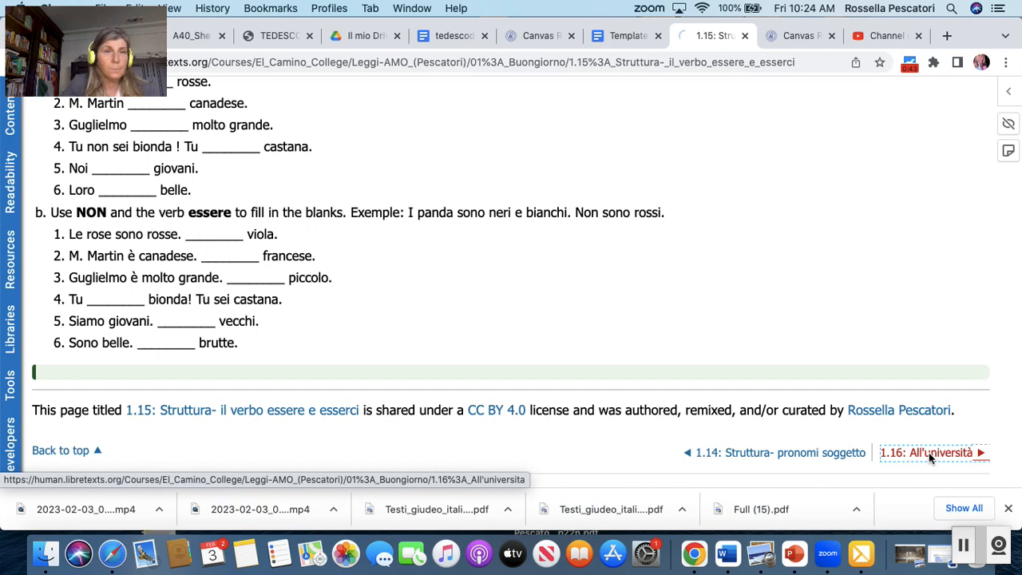
{"action": "left_click", "coordinate": [931, 453]}
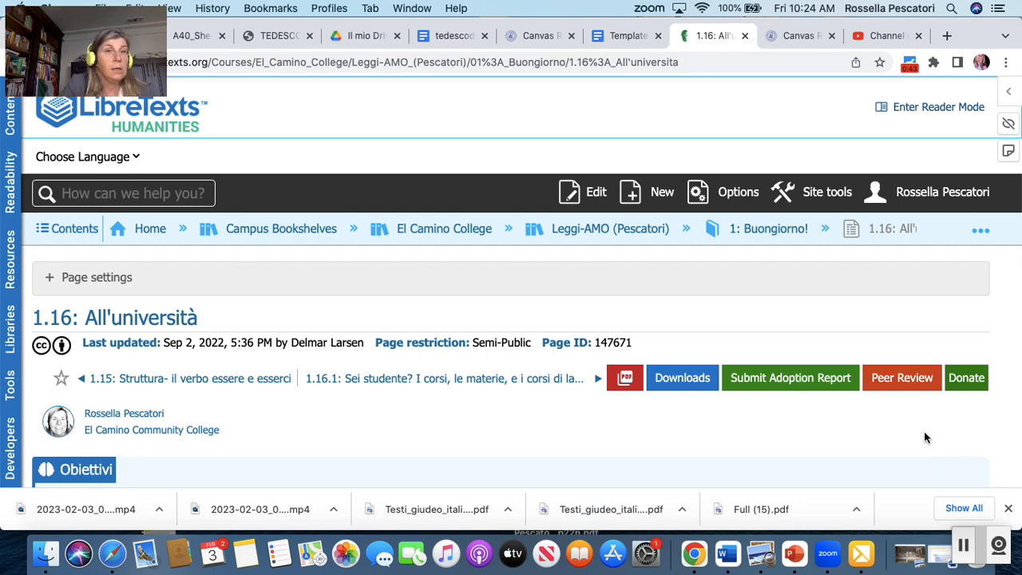
- Review the 1.16 Obiettivi box and open the 1.16.1 Sei studente? subpage
{"action": "scroll", "scroll_direction": "down", "scroll_amount": 3}
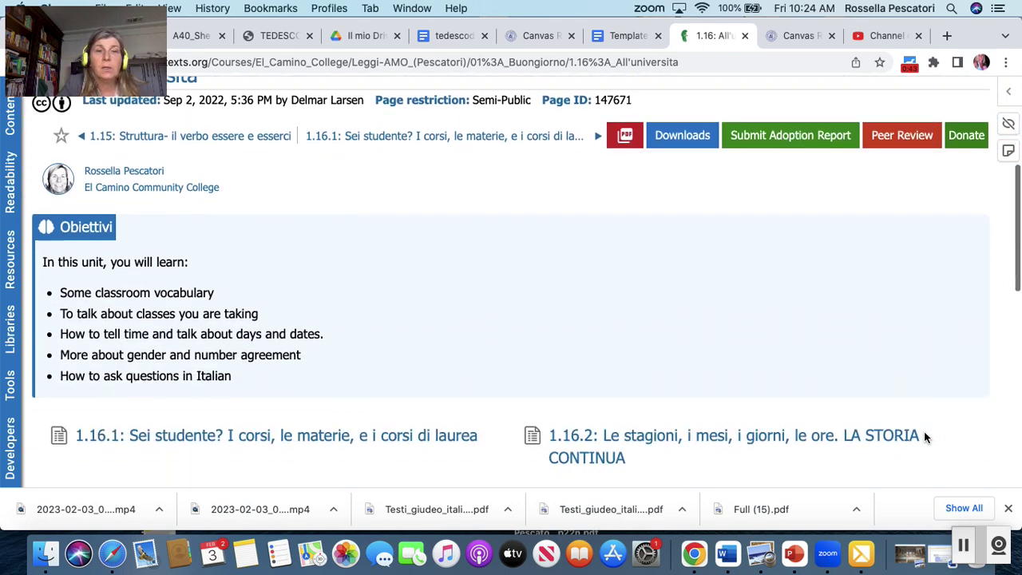
{"action": "scroll", "scroll_direction": "down", "scroll_amount": 3}
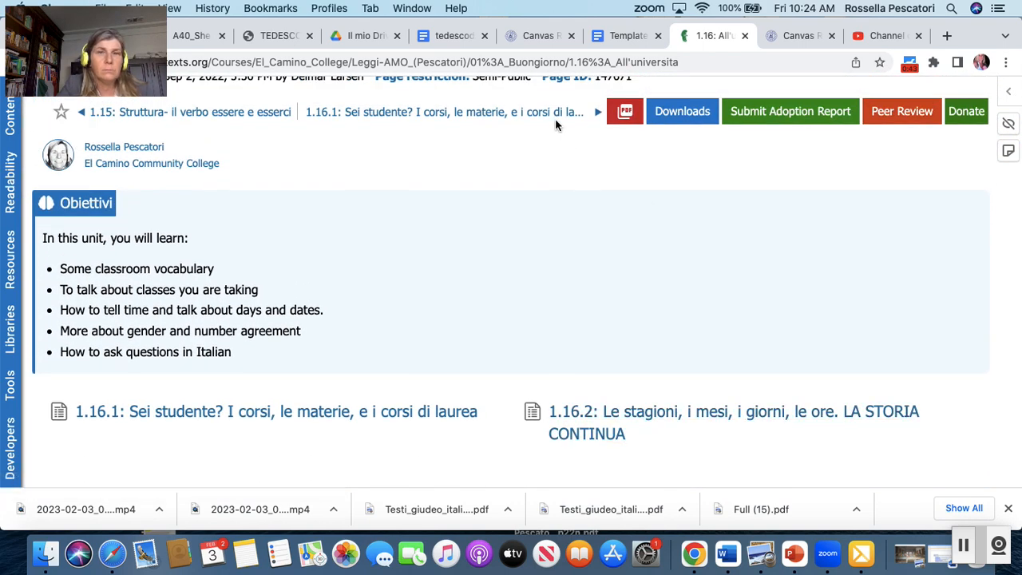
{"action": "mouse_move", "coordinate": [553, 115]}
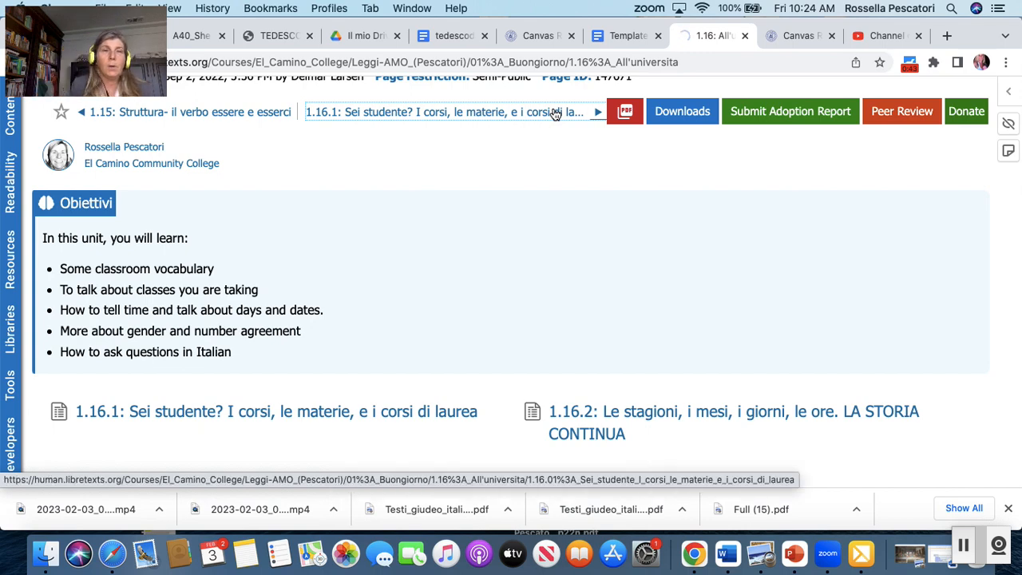
{"action": "left_click", "coordinate": [450, 111]}
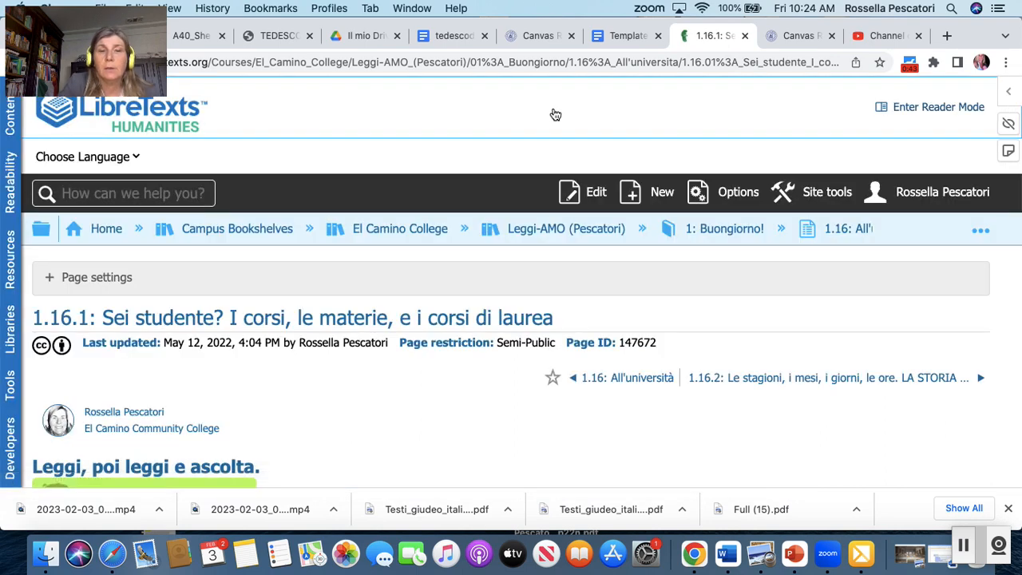
{"action": "scroll", "scroll_direction": "down", "scroll_amount": 3}
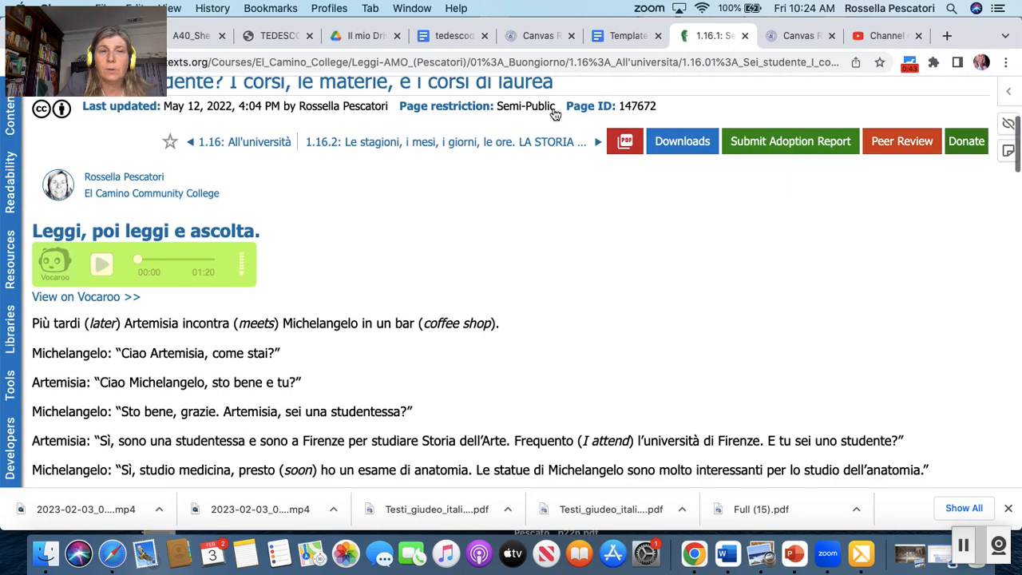
{"action": "scroll", "scroll_direction": "down", "scroll_amount": 3}
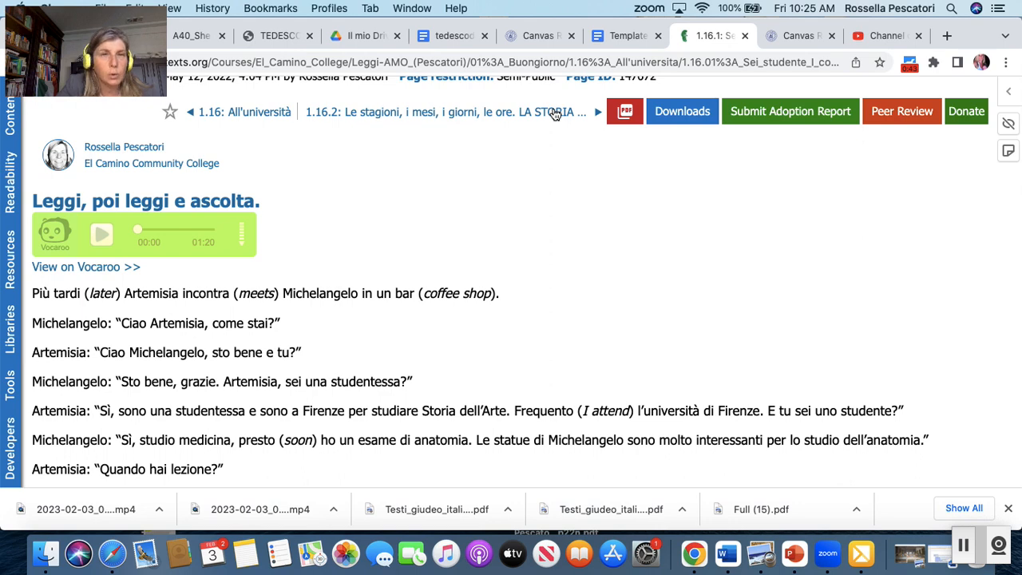
{"action": "scroll", "scroll_direction": "down", "scroll_amount": 3}
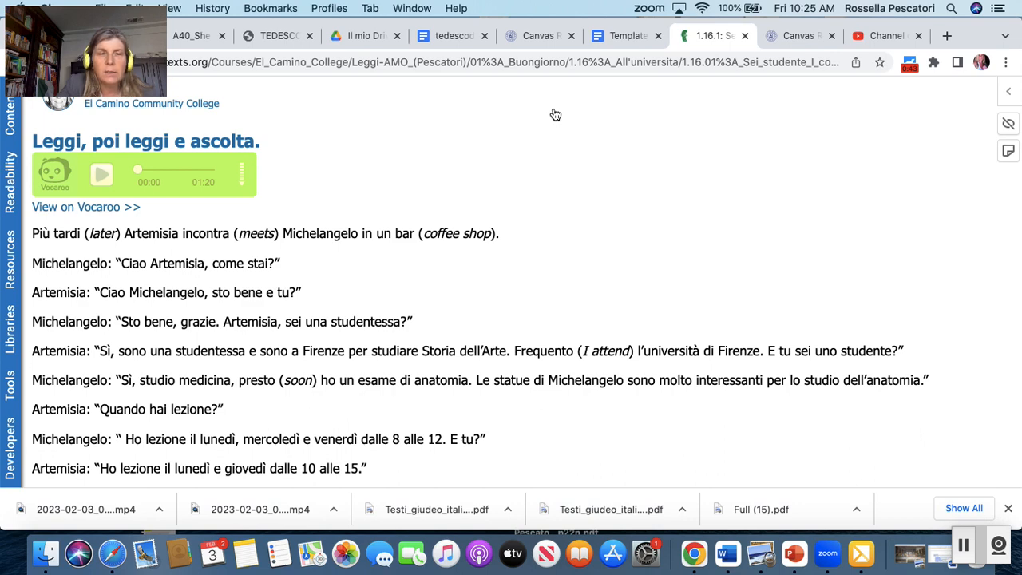
{"action": "scroll", "scroll_direction": "down", "scroll_amount": 3}
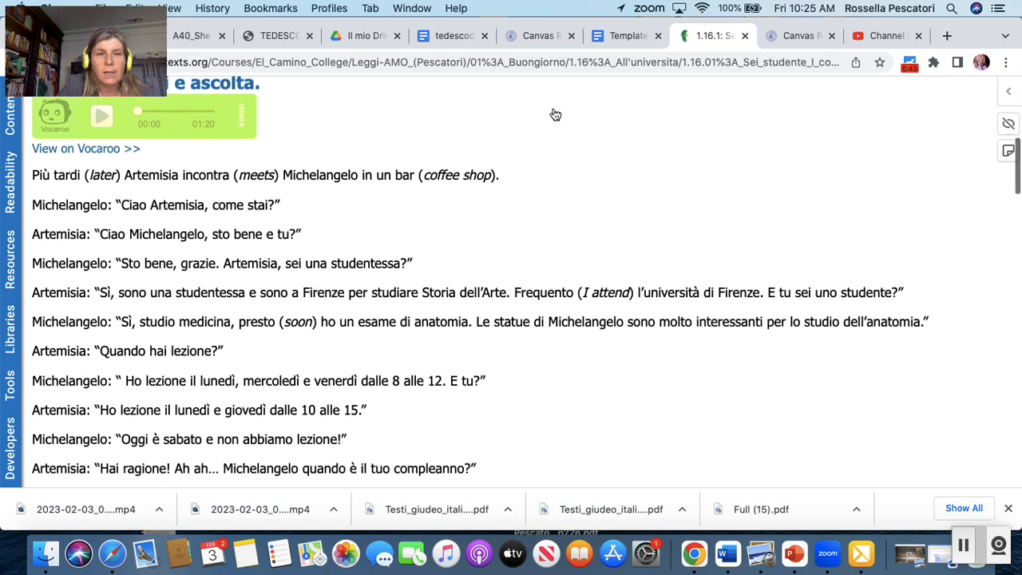
{"action": "scroll", "scroll_direction": "down", "scroll_amount": 3}
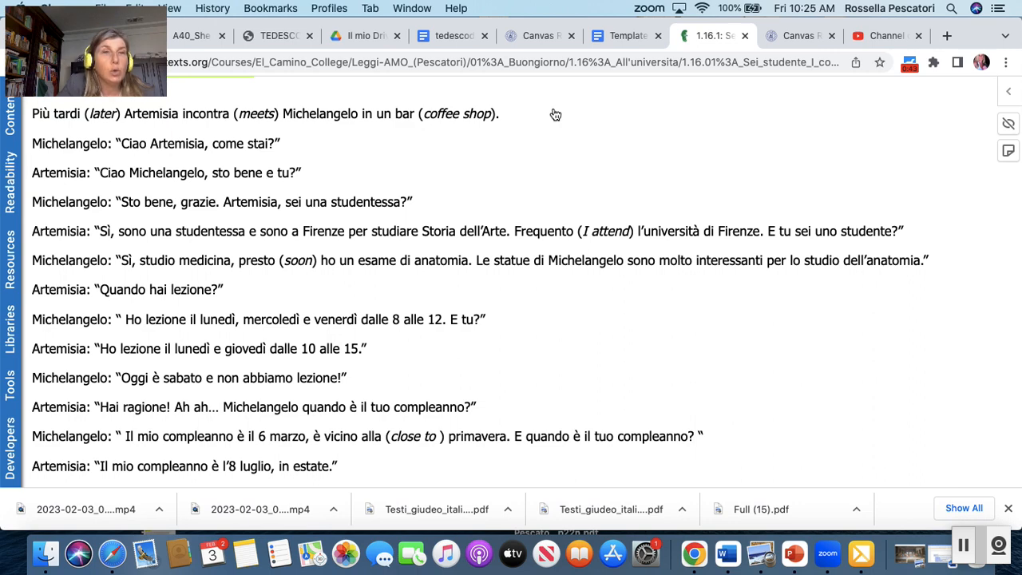
{"action": "scroll", "scroll_direction": "down", "scroll_amount": 3}
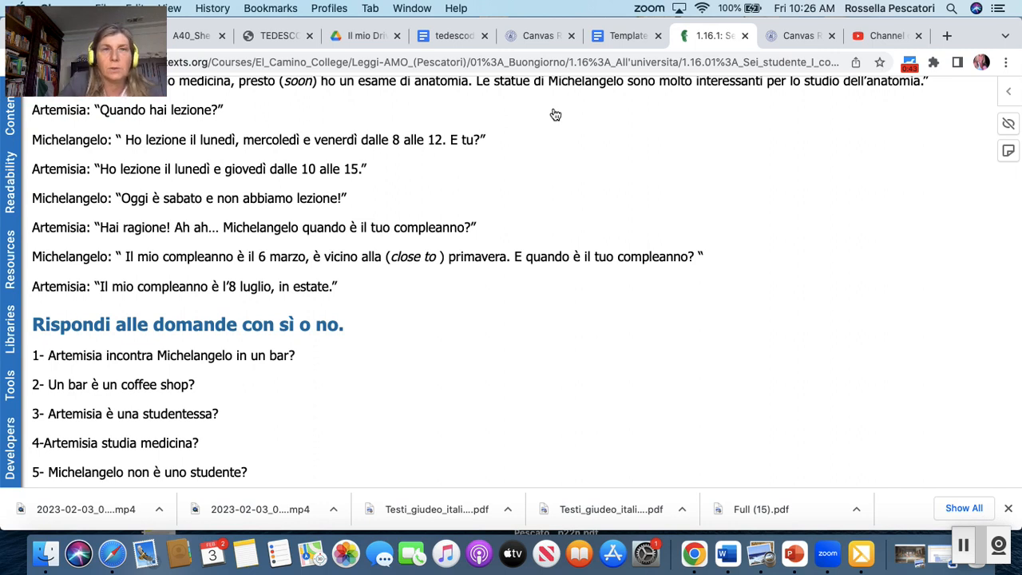
{"action": "scroll", "scroll_direction": "down", "scroll_amount": 3}
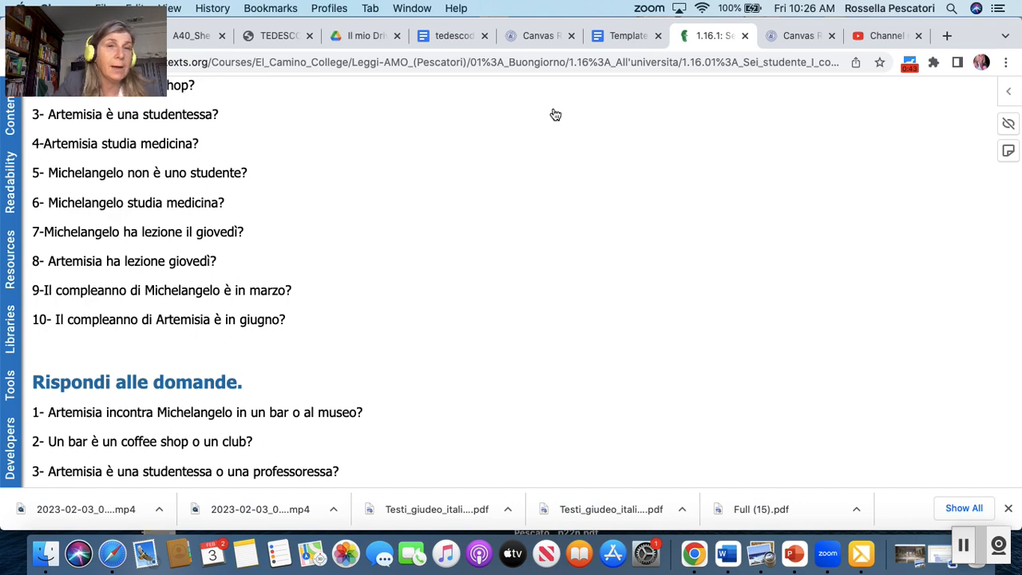
{"action": "scroll", "scroll_direction": "down", "scroll_amount": 3}
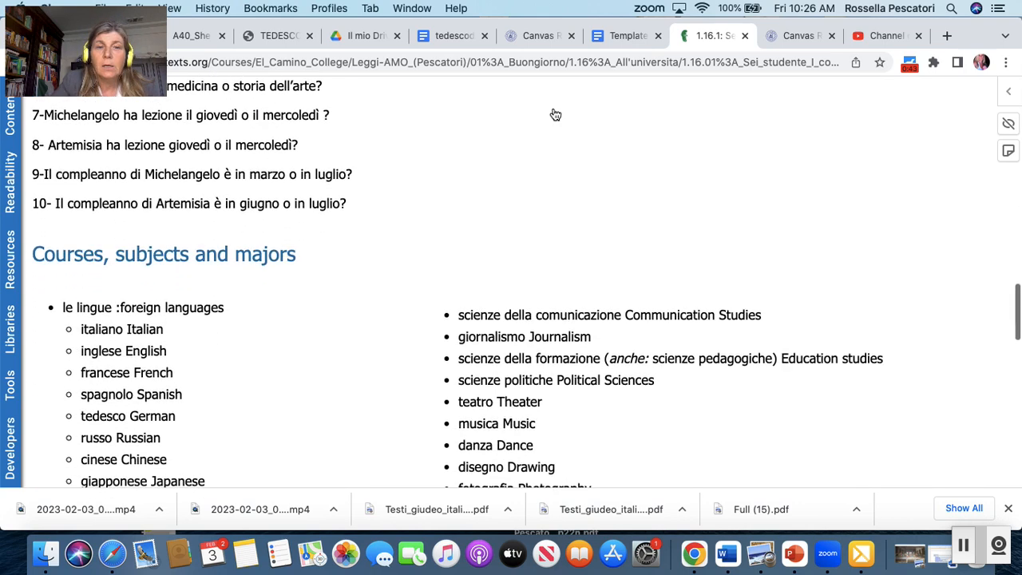
- Read through the courses and subjects vocabulary on page 1.16.1
{"action": "scroll", "scroll_direction": "down", "scroll_amount": 3}
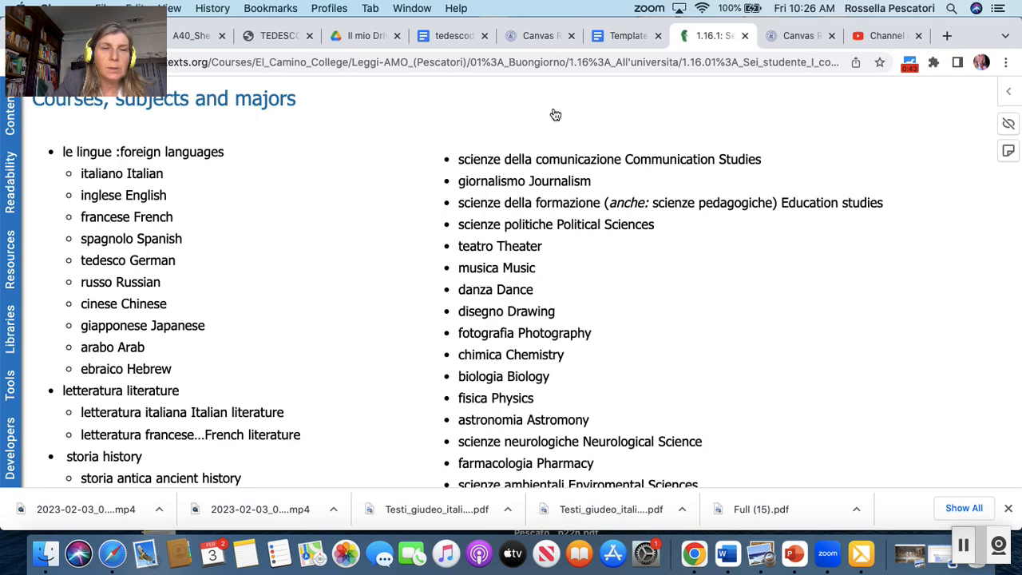
{"action": "scroll", "scroll_direction": "down", "scroll_amount": 3}
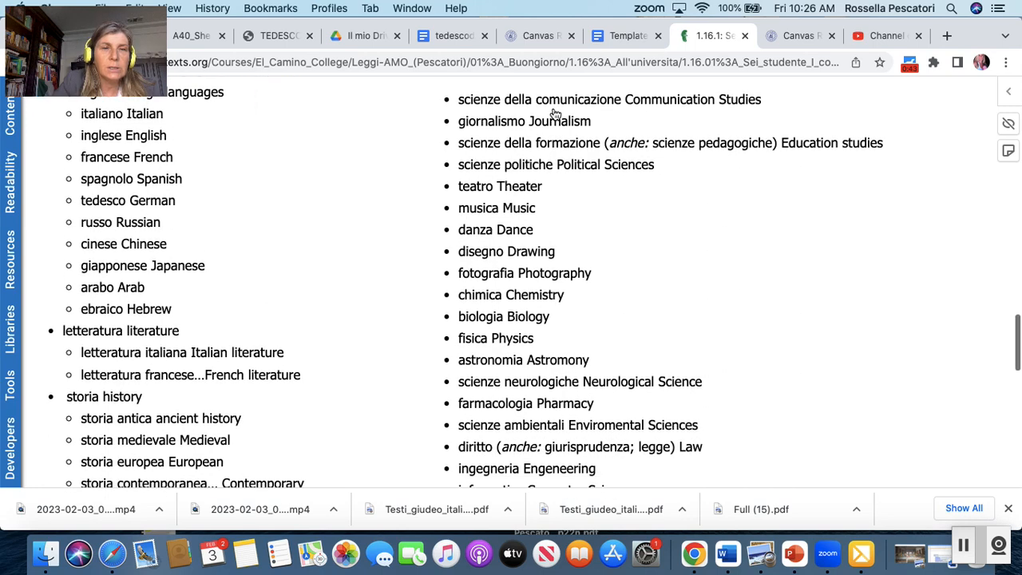
{"action": "scroll", "scroll_direction": "down", "scroll_amount": 3}
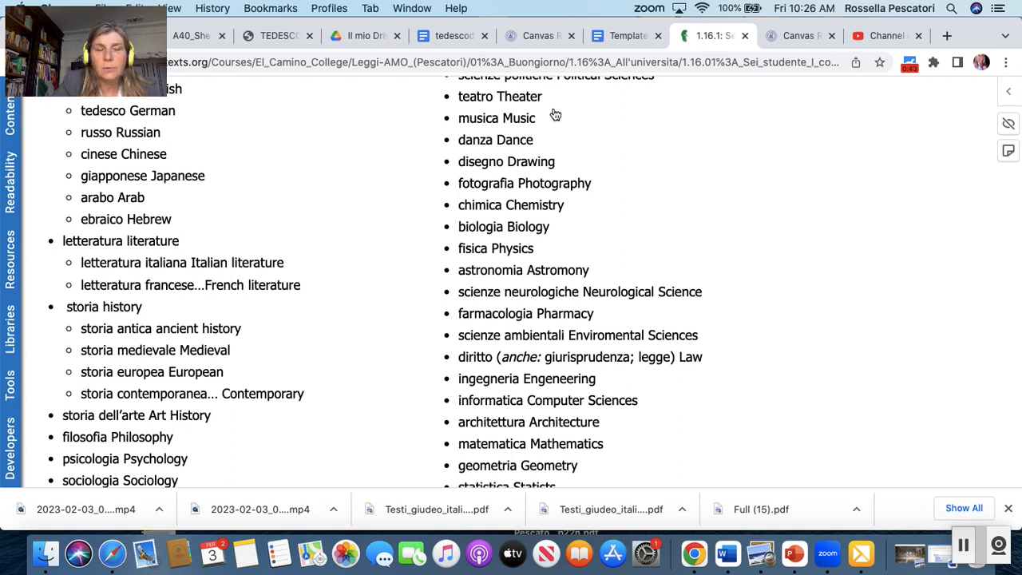
{"action": "scroll", "scroll_direction": "down", "scroll_amount": 3}
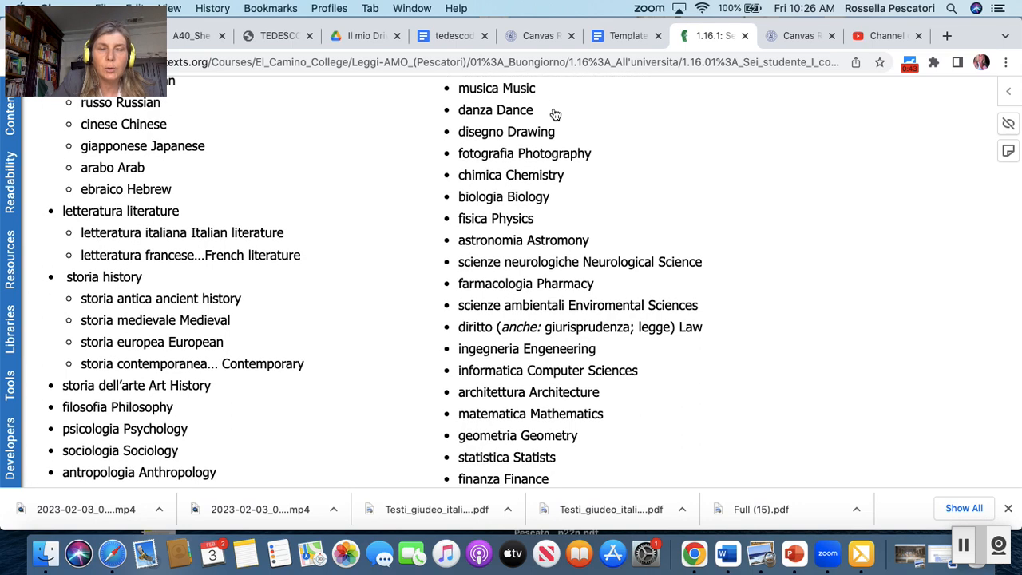
{"action": "scroll", "scroll_direction": "down", "scroll_amount": 3}
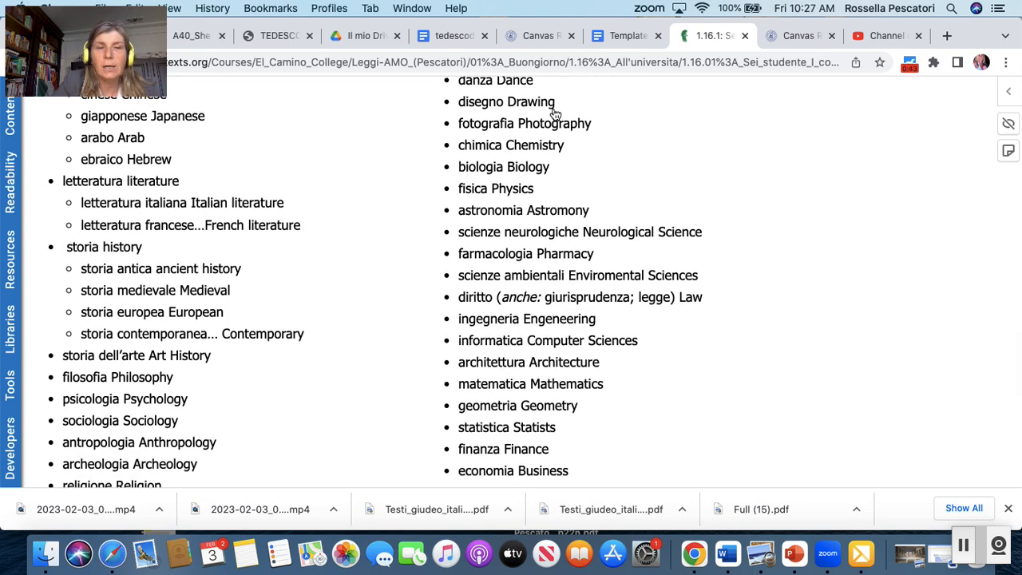
{"action": "scroll", "scroll_direction": "down", "scroll_amount": 3}
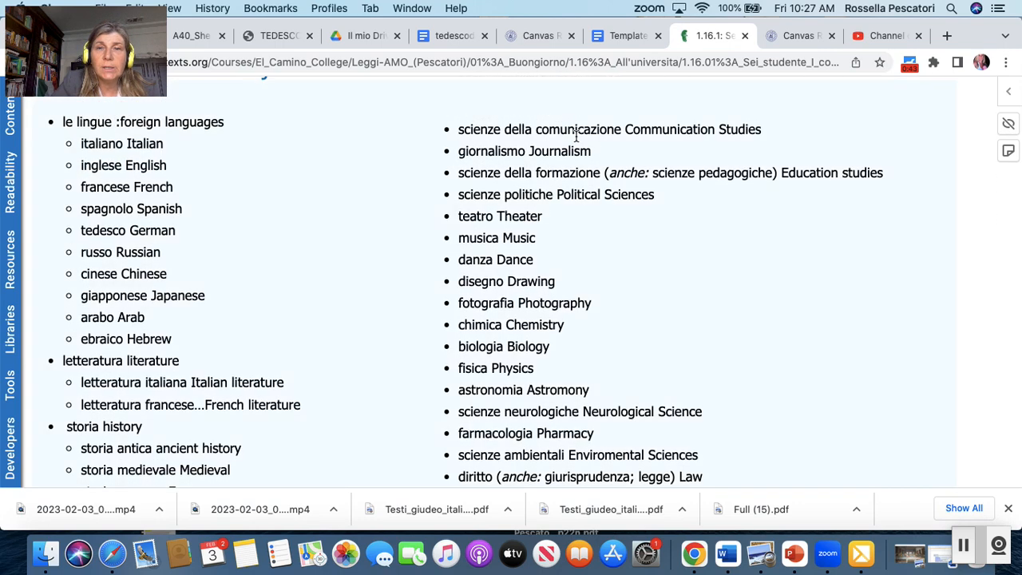
{"action": "mouse_move", "coordinate": [779, 343]}
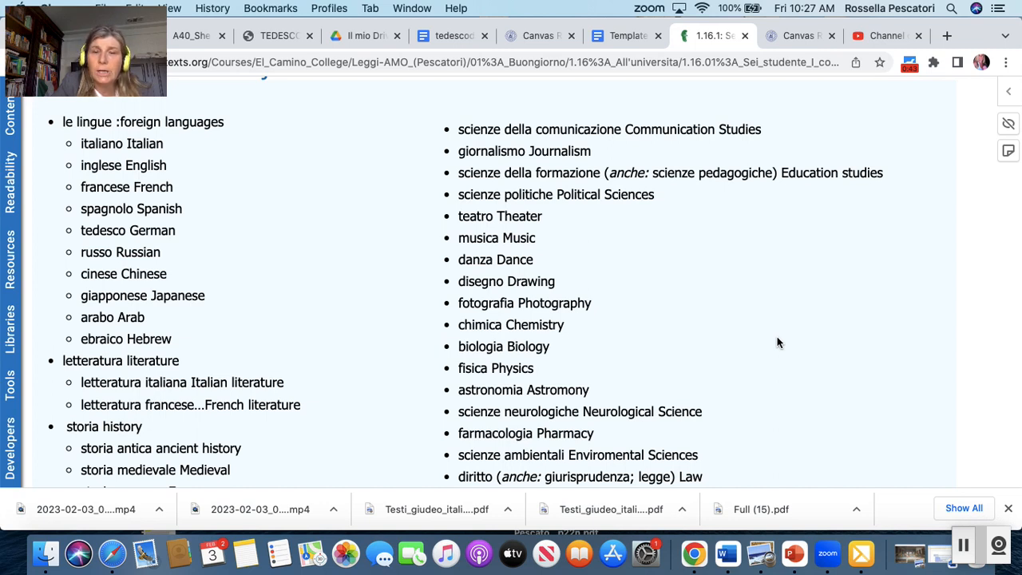
- Finish the majors list and continue to the 1.16.2 page on seasons, months, days and time
{"action": "scroll", "scroll_direction": "down", "scroll_amount": 3}
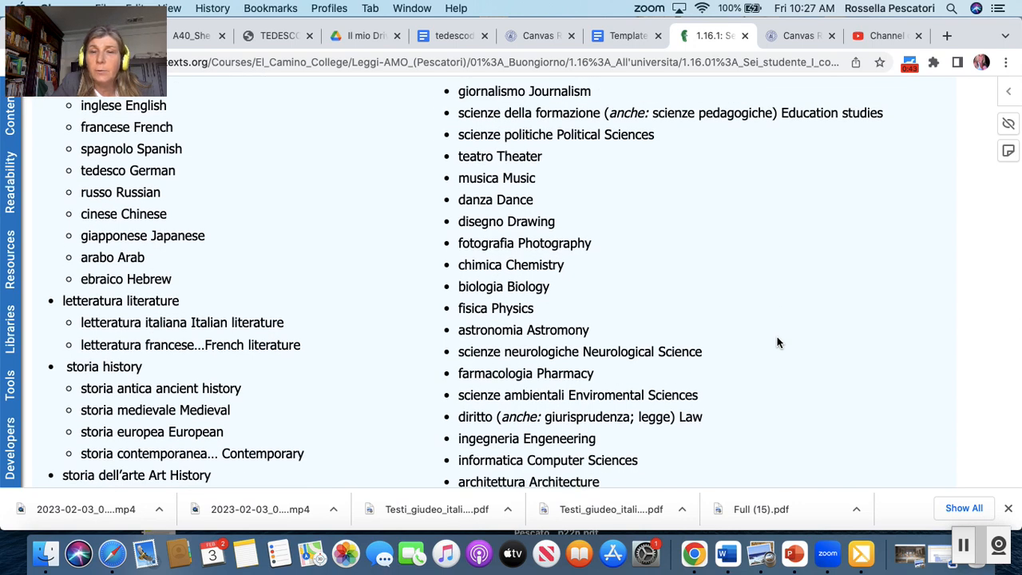
{"action": "scroll", "scroll_direction": "down", "scroll_amount": 3}
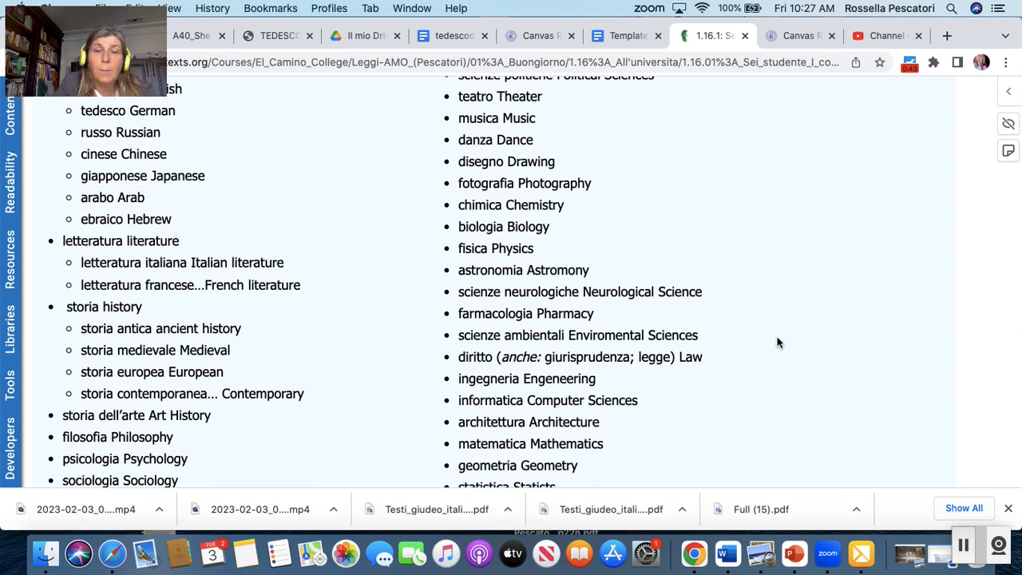
{"action": "scroll", "scroll_direction": "down", "scroll_amount": 3}
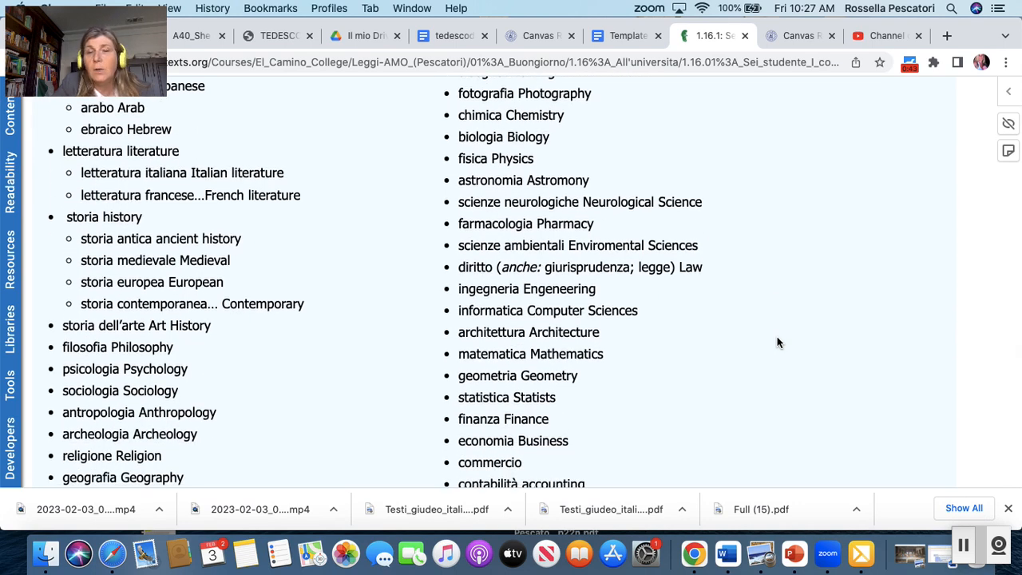
{"action": "scroll", "scroll_direction": "down", "scroll_amount": 3}
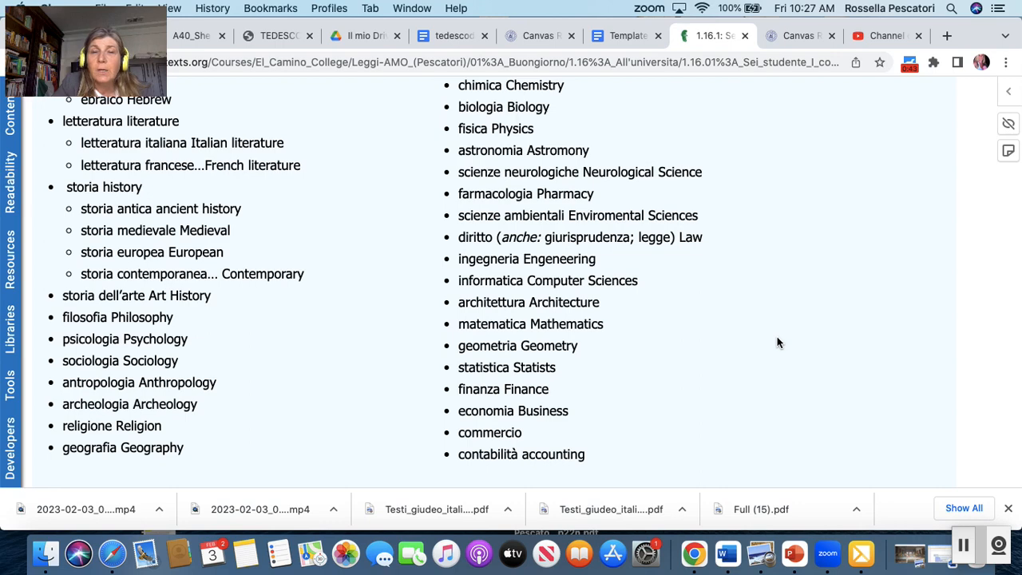
{"action": "scroll", "scroll_direction": "down", "scroll_amount": 3}
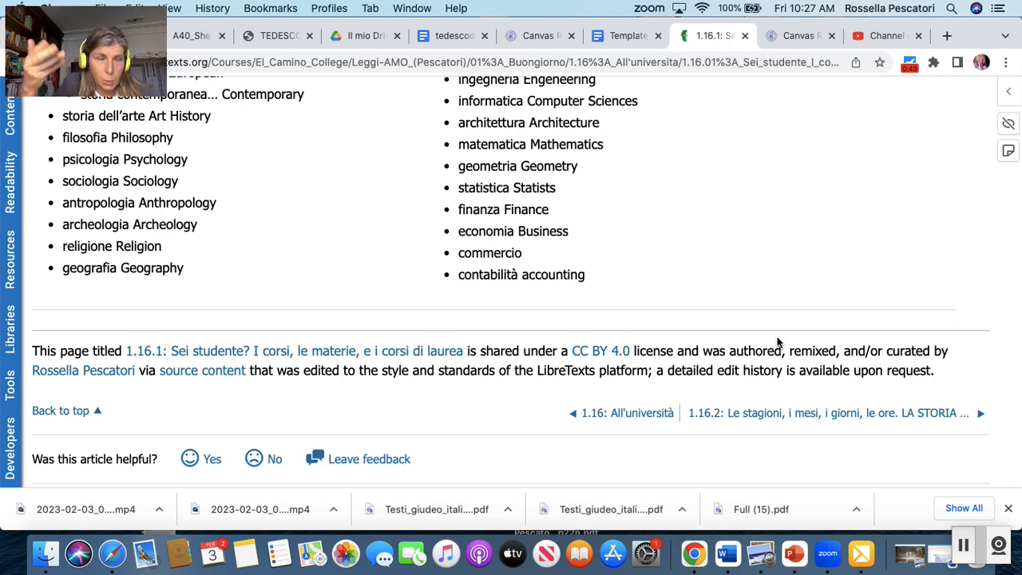
{"action": "mouse_move", "coordinate": [811, 415]}
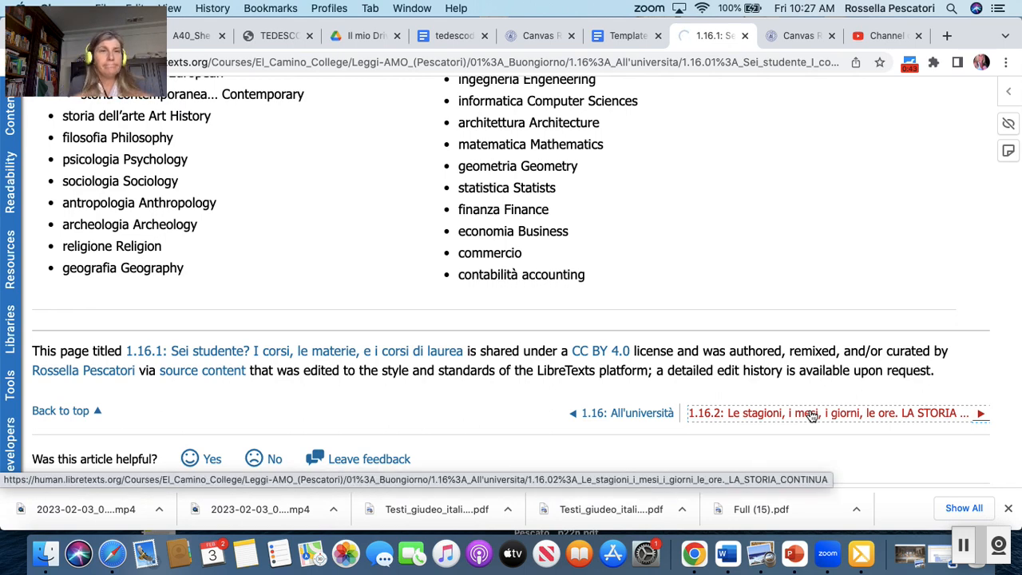
{"action": "left_click", "coordinate": [811, 412]}
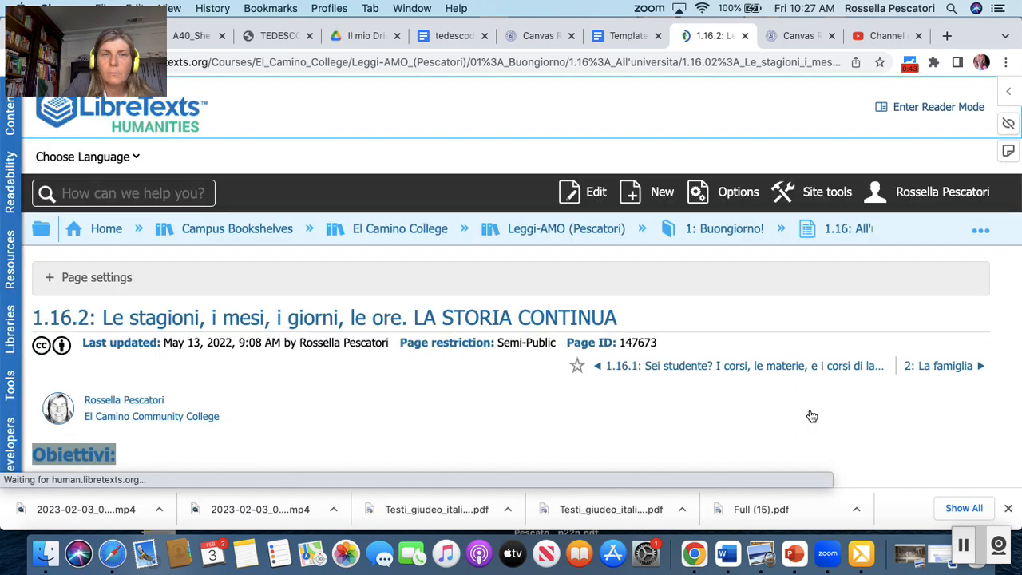
- Read past the days section and the LE ORE video with its time-telling rules
{"action": "scroll", "scroll_direction": "down", "scroll_amount": 3}
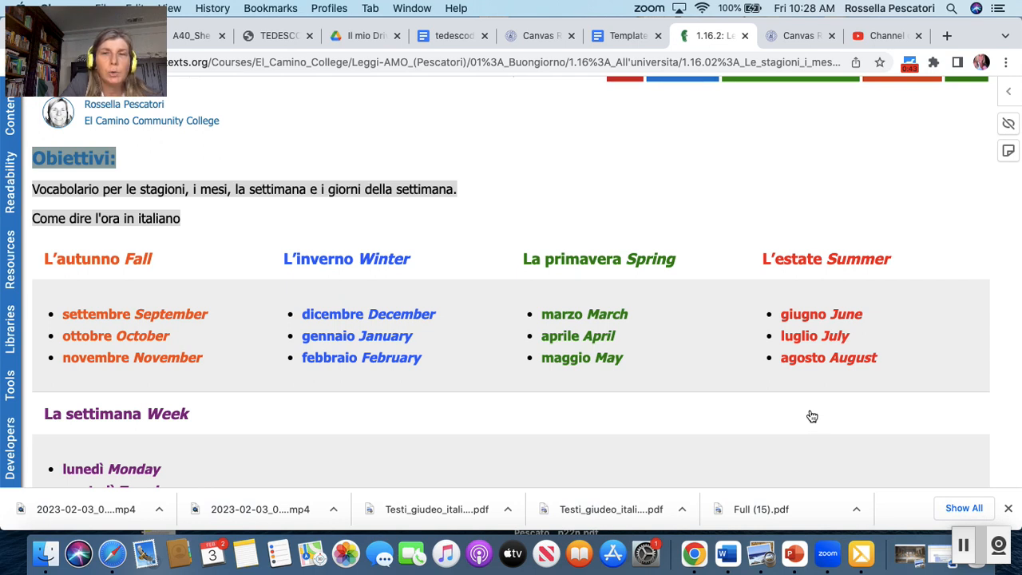
{"action": "scroll", "scroll_direction": "down", "scroll_amount": 3}
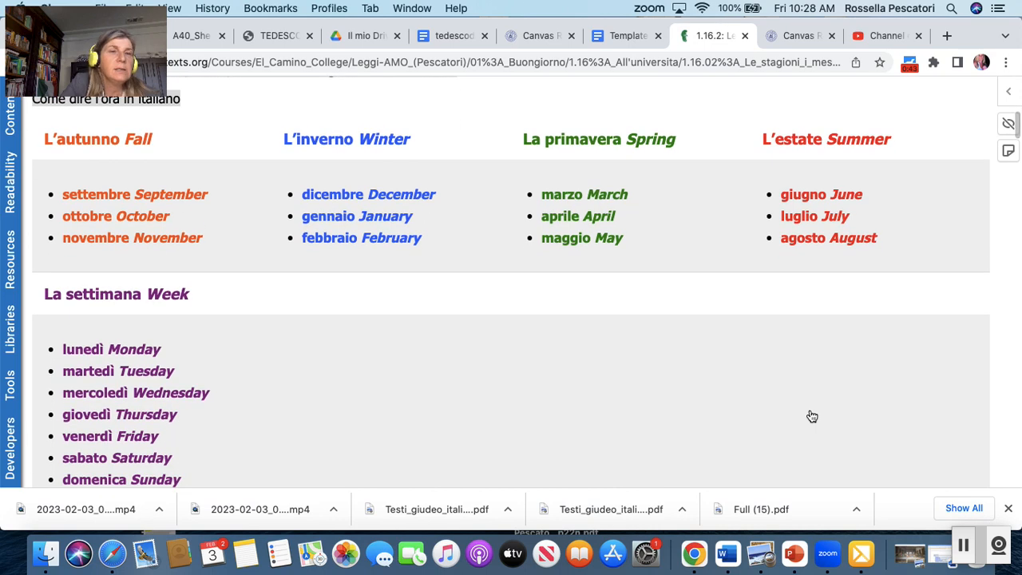
{"action": "scroll", "scroll_direction": "down", "scroll_amount": 3}
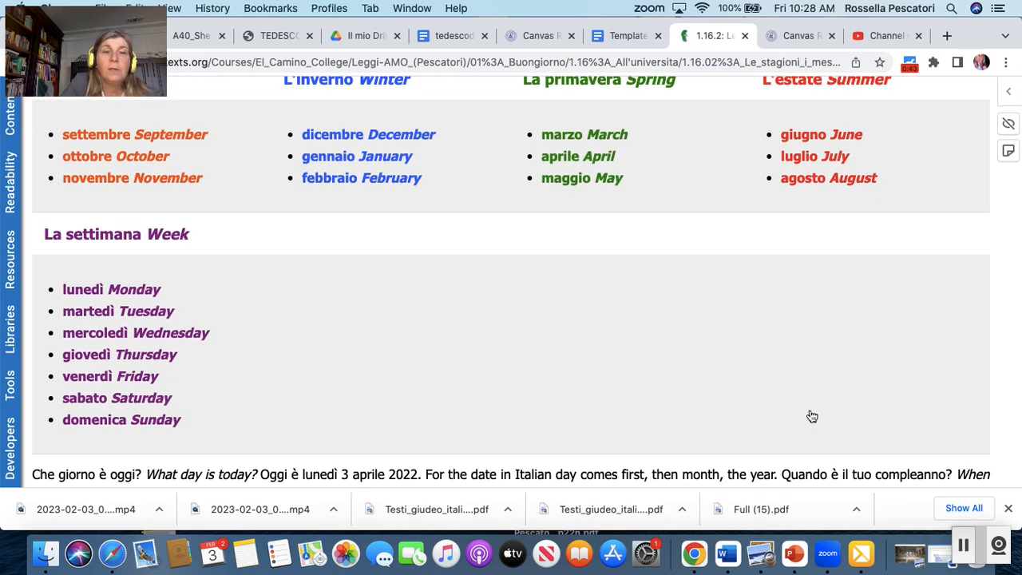
{"action": "scroll", "scroll_direction": "down", "scroll_amount": 3}
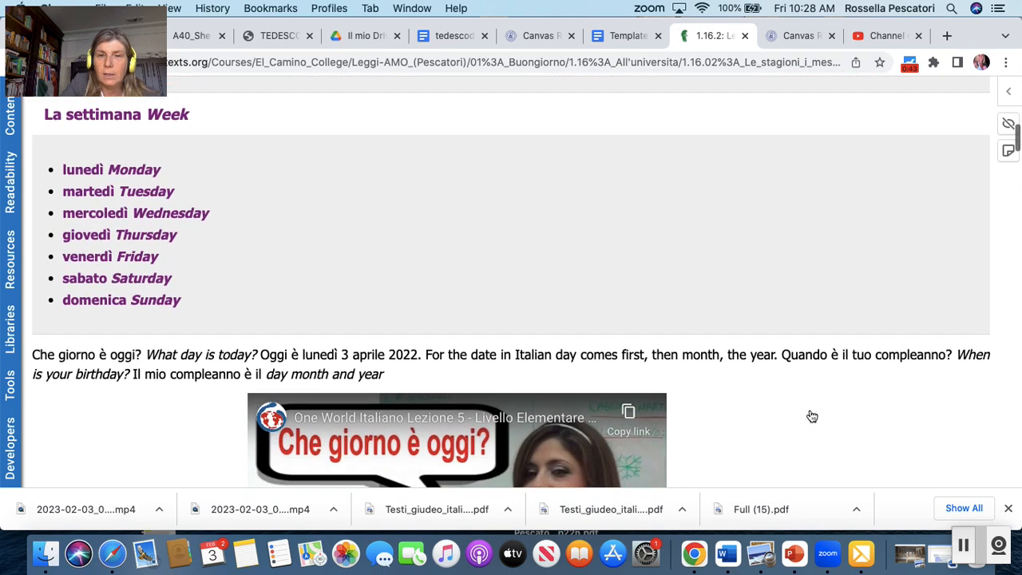
{"action": "scroll", "scroll_direction": "down", "scroll_amount": 3}
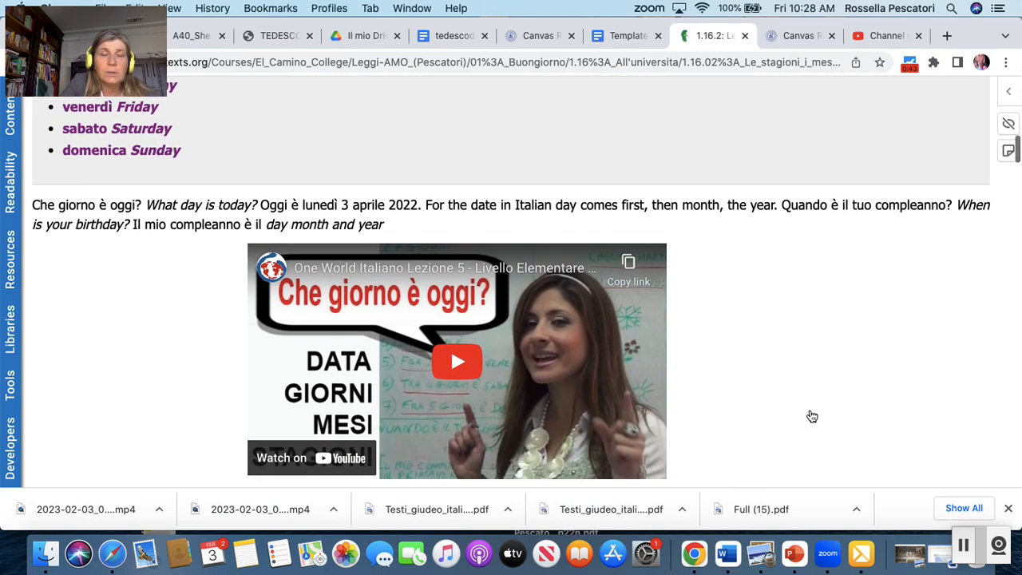
{"action": "scroll", "scroll_direction": "down", "scroll_amount": 3}
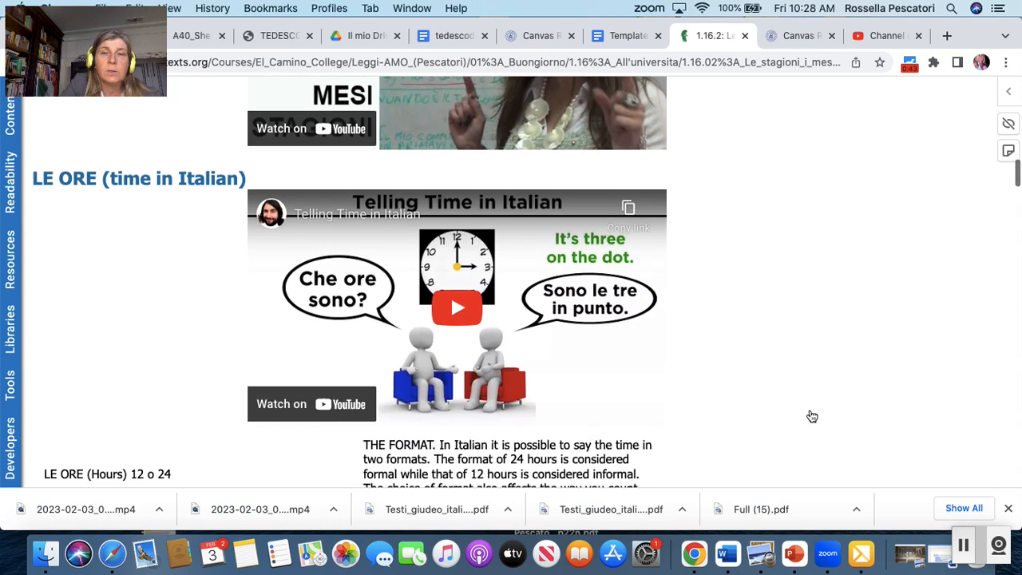
- Go through the time tables to reach the LEGGI E ASCOLTA audio and LA STORIA CONTINUA
{"action": "scroll", "scroll_direction": "down", "scroll_amount": 3}
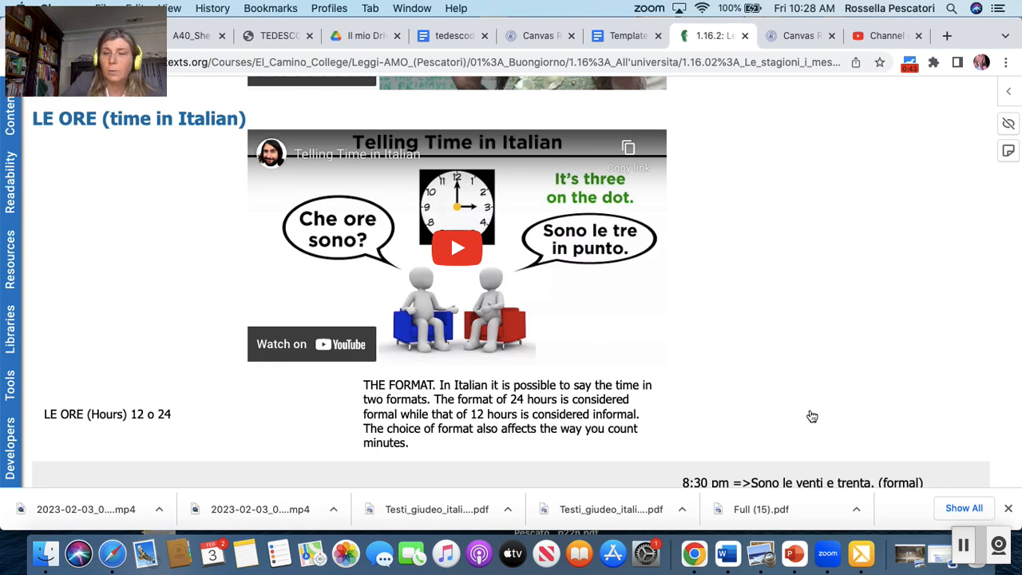
{"action": "scroll", "scroll_direction": "down", "scroll_amount": 3}
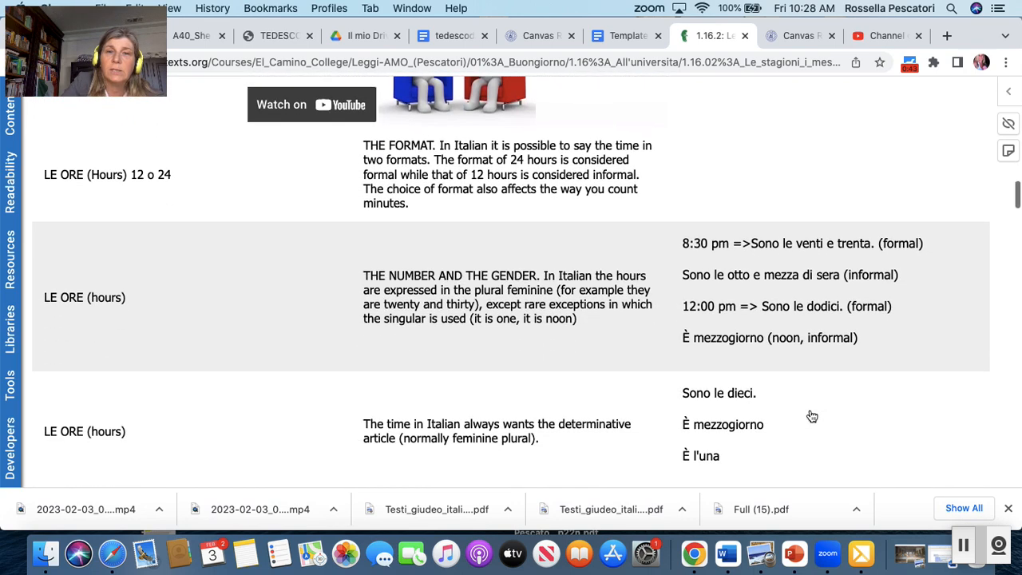
{"action": "scroll", "scroll_direction": "down", "scroll_amount": 3}
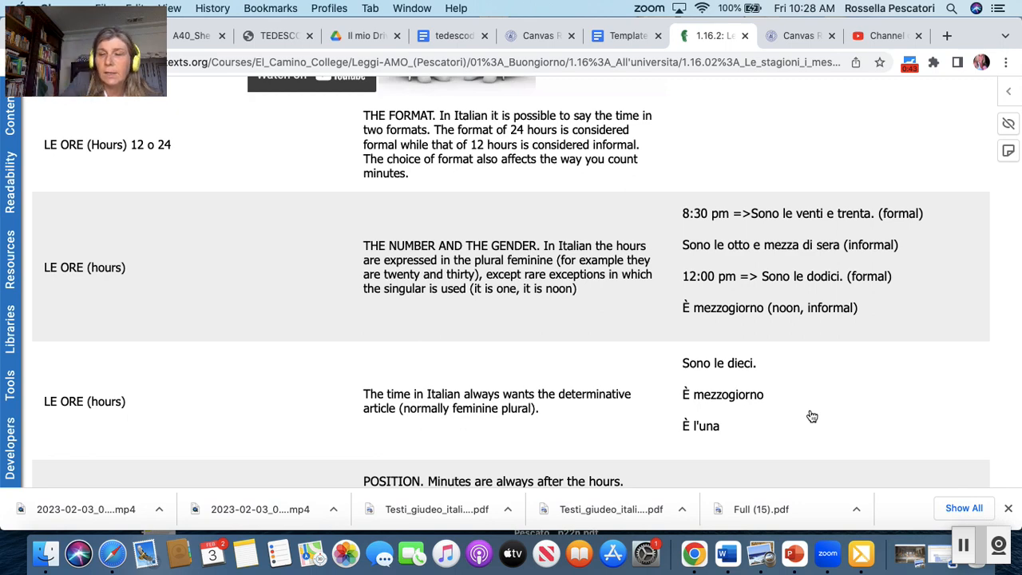
{"action": "scroll", "scroll_direction": "down", "scroll_amount": 3}
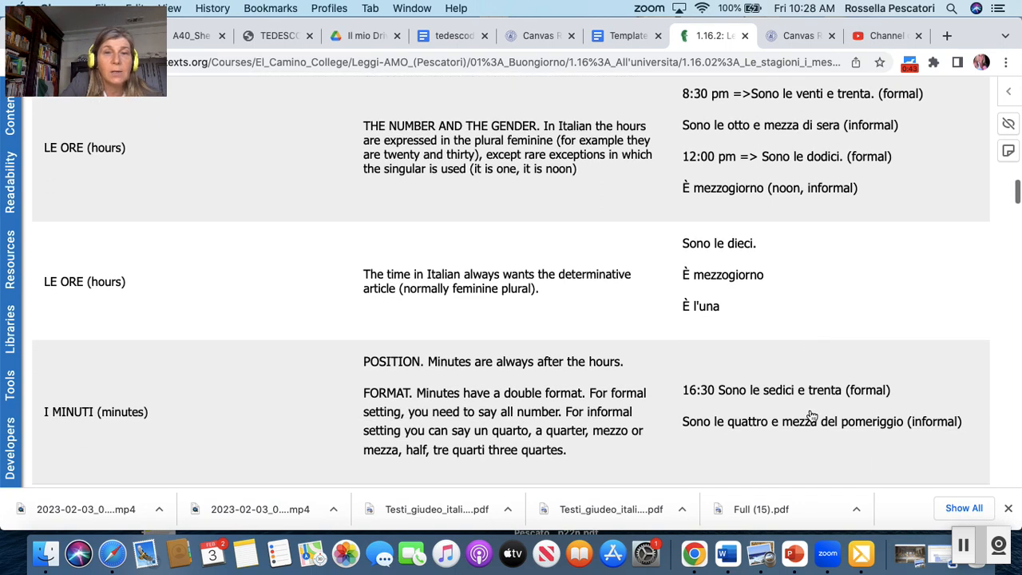
{"action": "scroll", "scroll_direction": "down", "scroll_amount": 3}
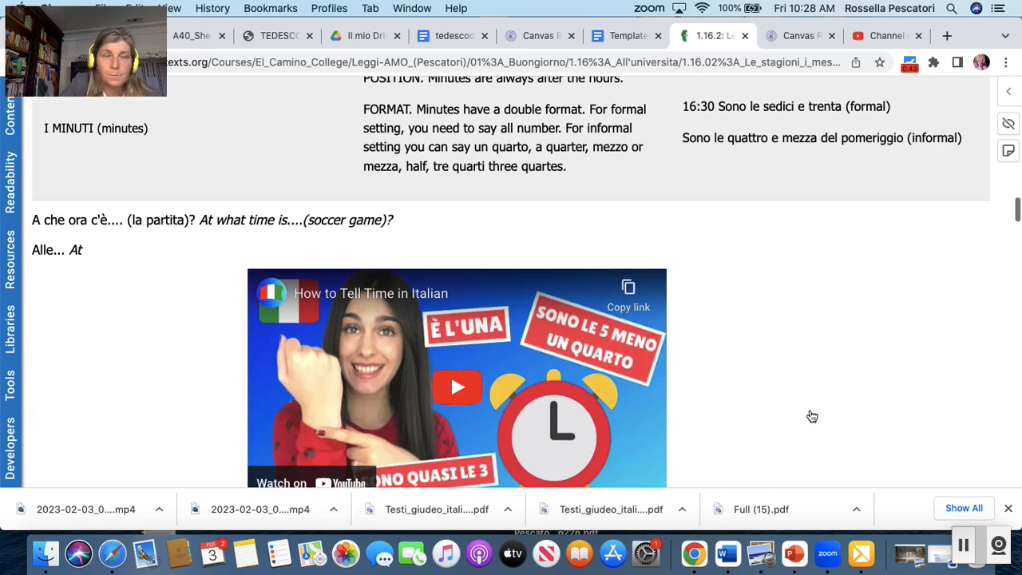
{"action": "scroll", "scroll_direction": "down", "scroll_amount": 3}
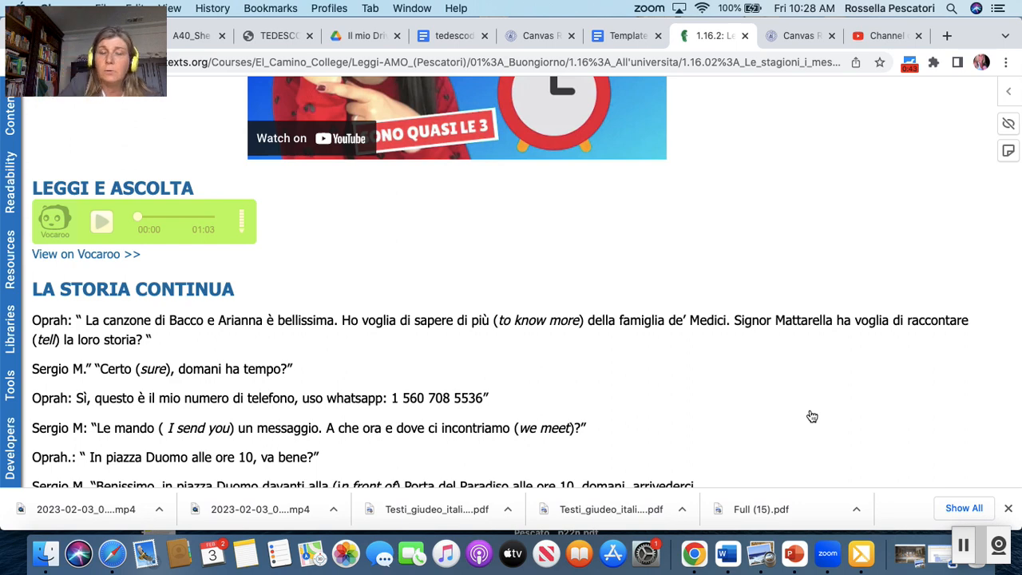
- Read the Oprah–Sergio dialogue past the Door of Paradise photo to the LA TUA STORIA task
{"action": "scroll", "scroll_direction": "down", "scroll_amount": 3}
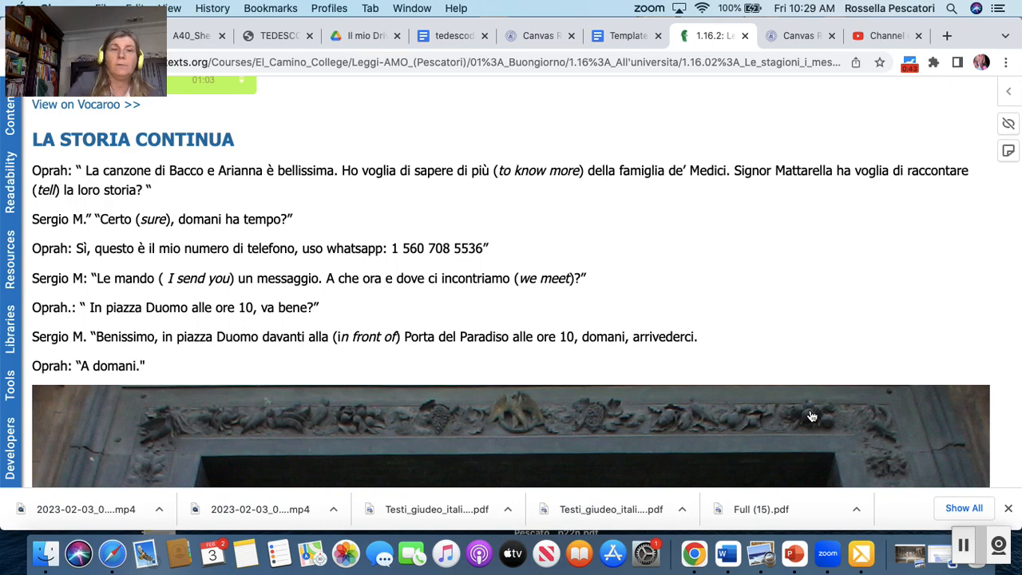
{"action": "scroll", "scroll_direction": "down", "scroll_amount": 3}
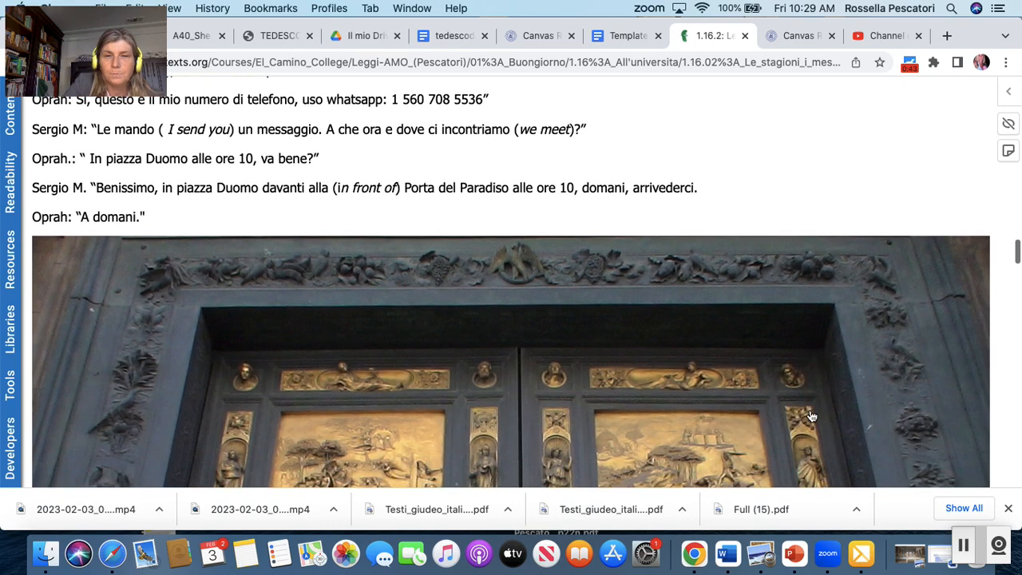
{"action": "scroll", "scroll_direction": "down", "scroll_amount": 3}
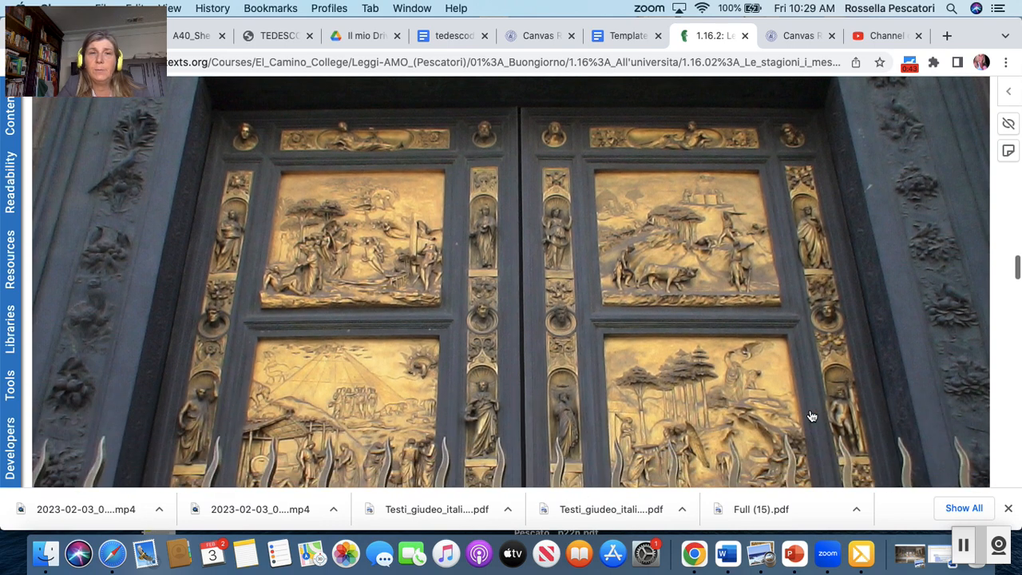
{"action": "scroll", "scroll_direction": "down", "scroll_amount": 3}
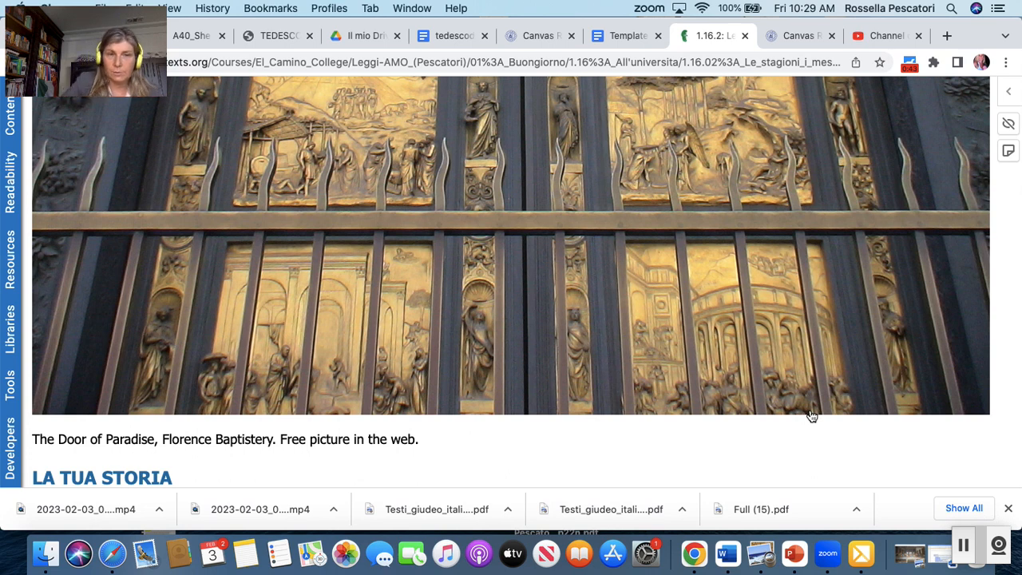
{"action": "scroll", "scroll_direction": "down", "scroll_amount": 3}
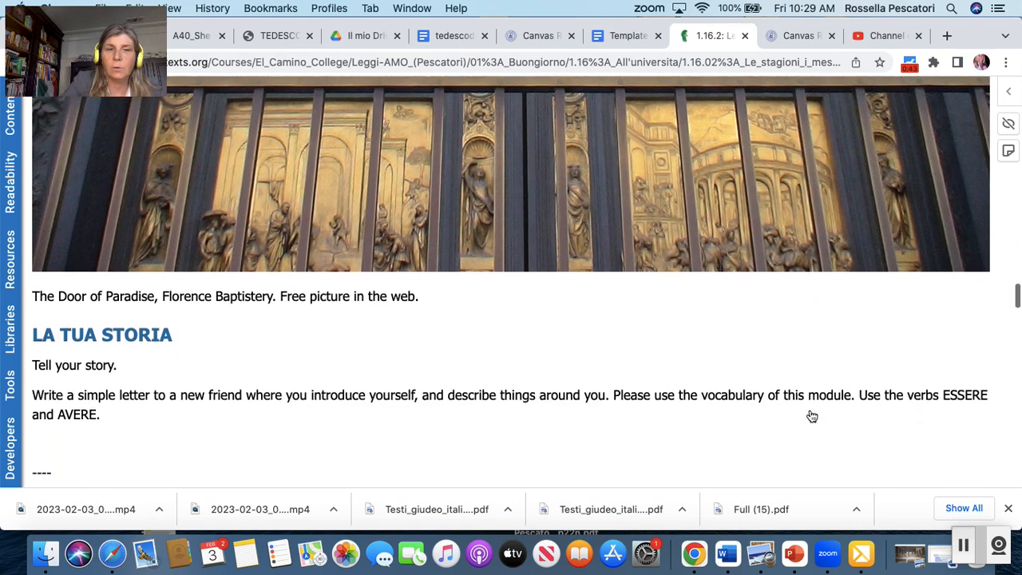
- Bring the LA STORIA DEL MODULO 1 heading and opening Florence passage into view
{"action": "scroll", "scroll_direction": "down", "scroll_amount": 3}
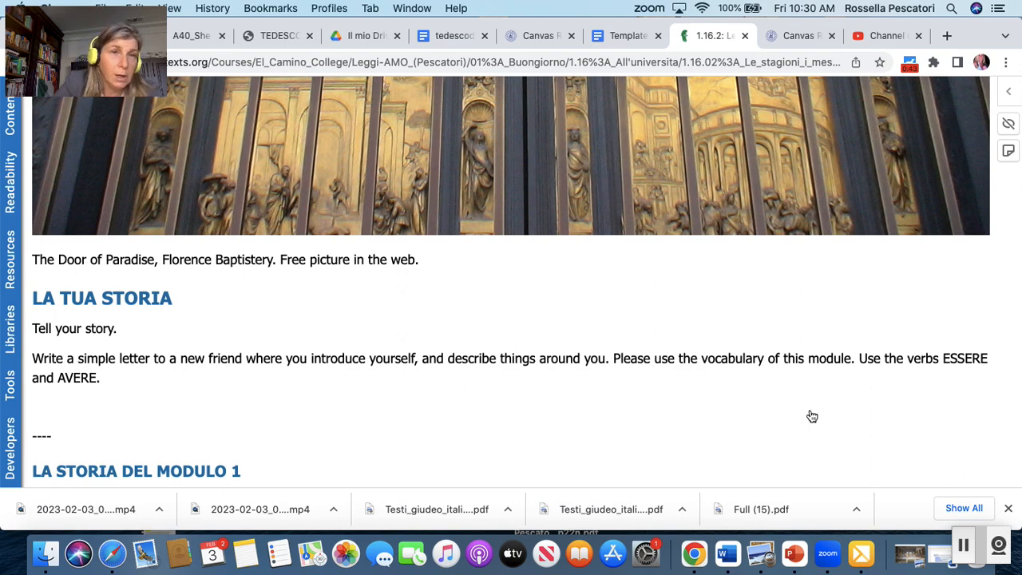
{"action": "scroll", "scroll_direction": "down", "scroll_amount": 3}
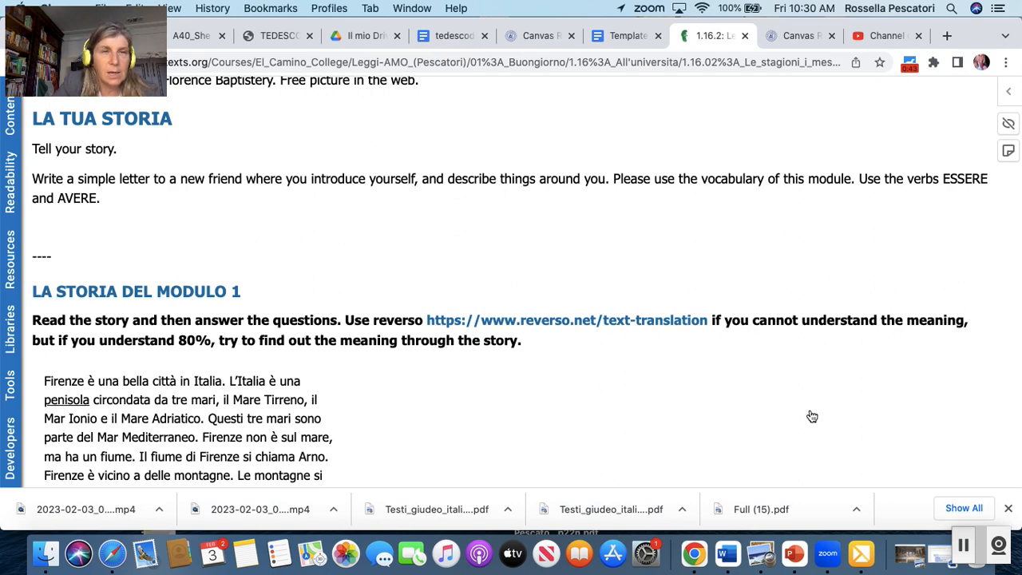
- Scroll down through the Florence story and the maps of Italy to the 'Rispondi V o F' instructions
{"action": "scroll", "scroll_direction": "down", "scroll_amount": 3}
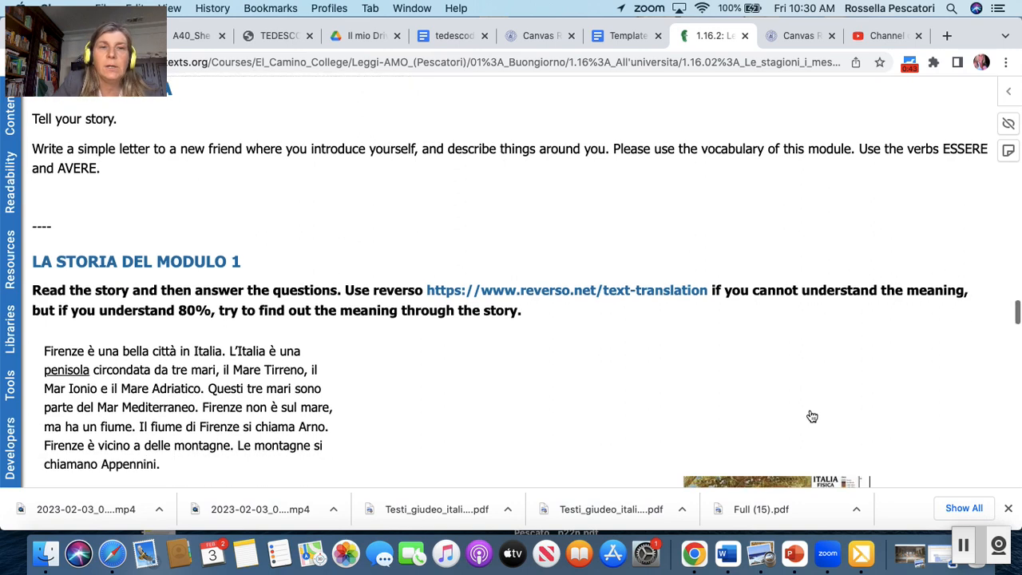
{"action": "scroll", "scroll_direction": "down", "scroll_amount": 3}
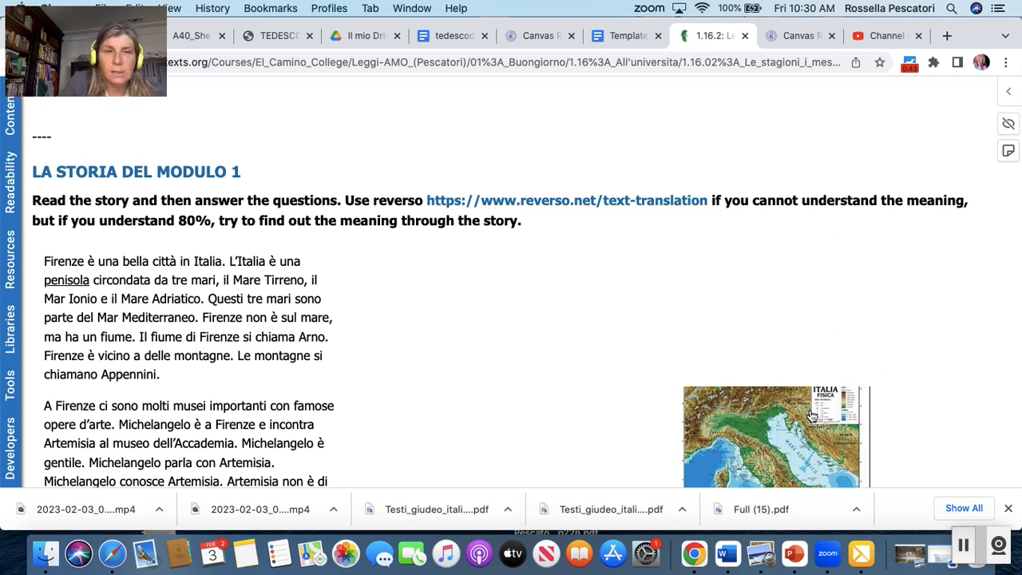
{"action": "scroll", "scroll_direction": "down", "scroll_amount": 3}
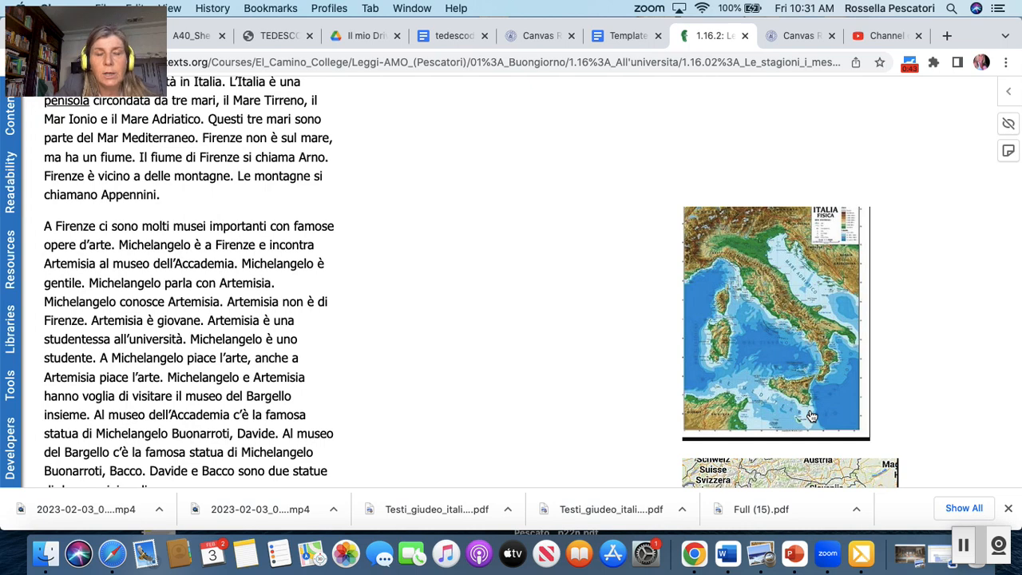
{"action": "scroll", "scroll_direction": "down", "scroll_amount": 3}
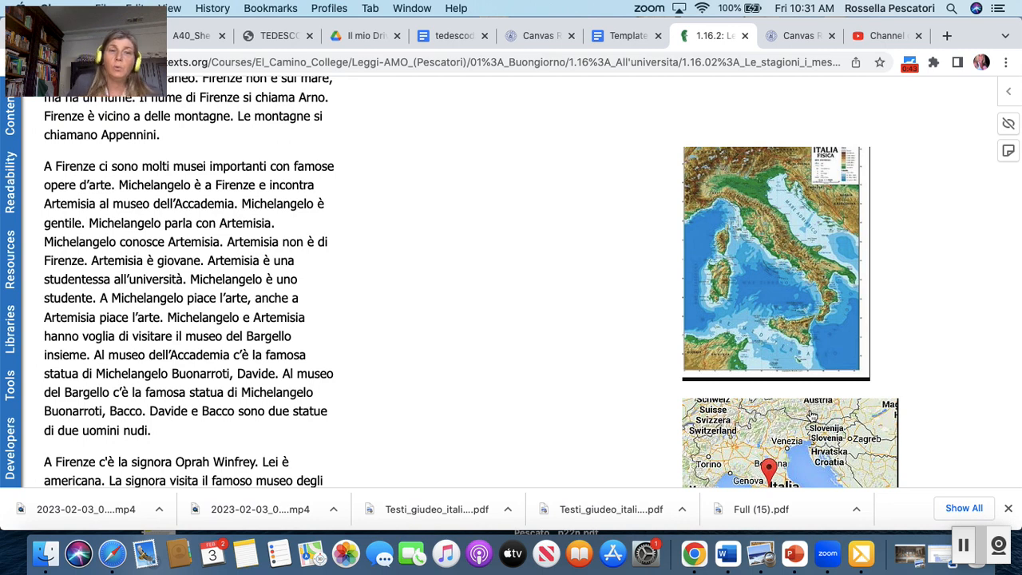
{"action": "scroll", "scroll_direction": "down", "scroll_amount": 3}
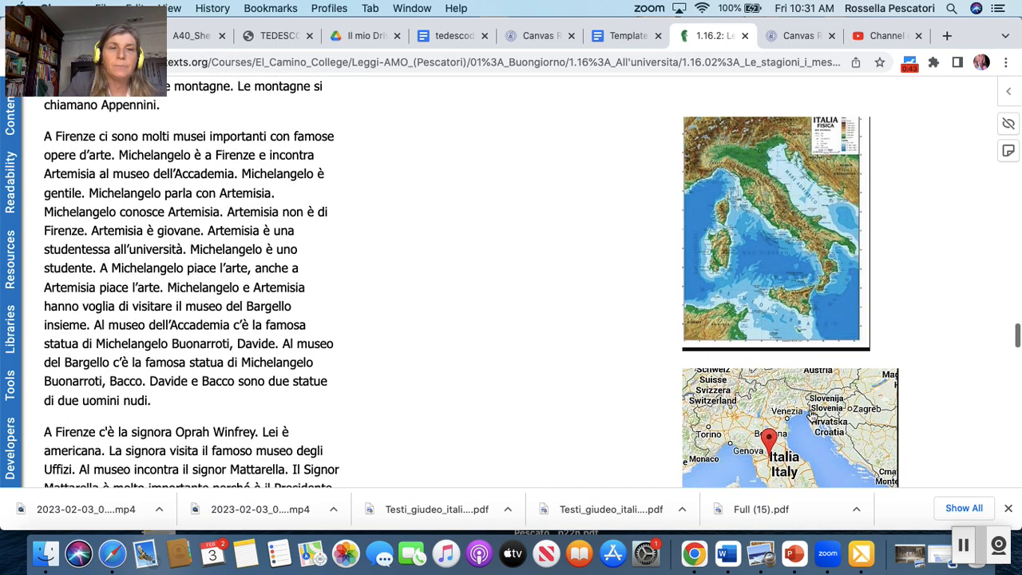
{"action": "scroll", "scroll_direction": "down", "scroll_amount": 3}
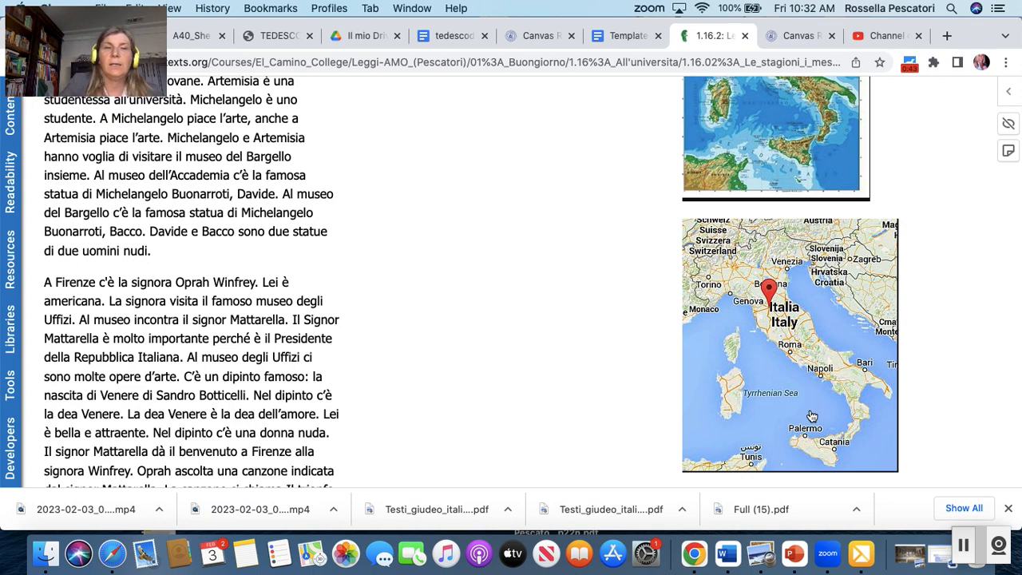
{"action": "scroll", "scroll_direction": "down", "scroll_amount": 3}
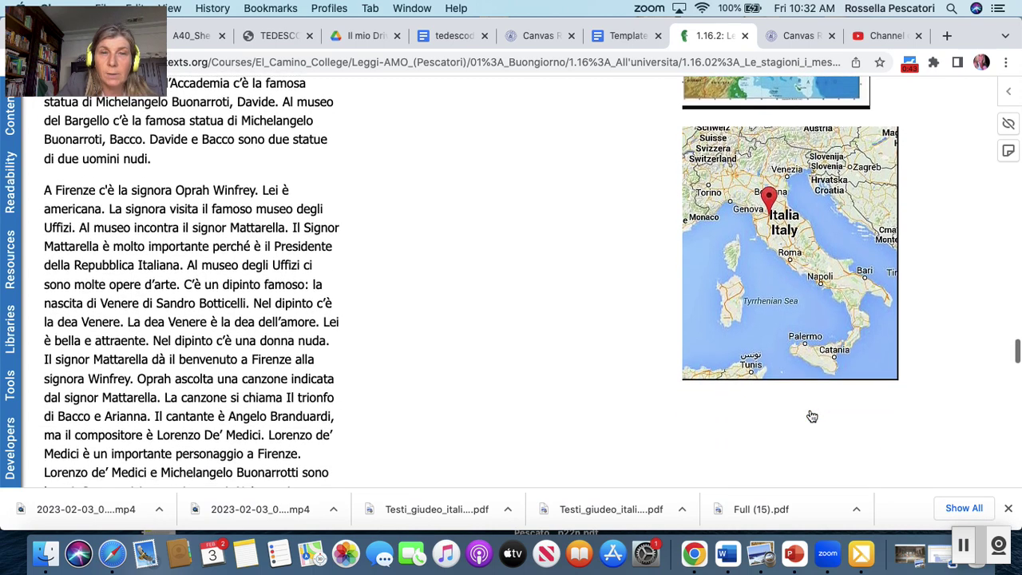
{"action": "scroll", "scroll_direction": "down", "scroll_amount": 3}
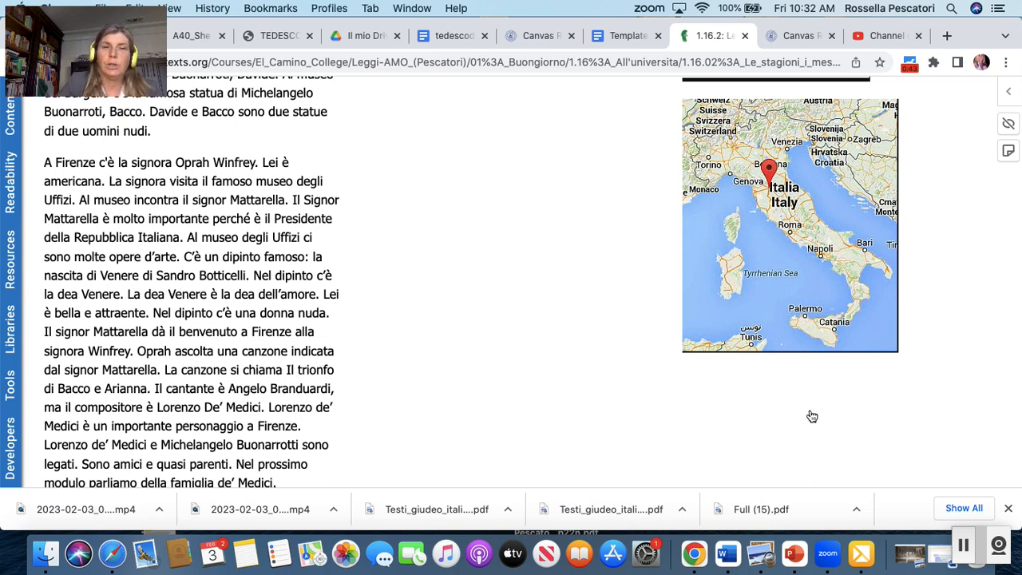
{"action": "scroll", "scroll_direction": "down", "scroll_amount": 3}
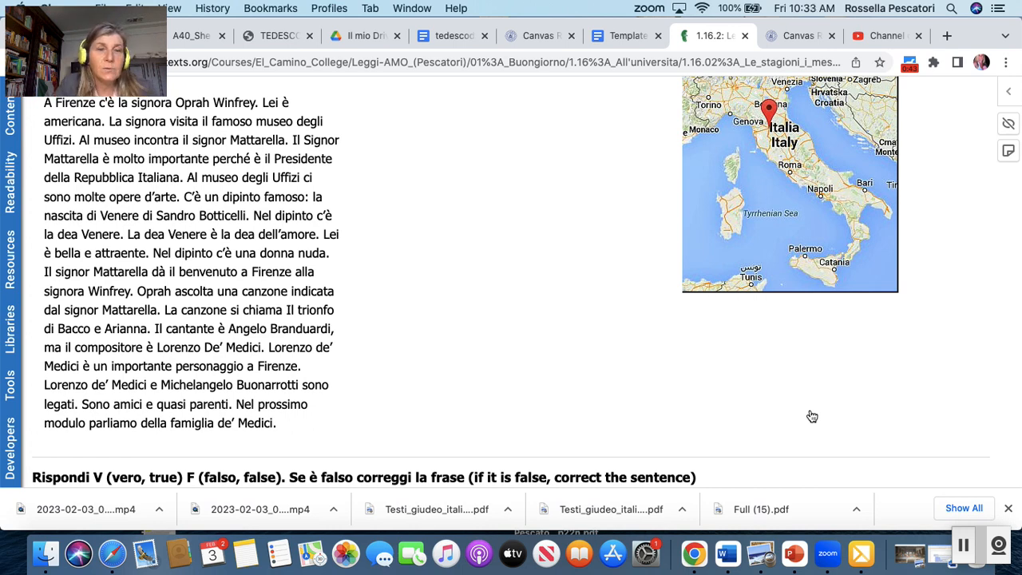
- Scroll down through the 25 true/false sentences and 'Adesso tocca a te' questions to 'RISORSE UTILI PER MODULO 1'
{"action": "scroll", "scroll_direction": "down", "scroll_amount": 3}
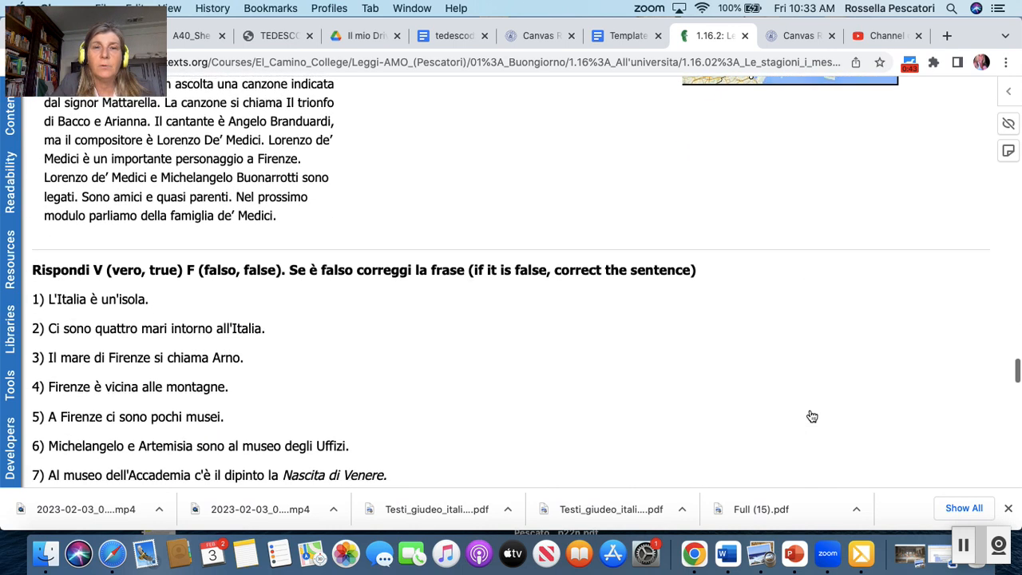
{"action": "scroll", "scroll_direction": "down", "scroll_amount": 3}
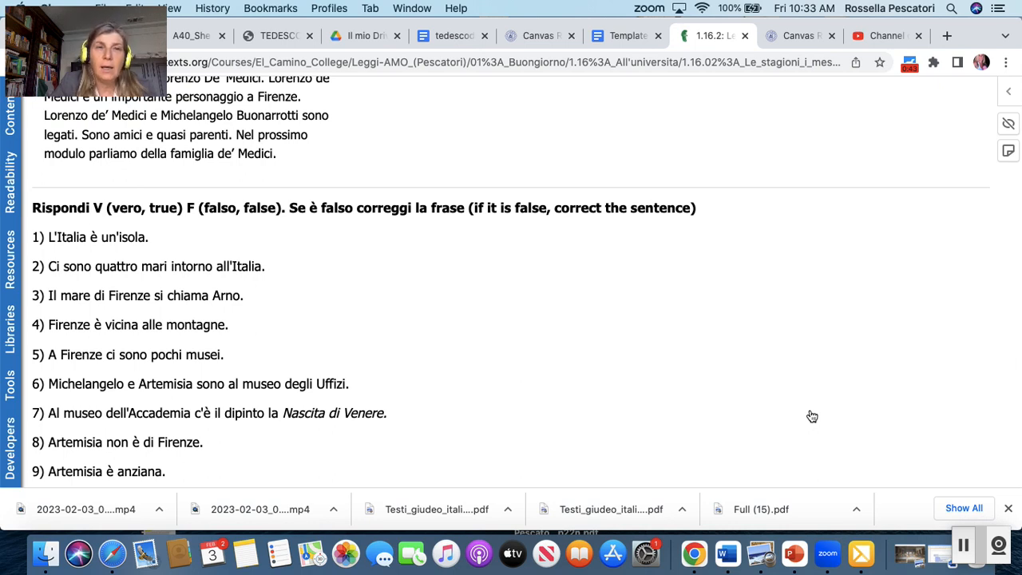
{"action": "scroll", "scroll_direction": "down", "scroll_amount": 3}
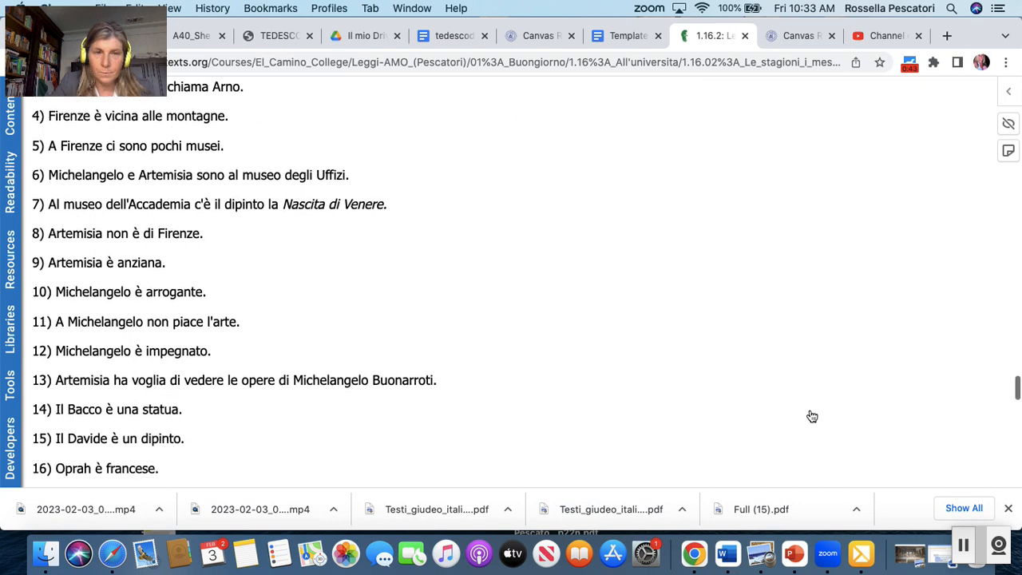
{"action": "scroll", "scroll_direction": "down", "scroll_amount": 3}
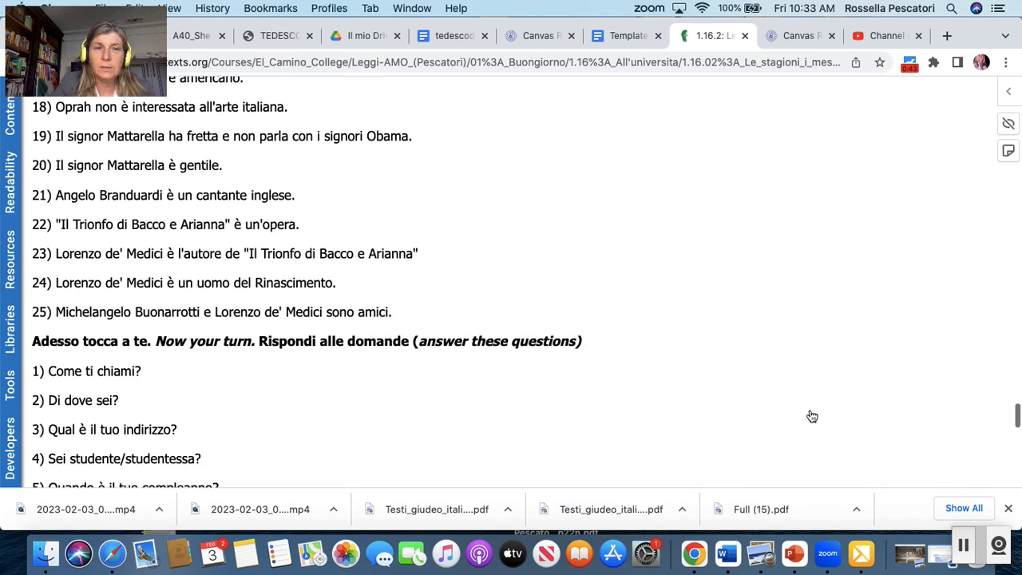
{"action": "scroll", "scroll_direction": "down", "scroll_amount": 3}
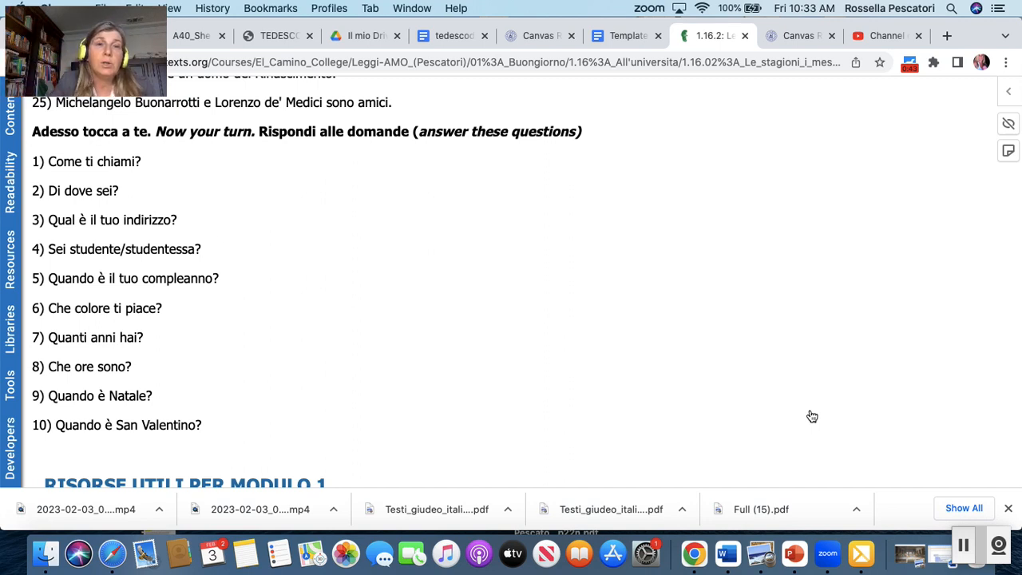
{"action": "scroll", "scroll_direction": "down", "scroll_amount": 3}
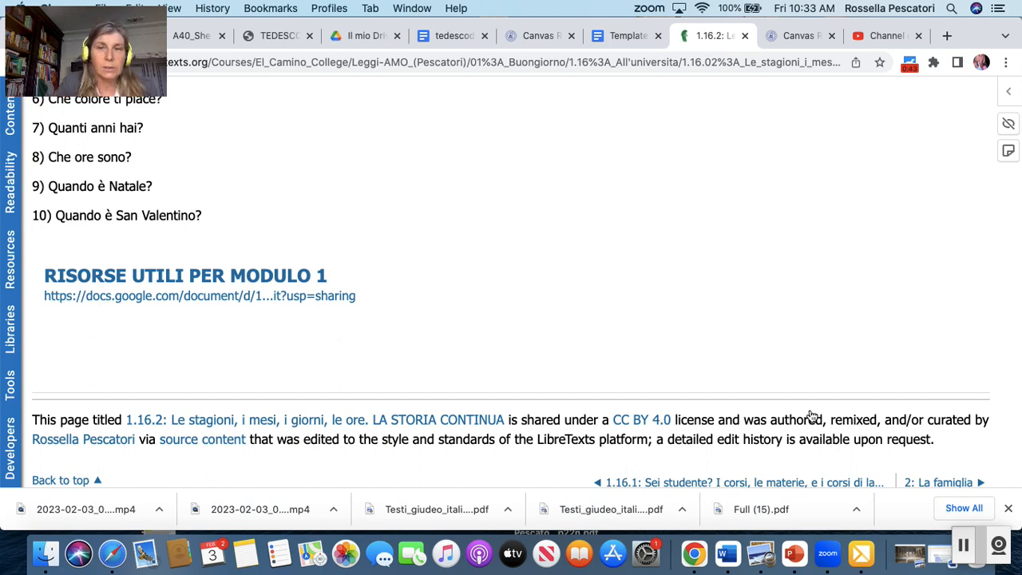
{"action": "mouse_move", "coordinate": [1010, 469]}
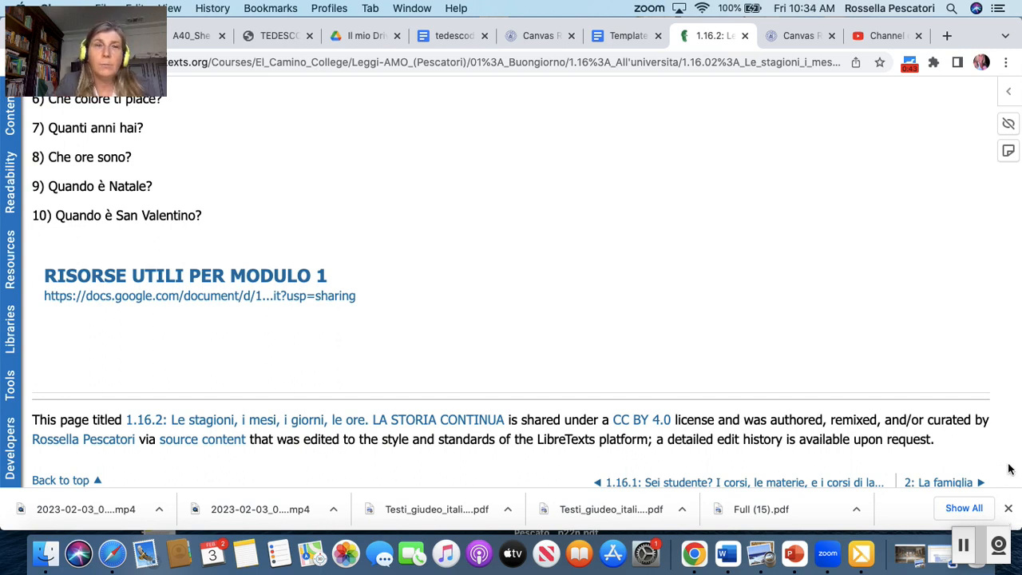
{"action": "mouse_move", "coordinate": [993, 391]}
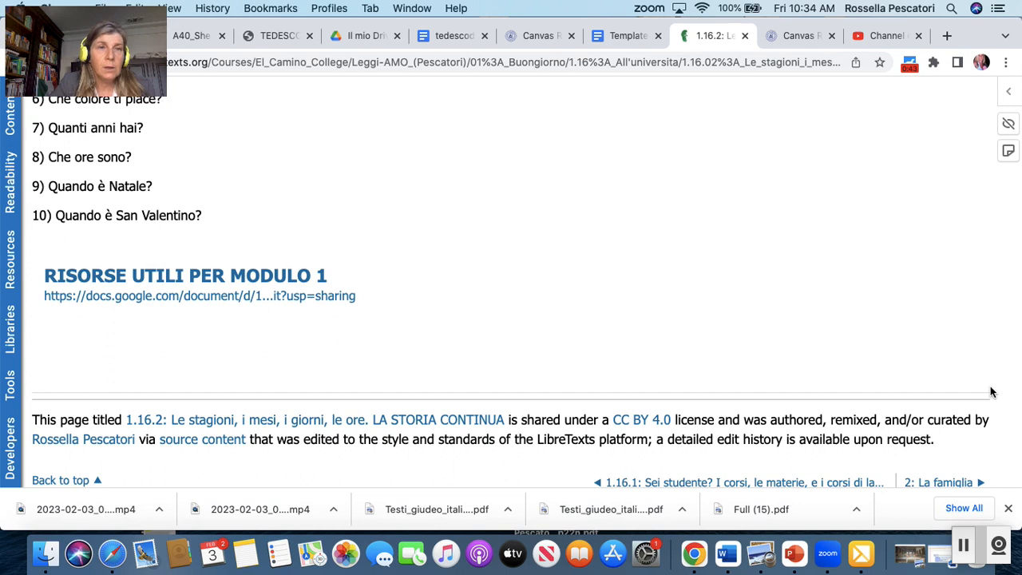